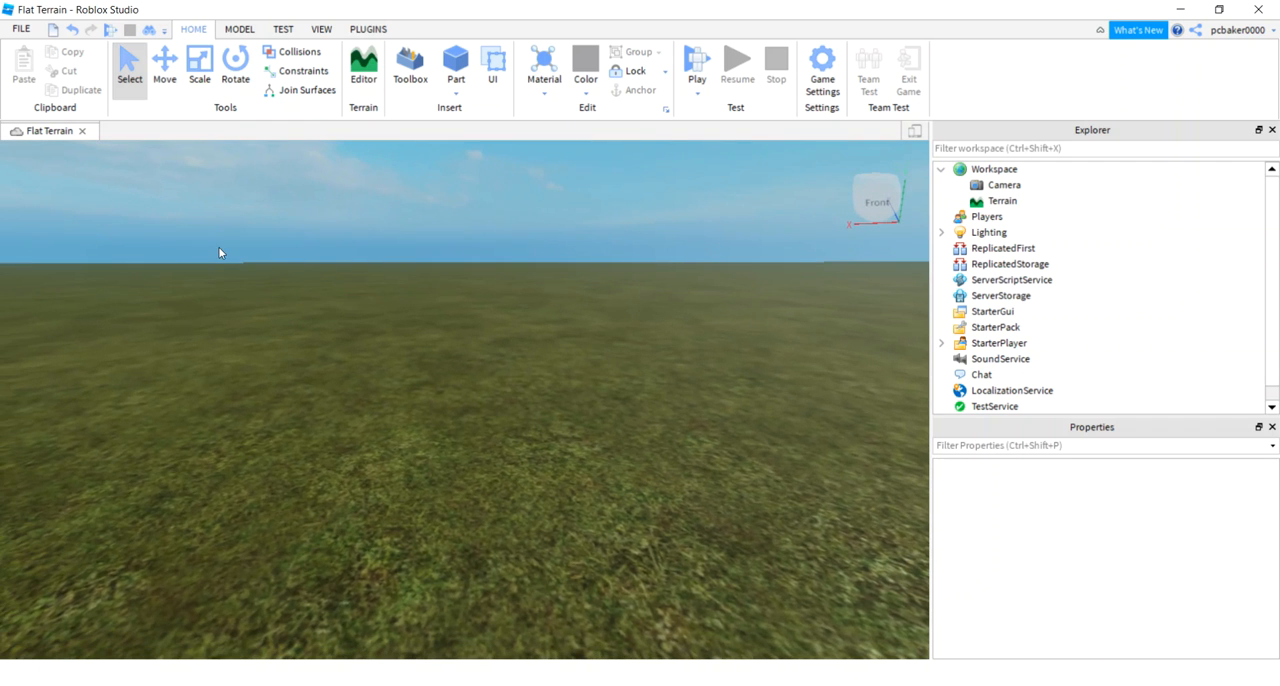
{"action": "mouse_move", "coordinate": [536, 244]}
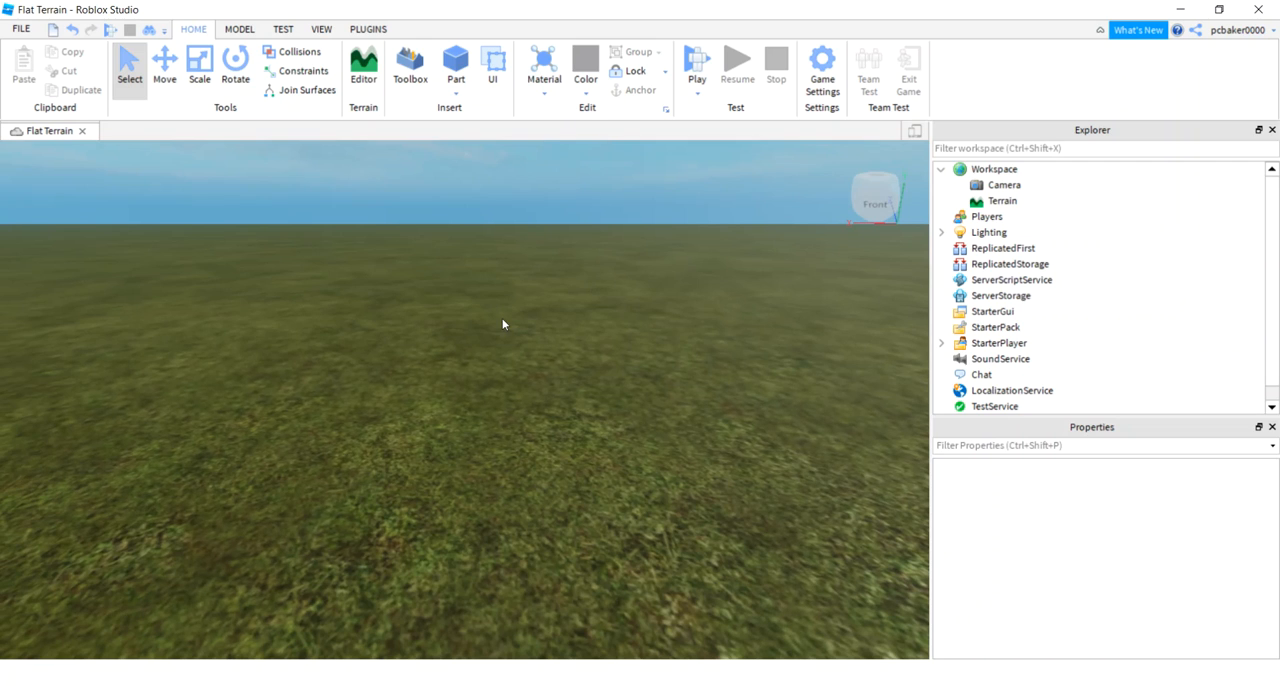
{"action": "mouse_move", "coordinate": [480, 156]}
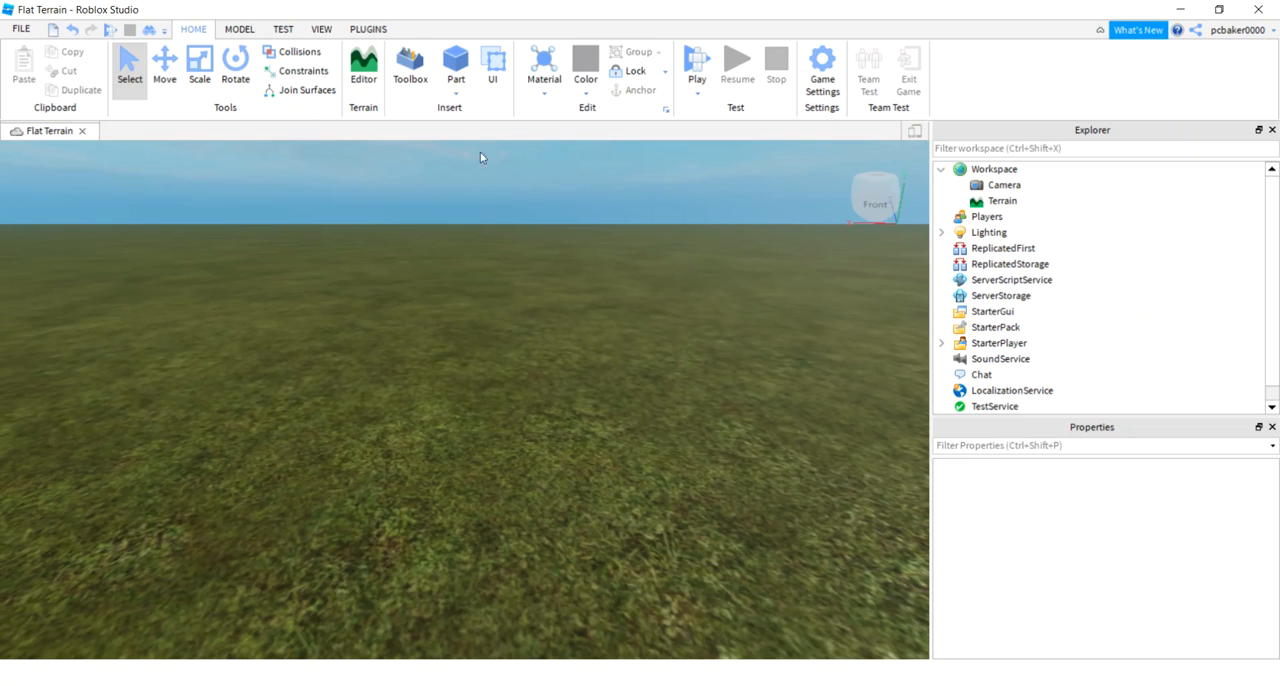
{"action": "mouse_move", "coordinate": [456, 70]}
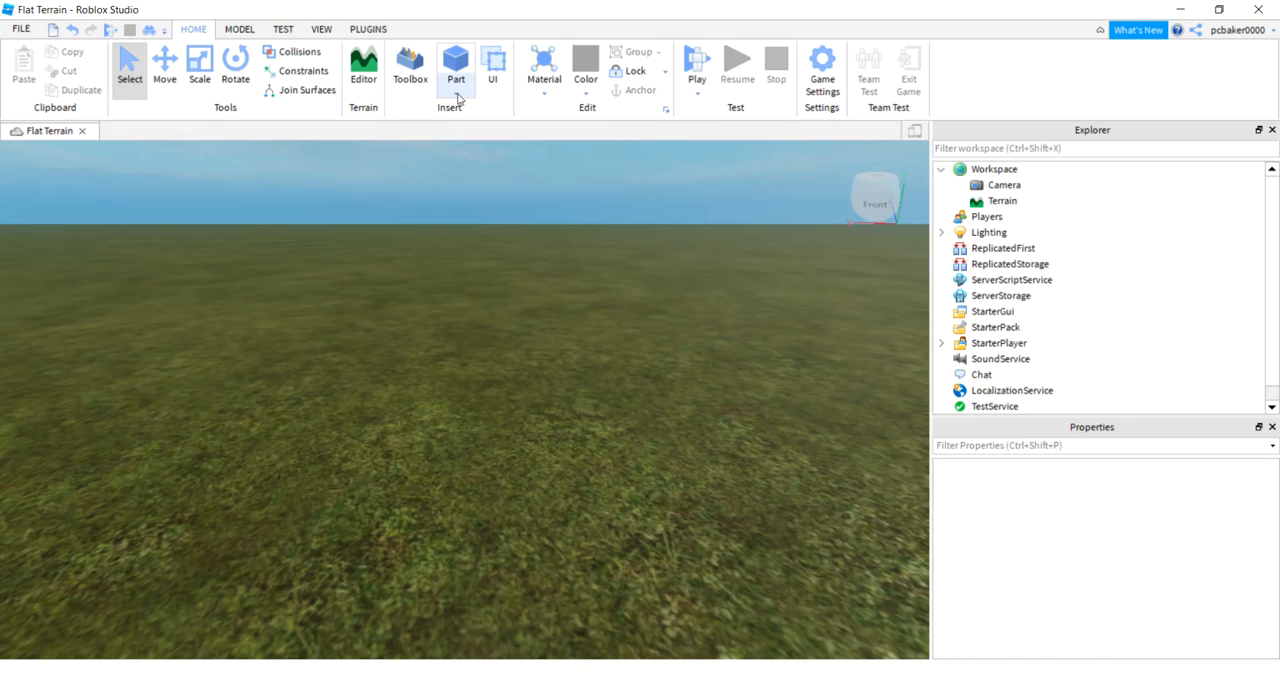
Insert a Block part and set a new Position so it floats above the terrain.
{"action": "left_click", "coordinate": [456, 84]}
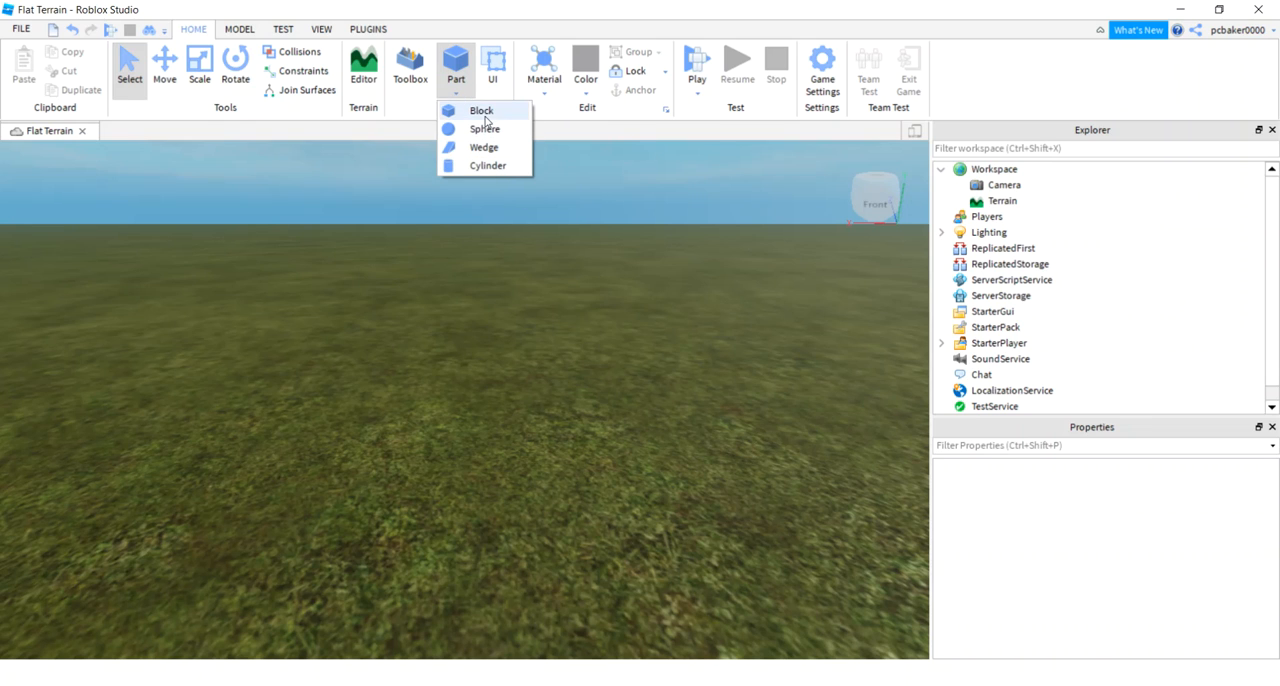
{"action": "left_click", "coordinate": [480, 110]}
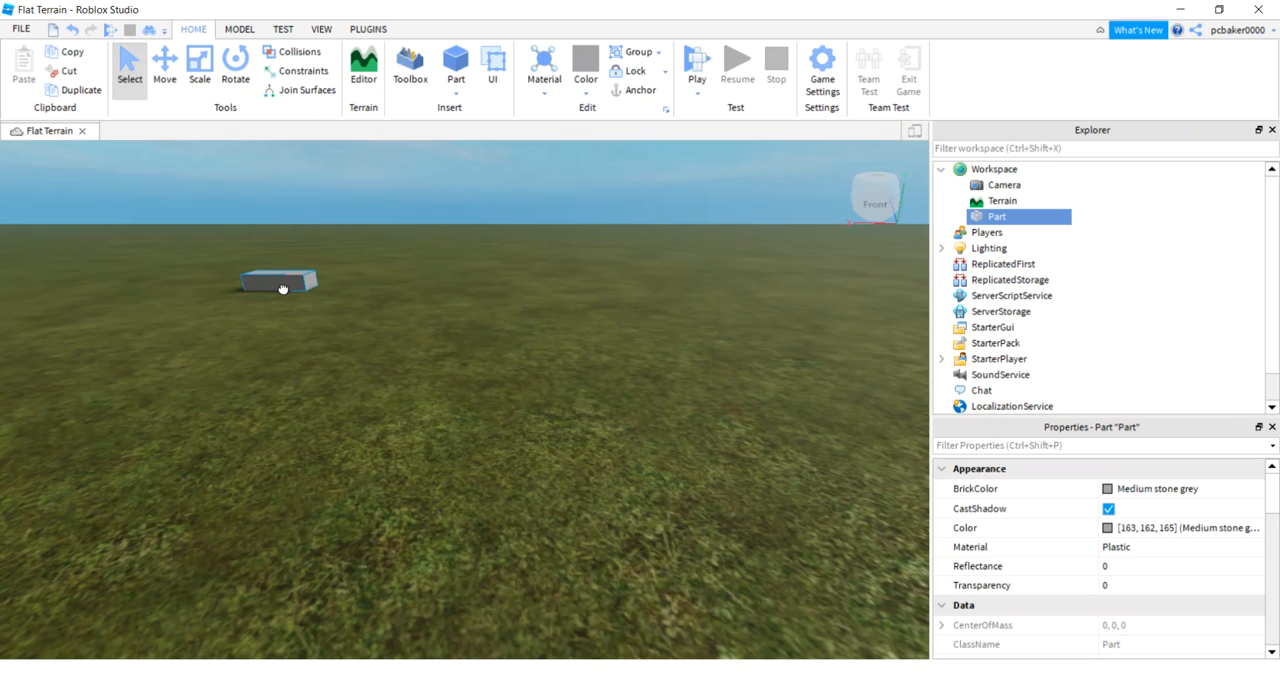
{"action": "mouse_move", "coordinate": [1156, 548]}
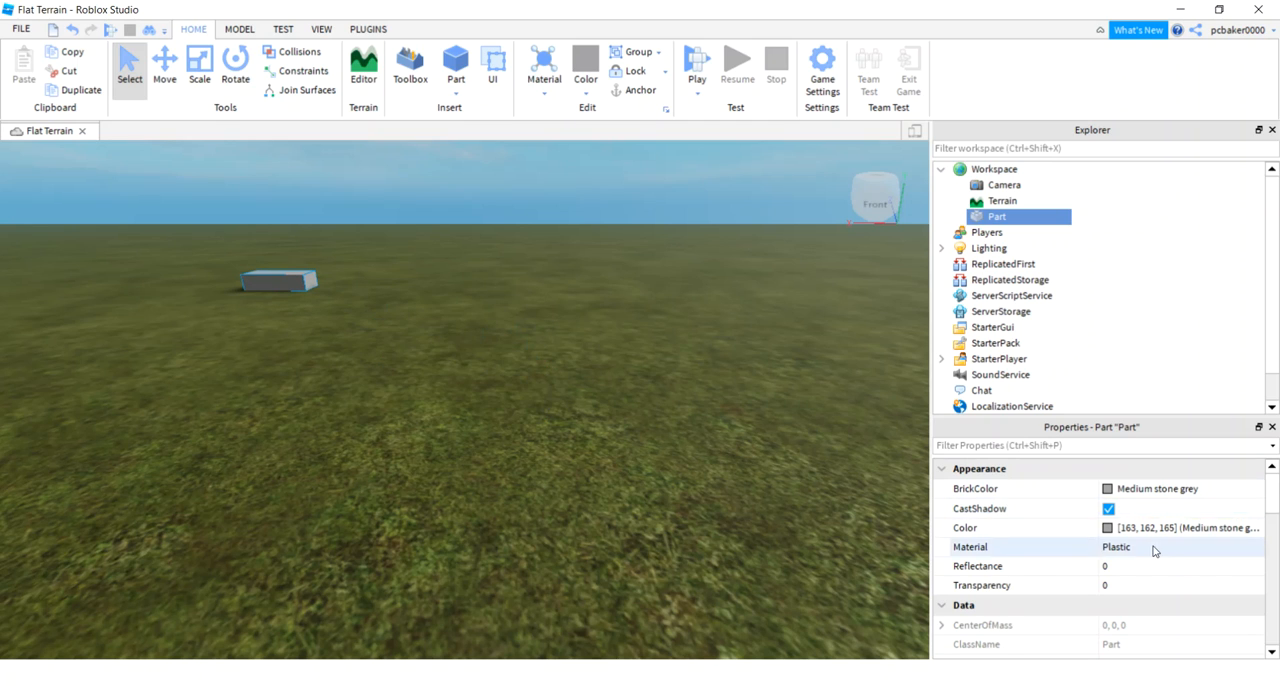
{"action": "scroll", "scroll_direction": "down", "scroll_amount": 3}
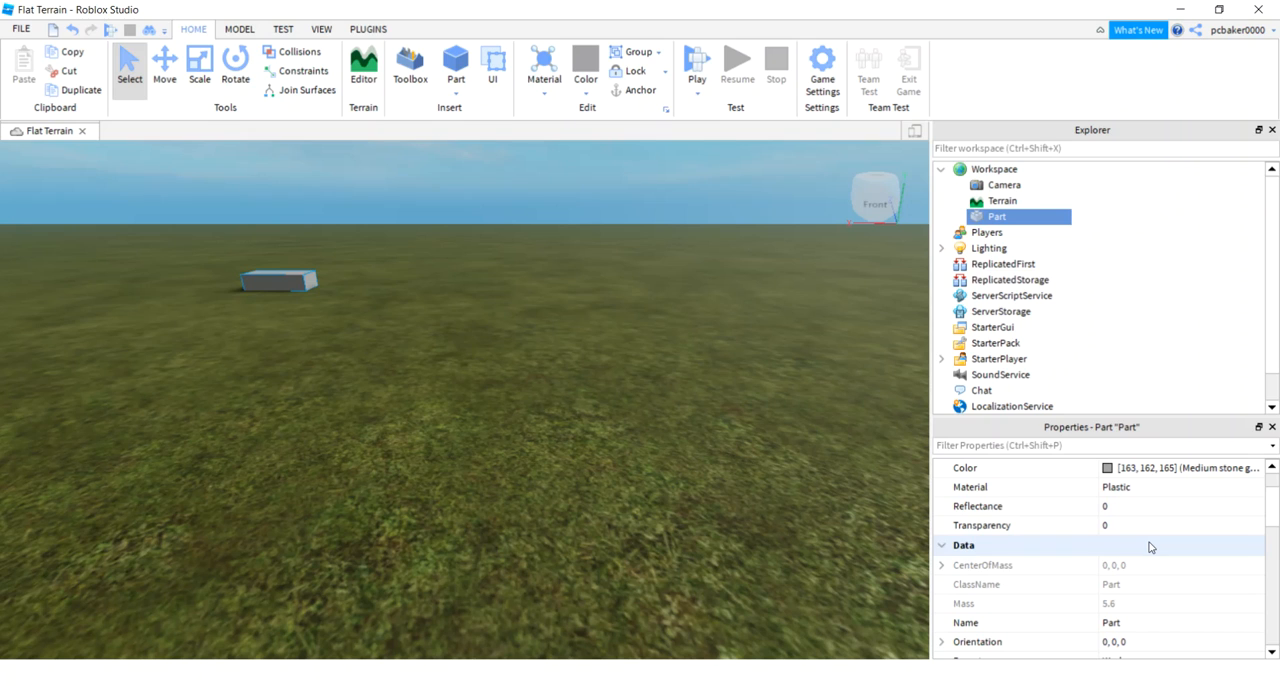
{"action": "scroll", "scroll_direction": "down", "scroll_amount": 3}
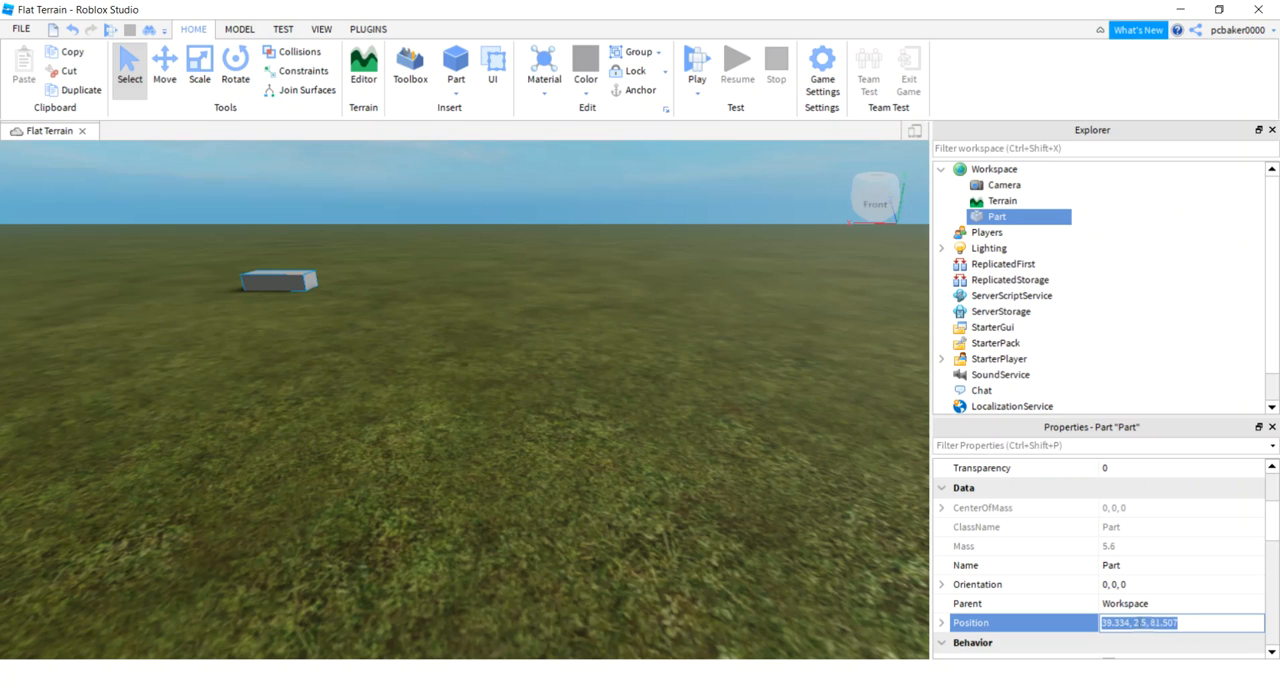
{"action": "left_click", "coordinate": [1138, 622]}
{"action": "type", "text": "8"}
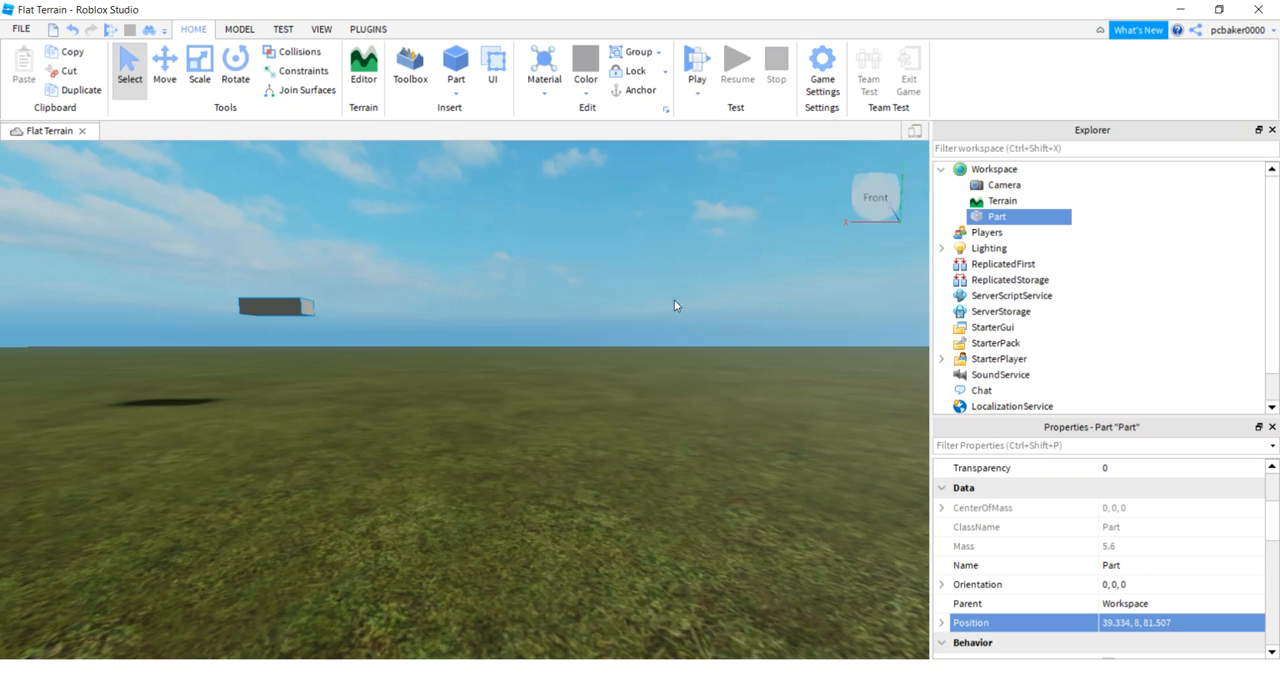
Rename the part Part1 and set its Size to 1, 1, 1.
{"action": "double_click", "coordinate": [996, 216]}
{"action": "type", "text": "1"}
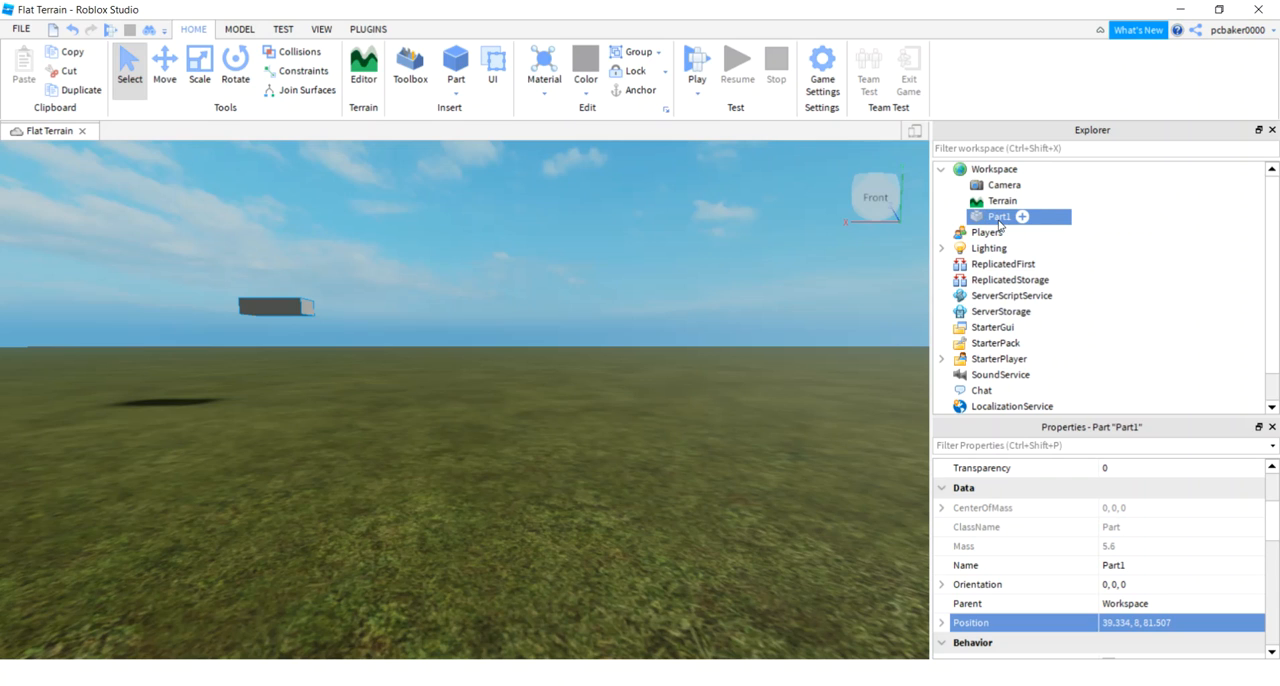
{"action": "scroll", "scroll_direction": "down", "scroll_amount": 3}
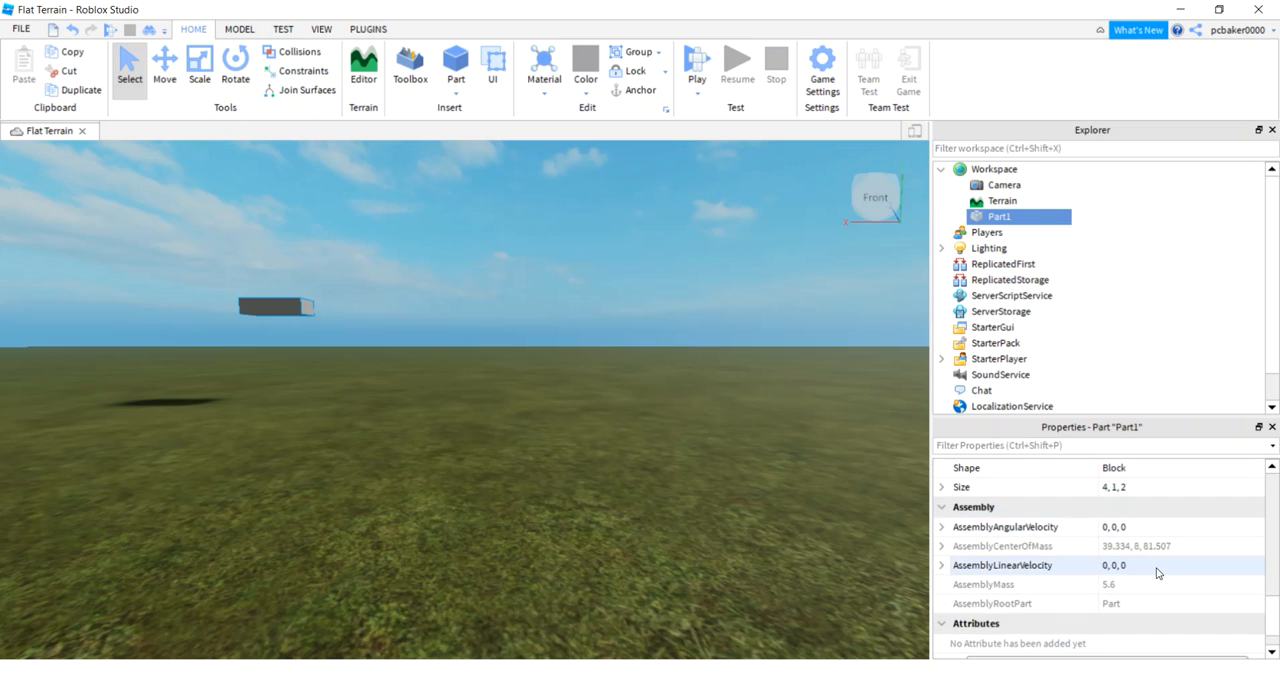
{"action": "scroll", "scroll_direction": "up", "scroll_amount": 3}
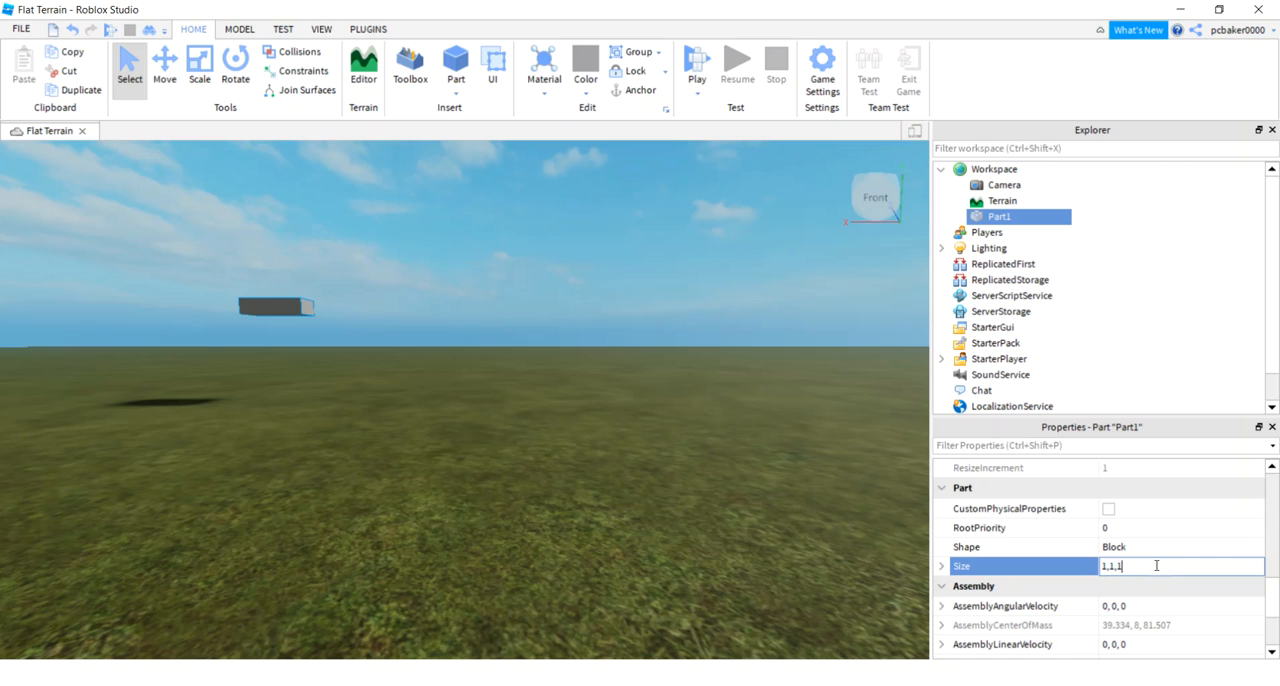
{"action": "key", "text": "Return"}
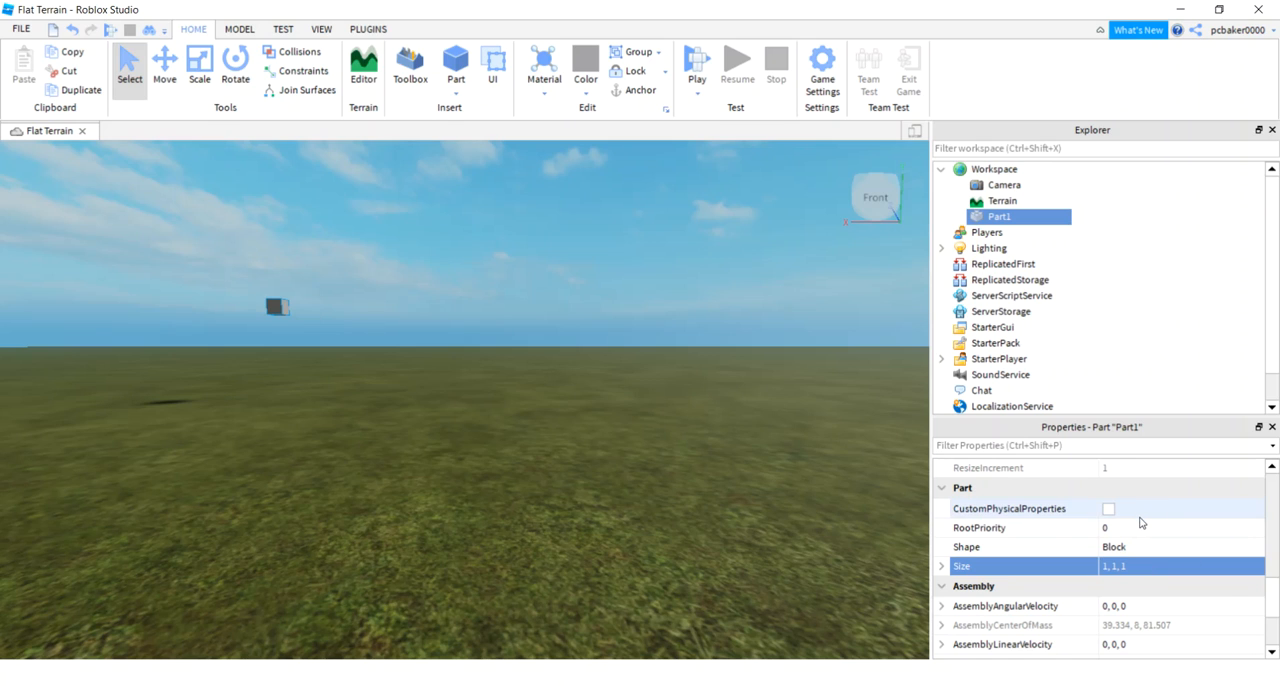
Anchor the part, disable CanCollide and set Transparency to 0.5.
{"action": "scroll", "scroll_direction": "up", "scroll_amount": 3}
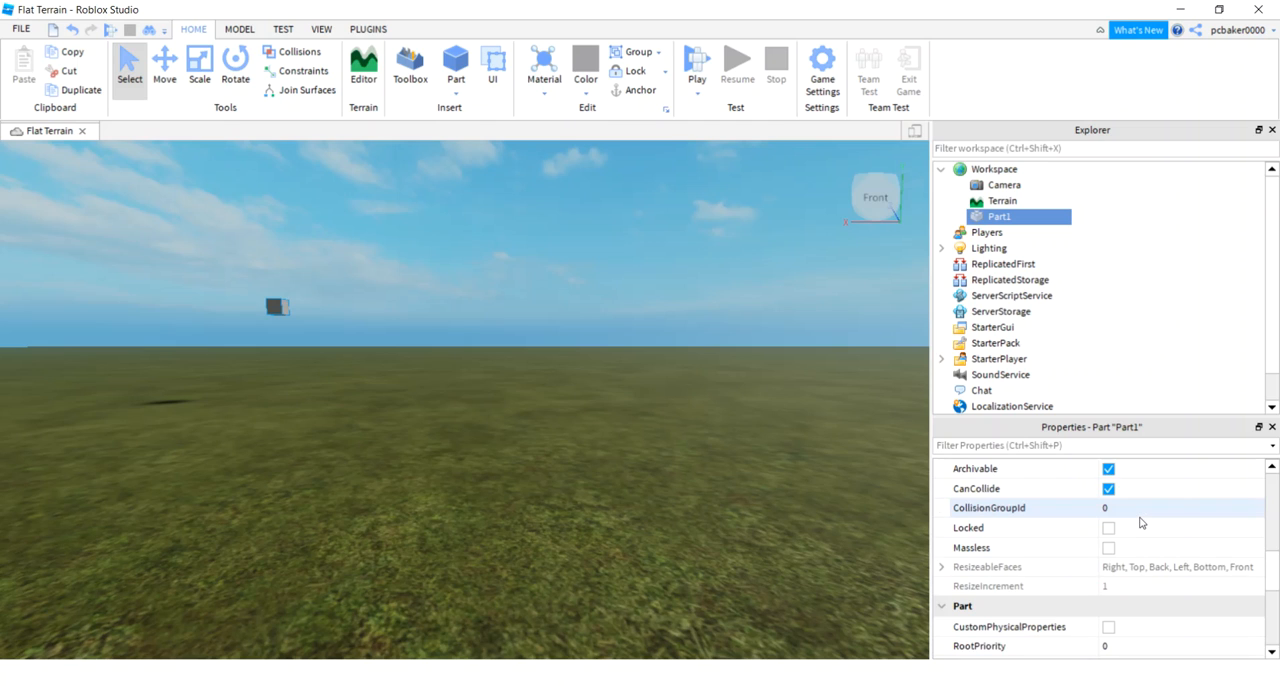
{"action": "scroll", "scroll_direction": "up", "scroll_amount": 3}
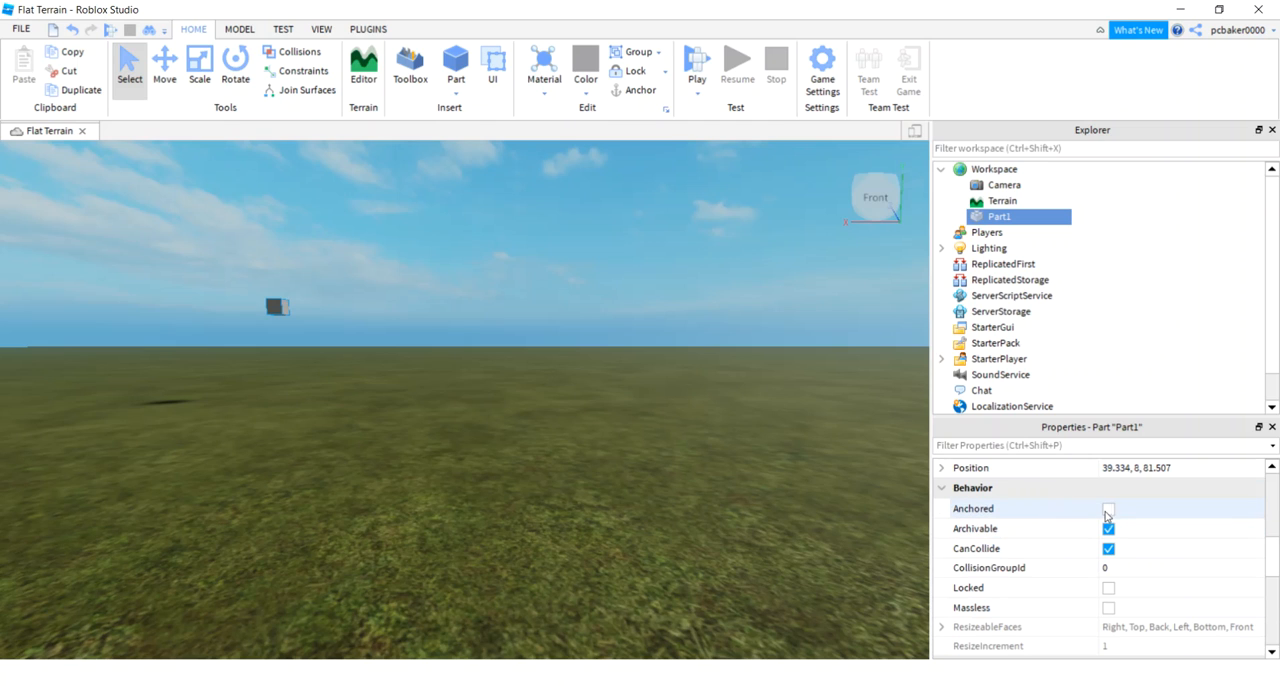
{"action": "left_click", "coordinate": [1108, 508]}
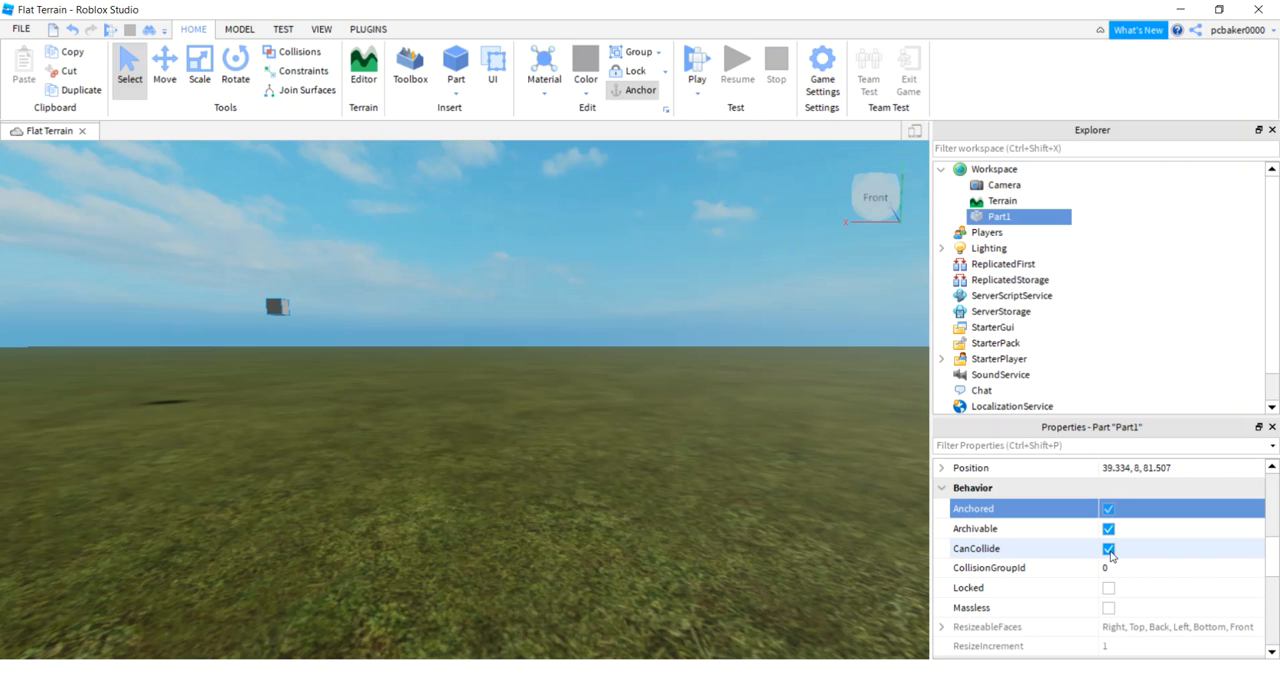
{"action": "left_click", "coordinate": [1108, 548]}
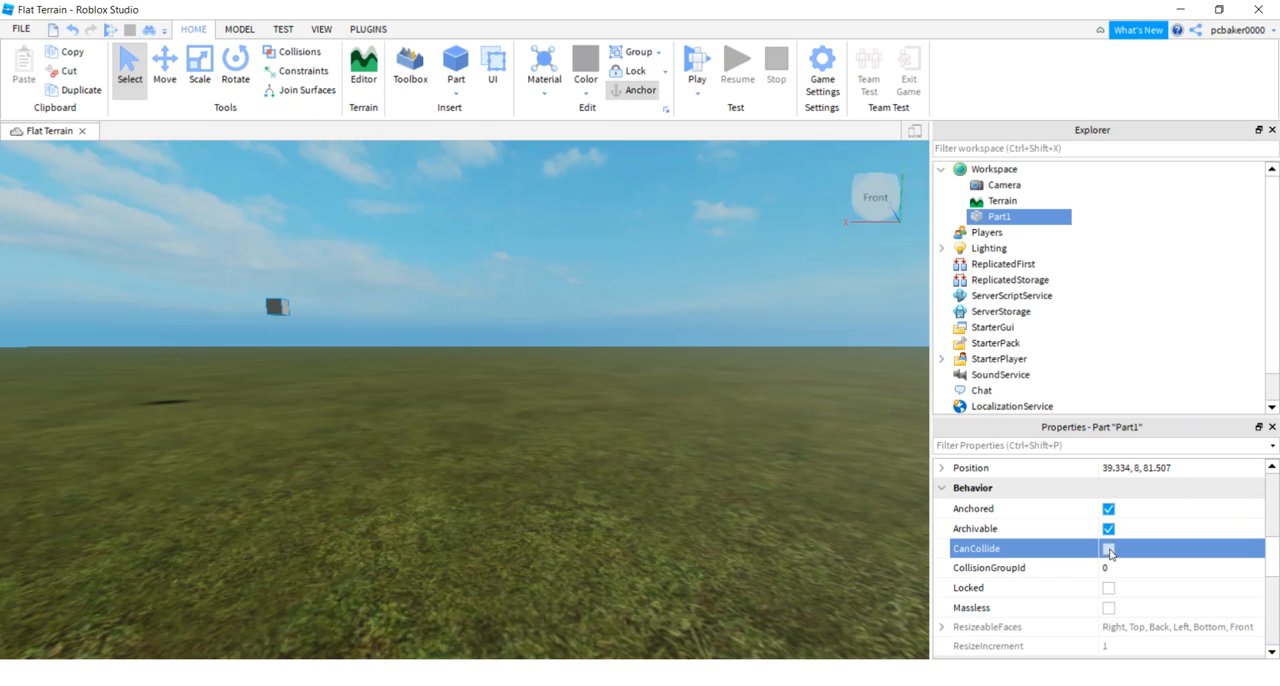
{"action": "left_click", "coordinate": [1108, 548]}
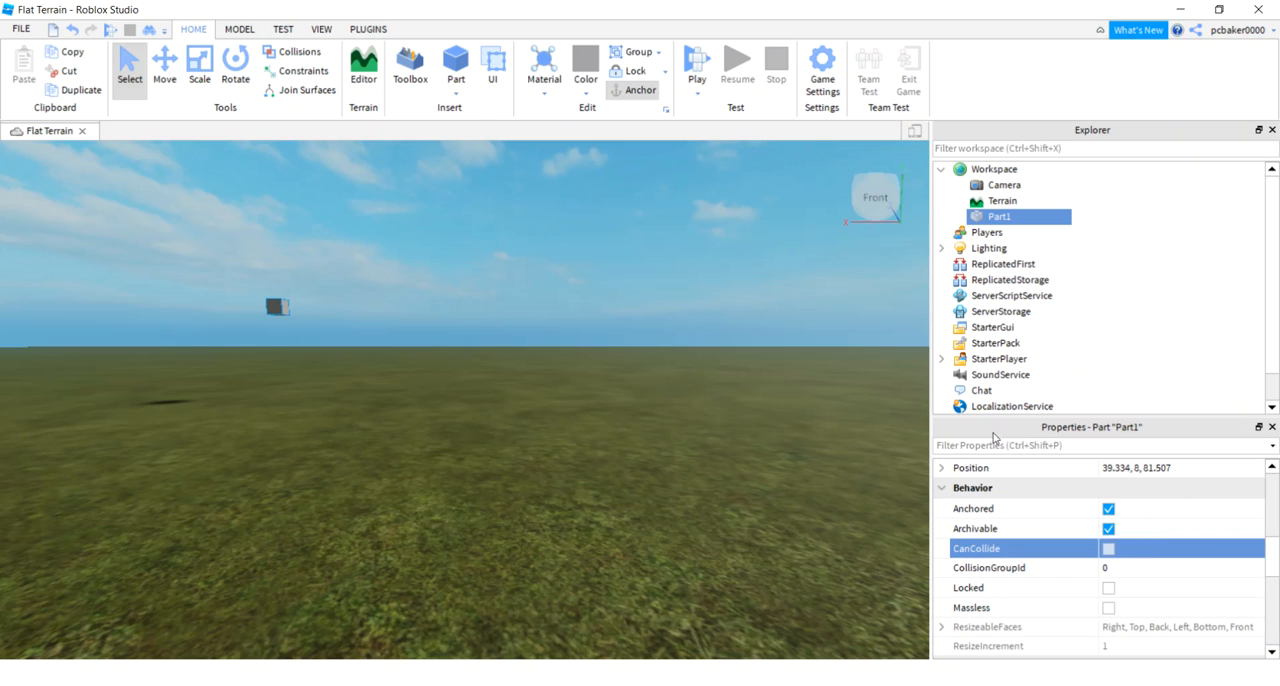
{"action": "scroll", "scroll_direction": "up", "scroll_amount": 3}
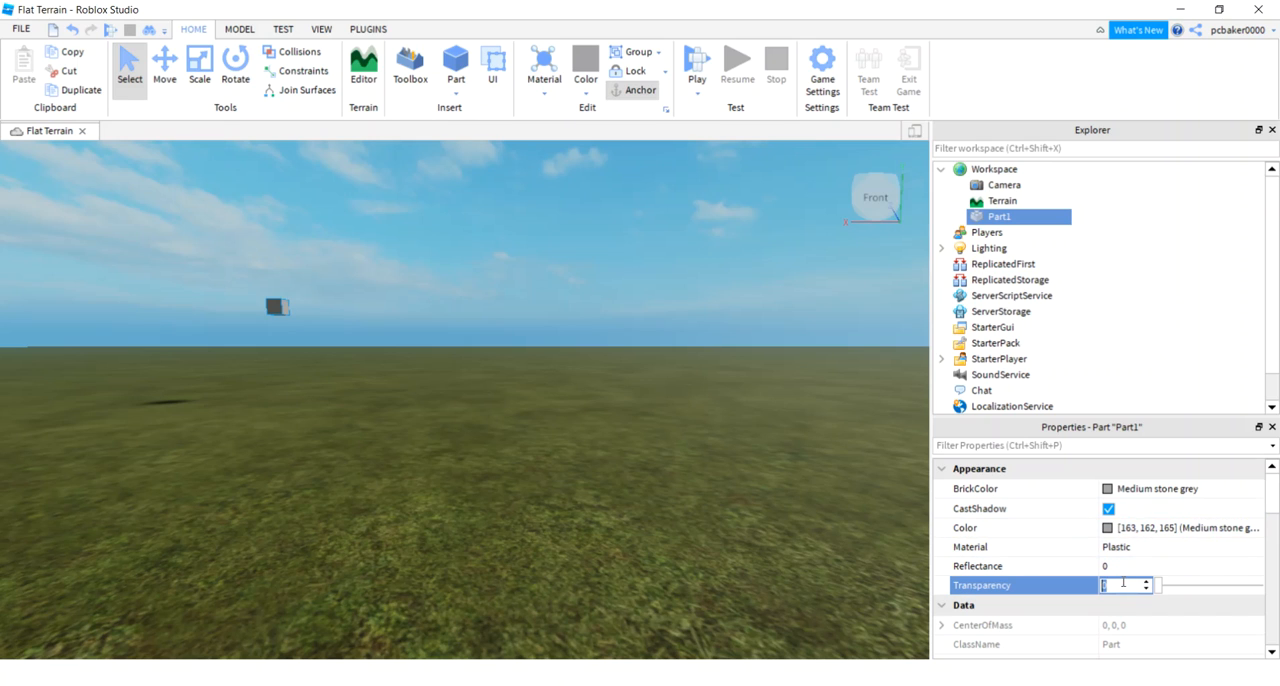
{"action": "type", "text": ".5"}
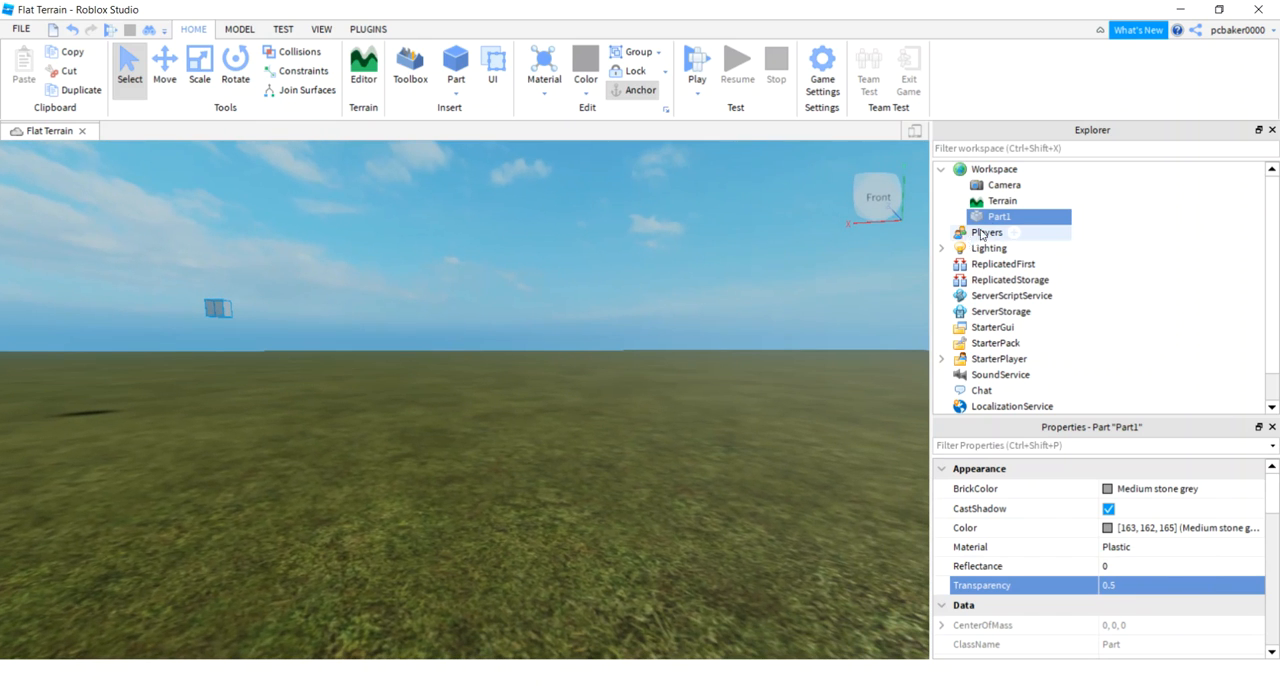
{"action": "mouse_move", "coordinate": [998, 216]}
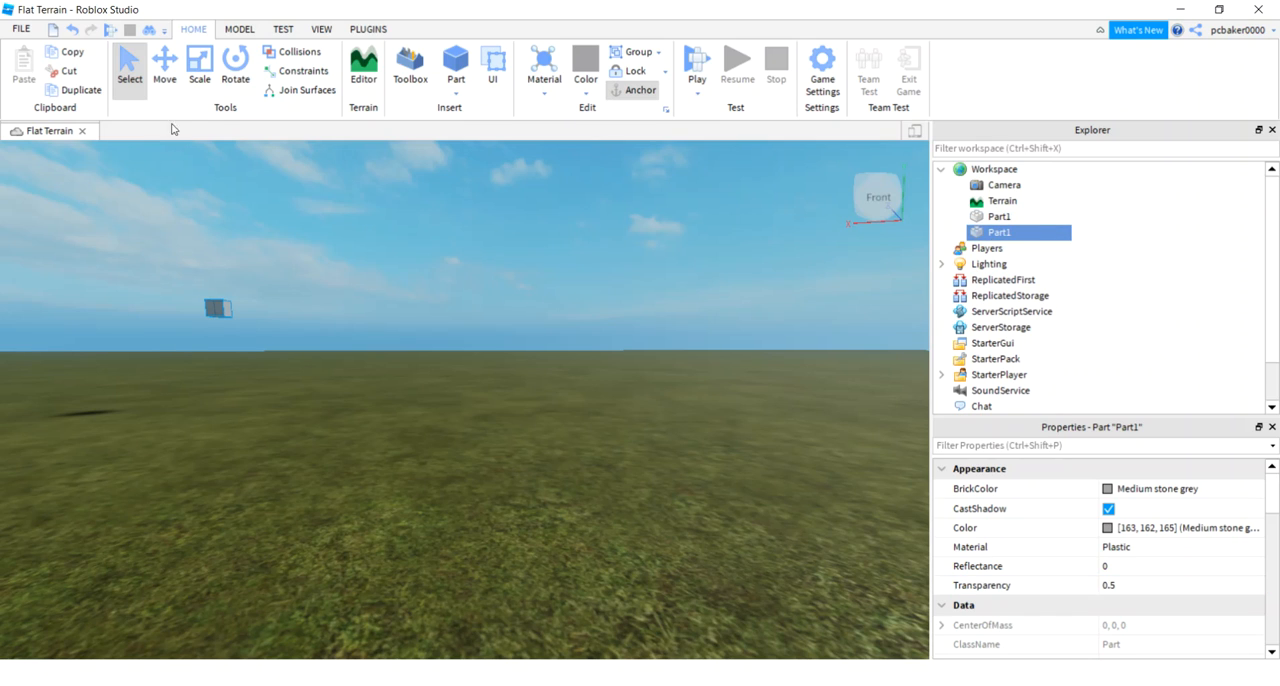
With the Move tool active, rename the duplicate to Part2 as the second waypoint.
{"action": "left_click", "coordinate": [164, 70]}
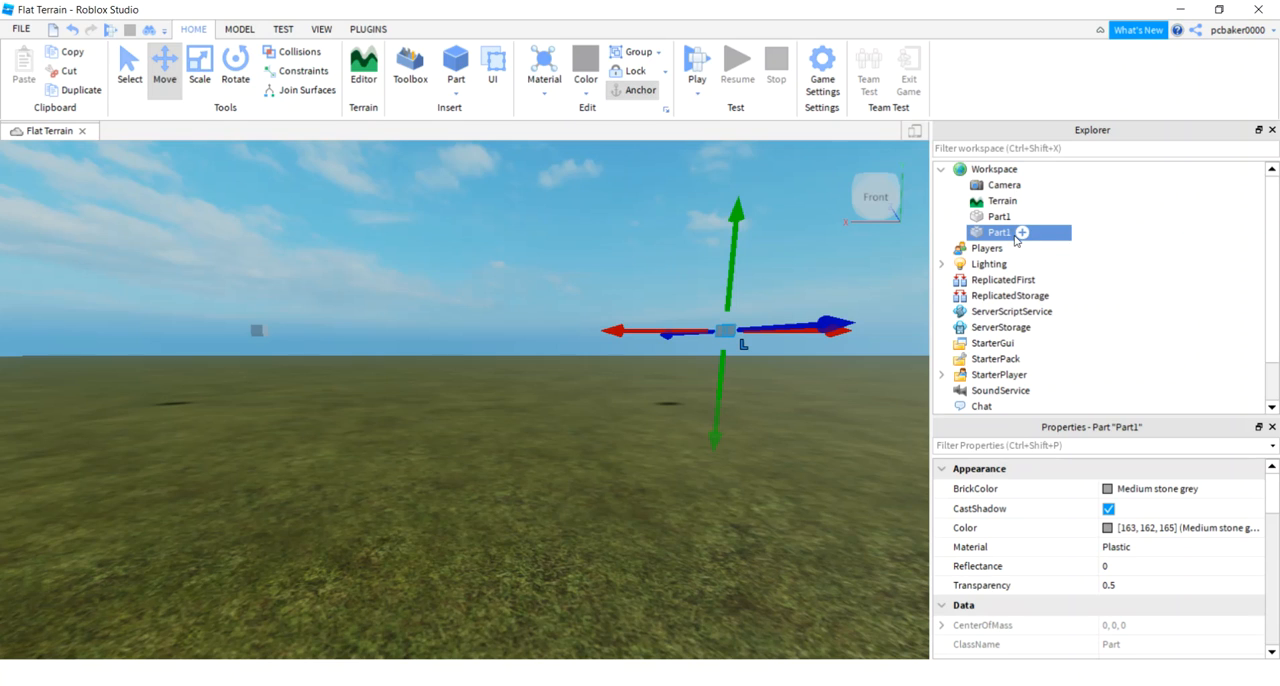
{"action": "double_click", "coordinate": [998, 232]}
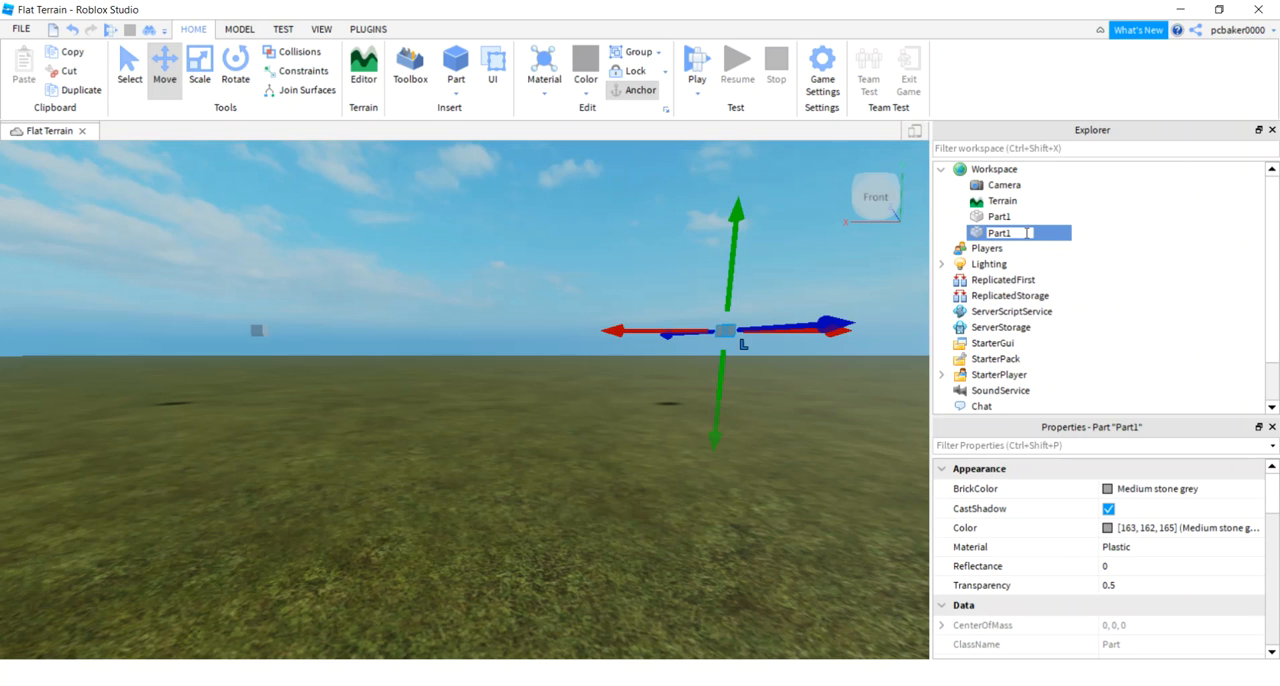
{"action": "type", "text": "Part2"}
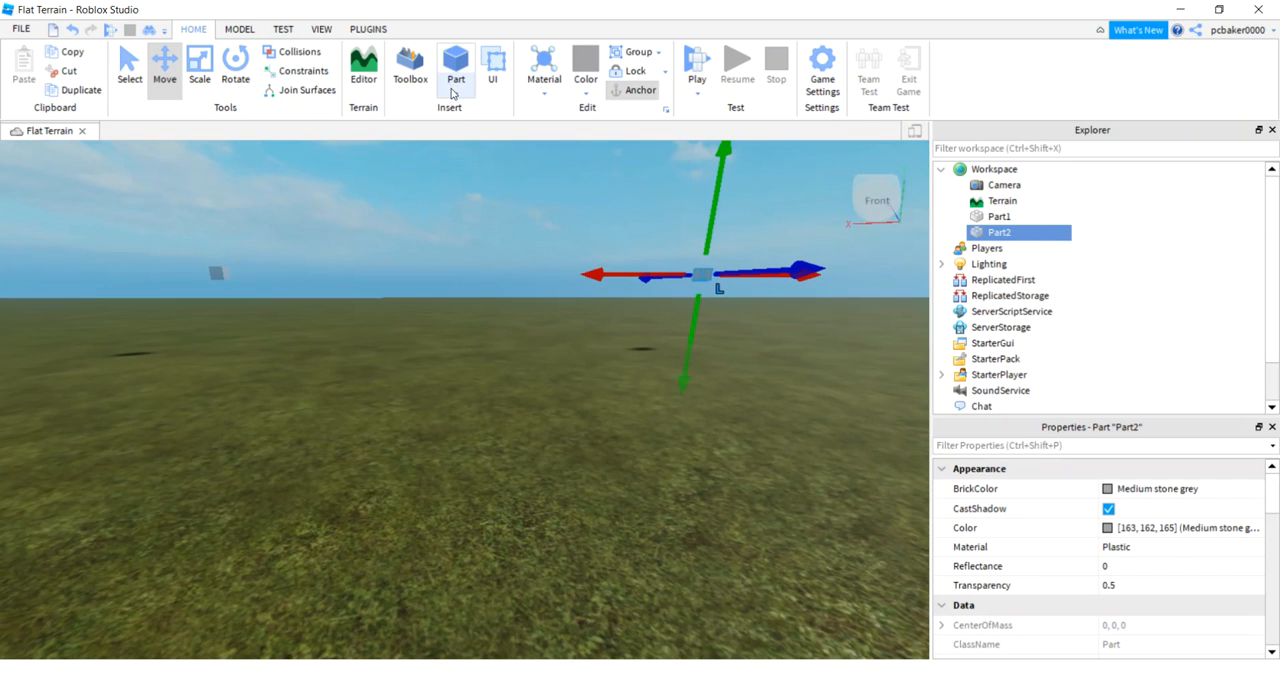
Add a sphere part, select it and rename it Ball.
{"action": "left_click", "coordinate": [456, 64]}
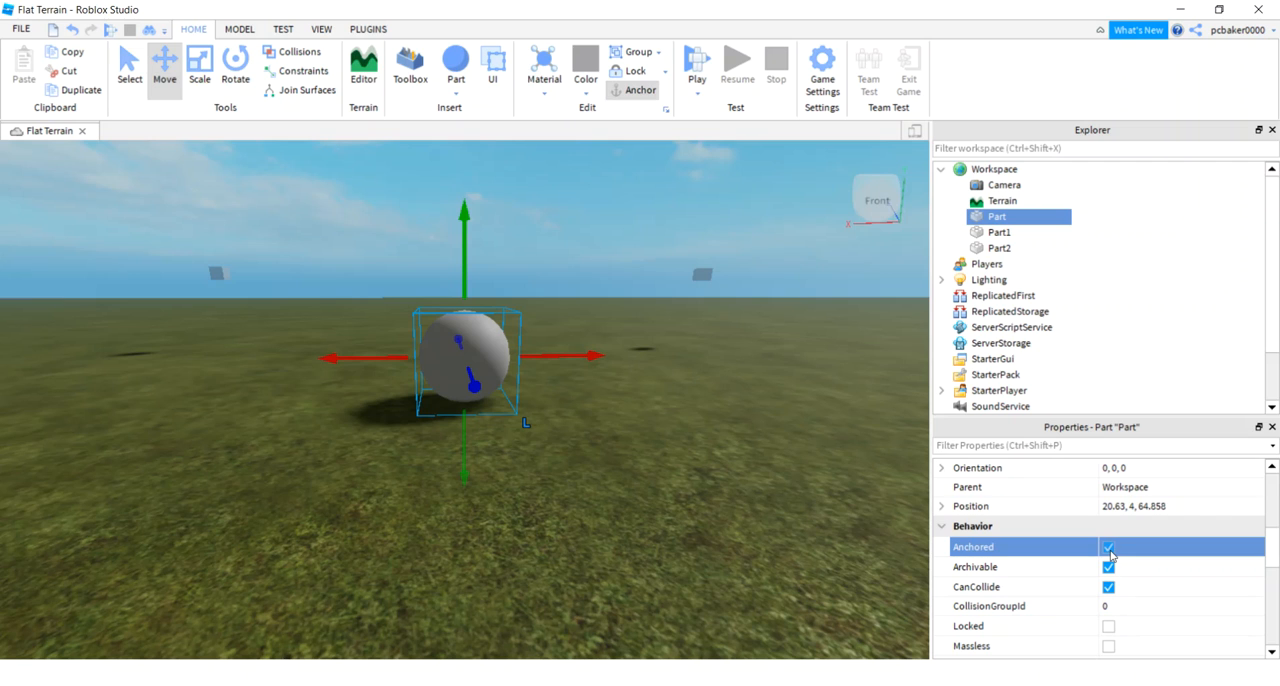
{"action": "scroll", "scroll_direction": "up", "scroll_amount": 3}
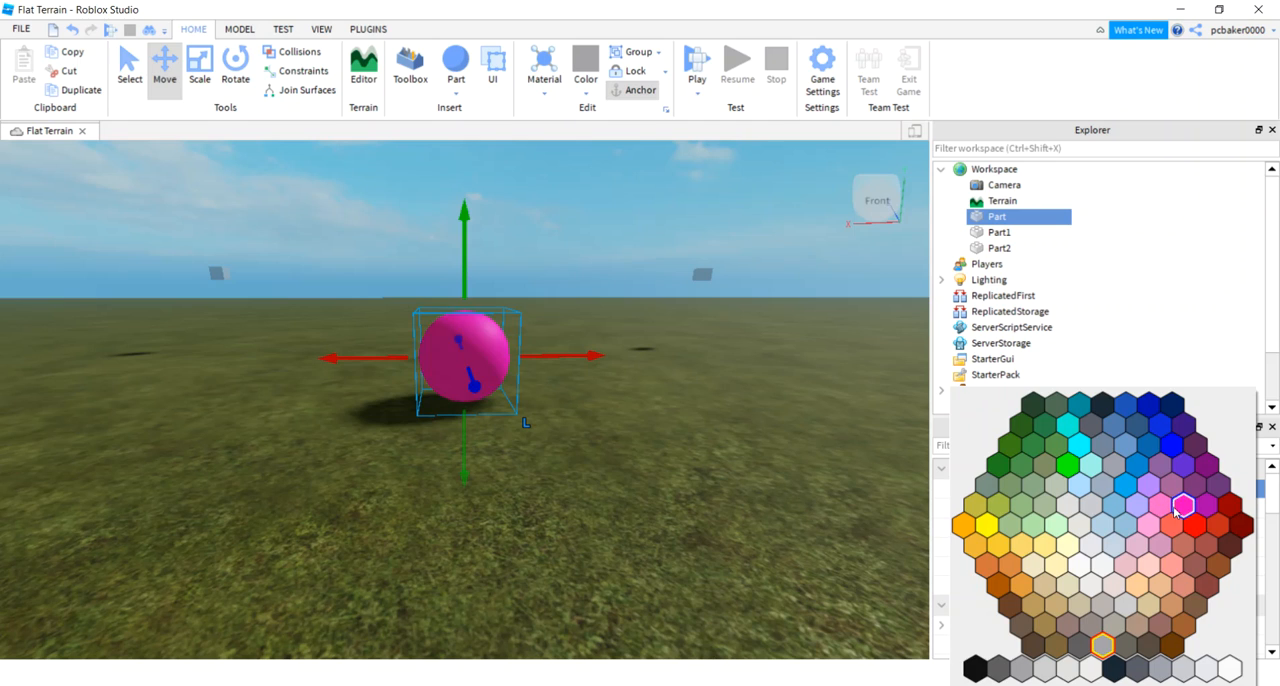
{"action": "left_click", "coordinate": [1184, 508]}
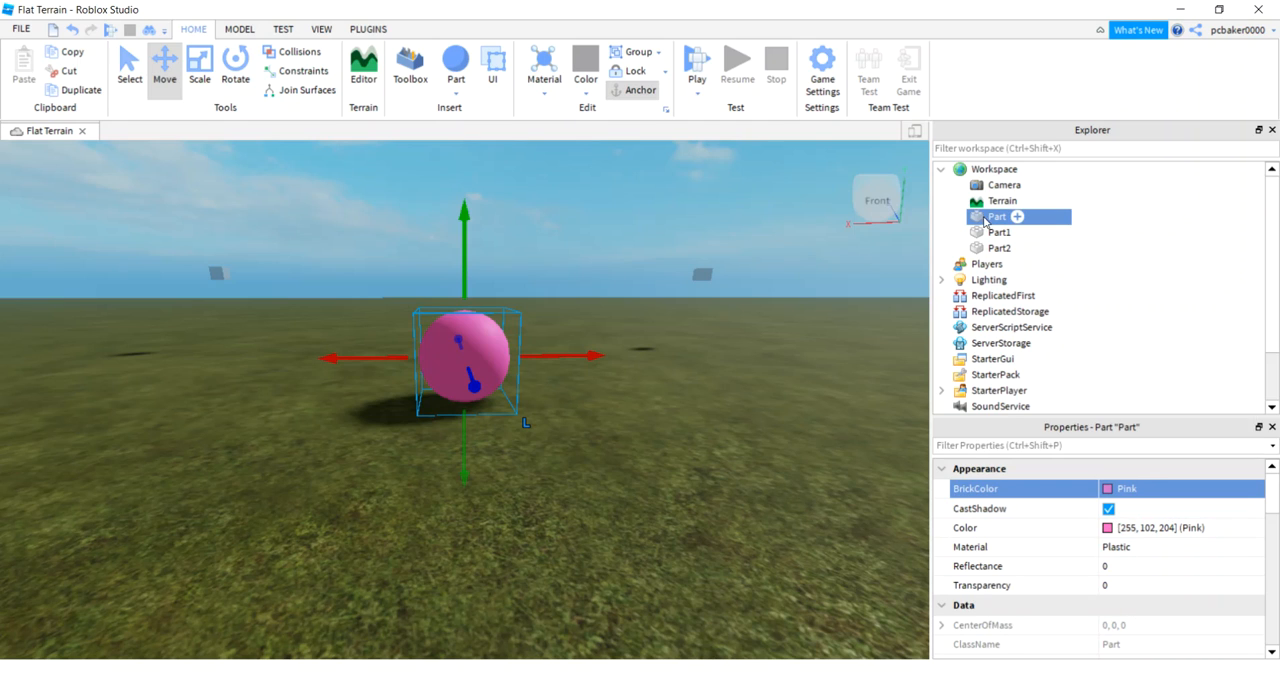
{"action": "double_click", "coordinate": [1000, 216]}
{"action": "type", "text": "Ball"}
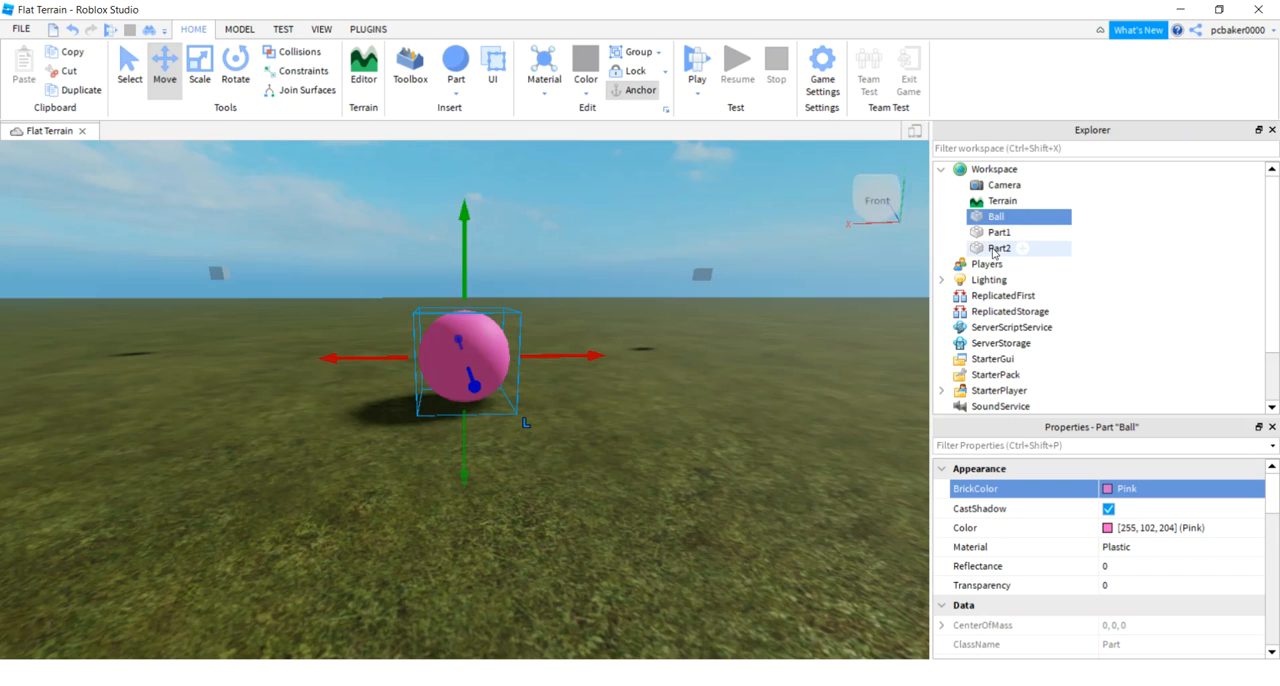
Group Ball, Part1 and Part2 with Ctrl+G, rename the model MovingBall and expand it.
{"action": "left_click", "coordinate": [1000, 248]}
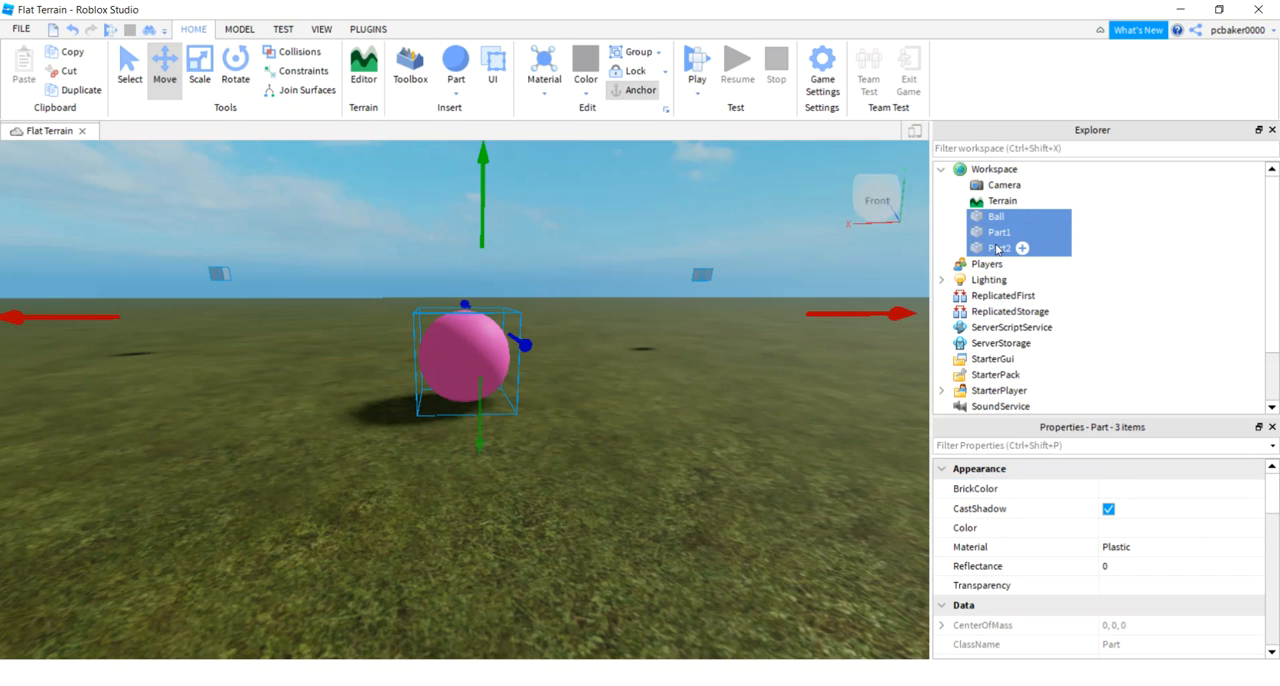
{"action": "left_click", "coordinate": [636, 52]}
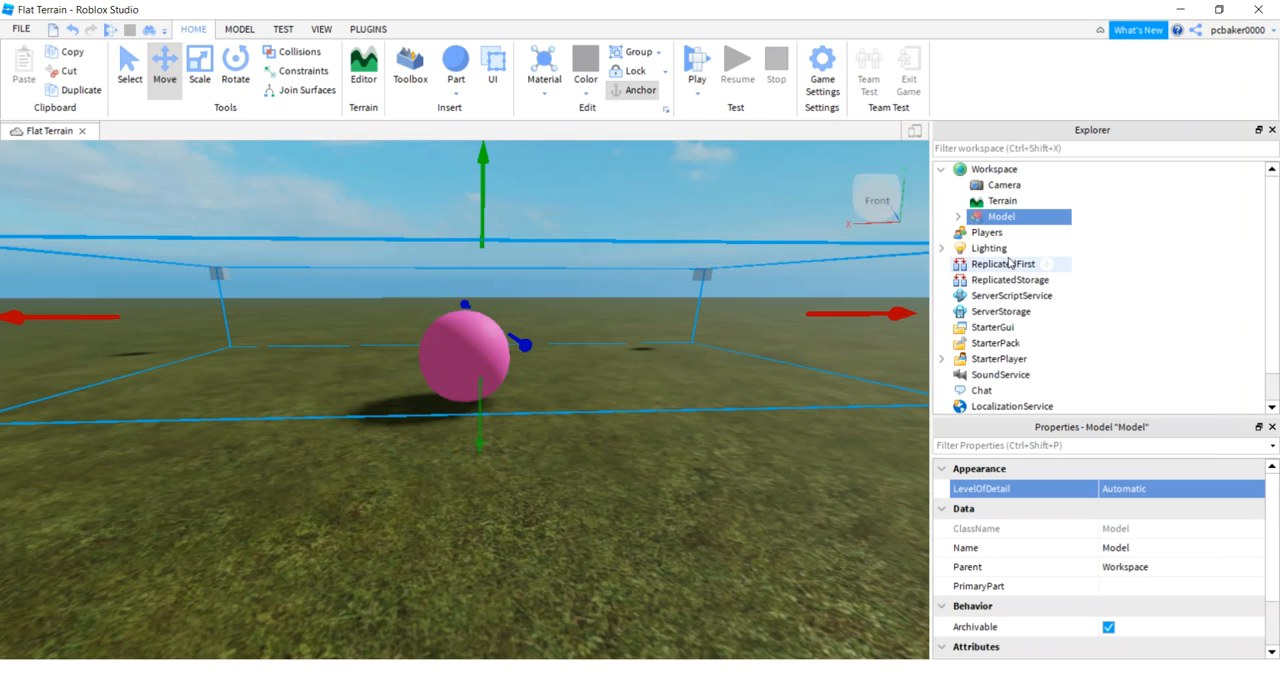
{"action": "double_click", "coordinate": [1000, 216]}
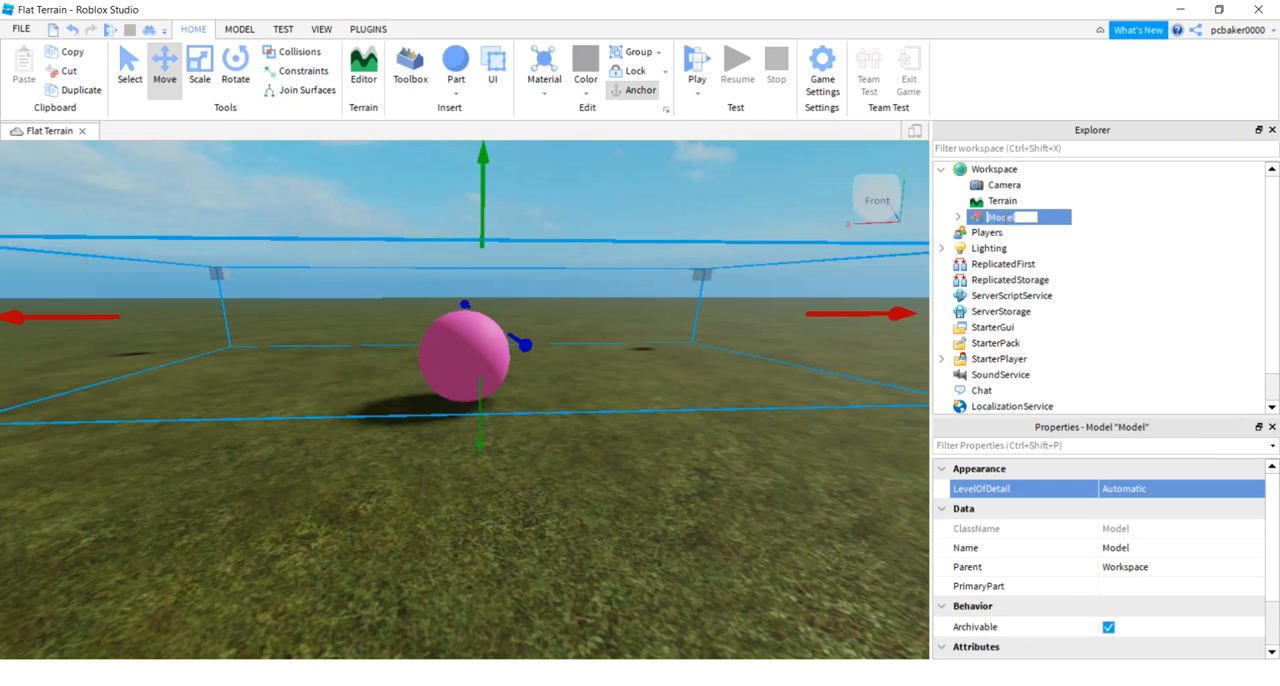
{"action": "type", "text": "MovingBall"}
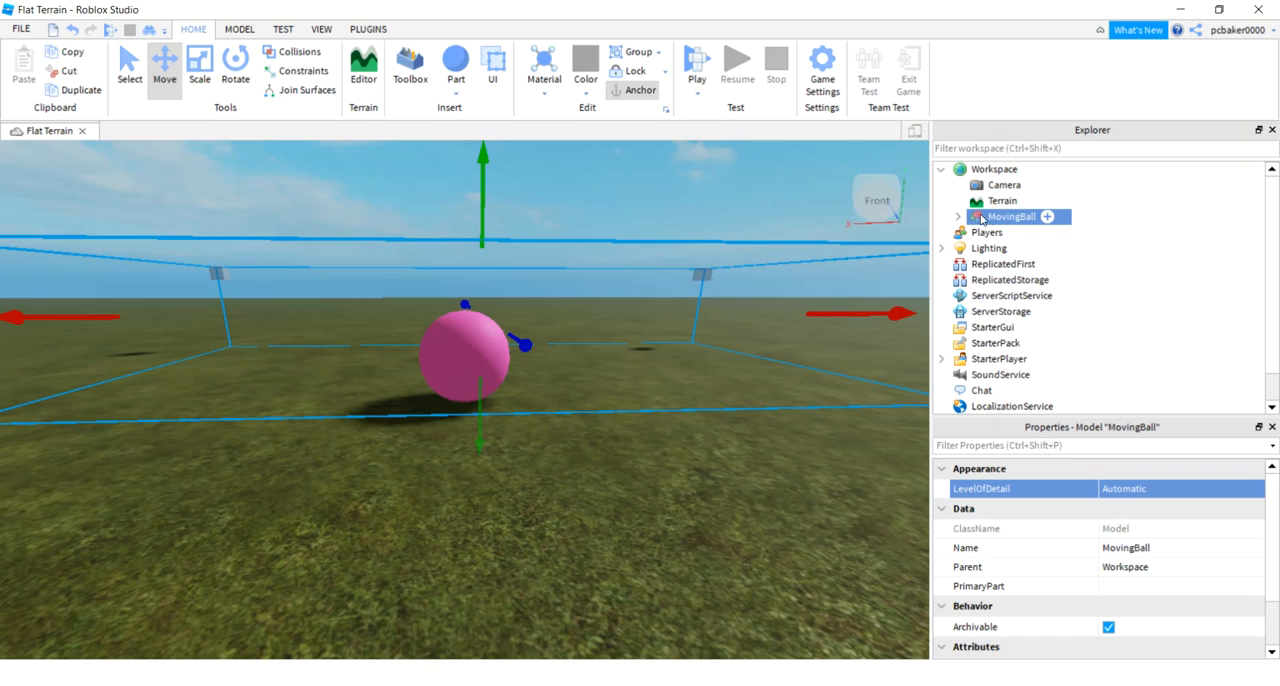
{"action": "left_click", "coordinate": [958, 216]}
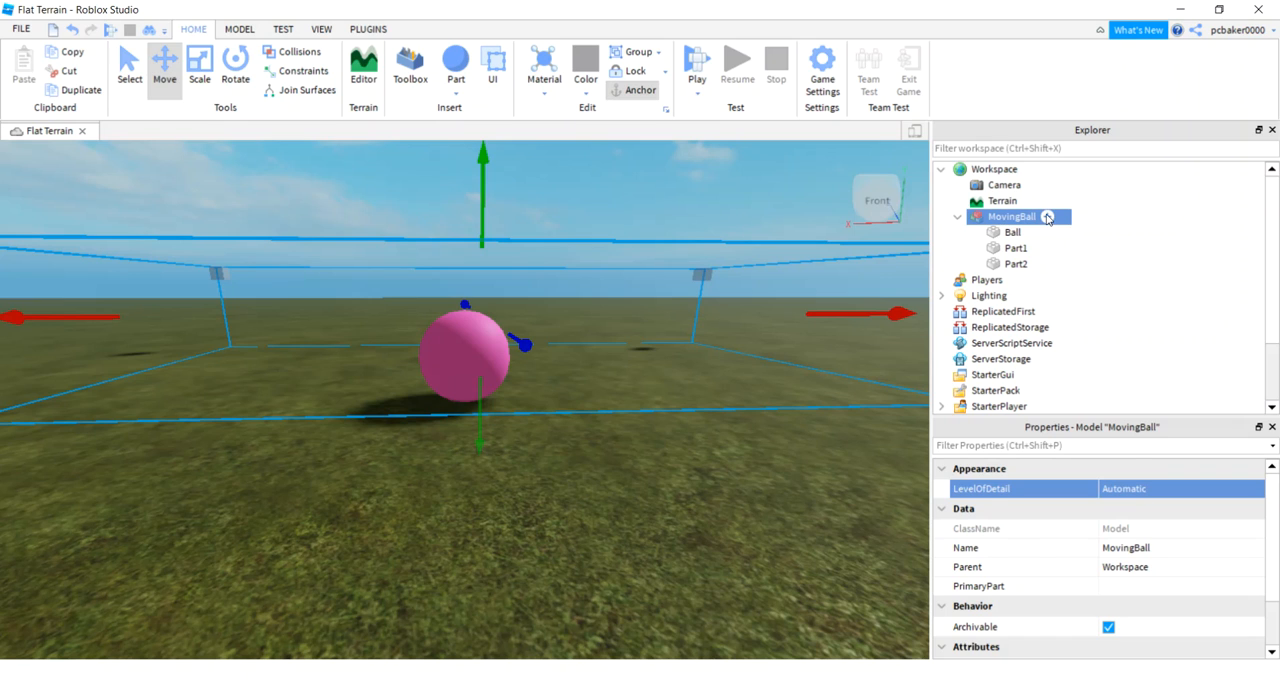
Insert a Script into MovingBall and rename it MoveIt.
{"action": "double_click", "coordinate": [1016, 232]}
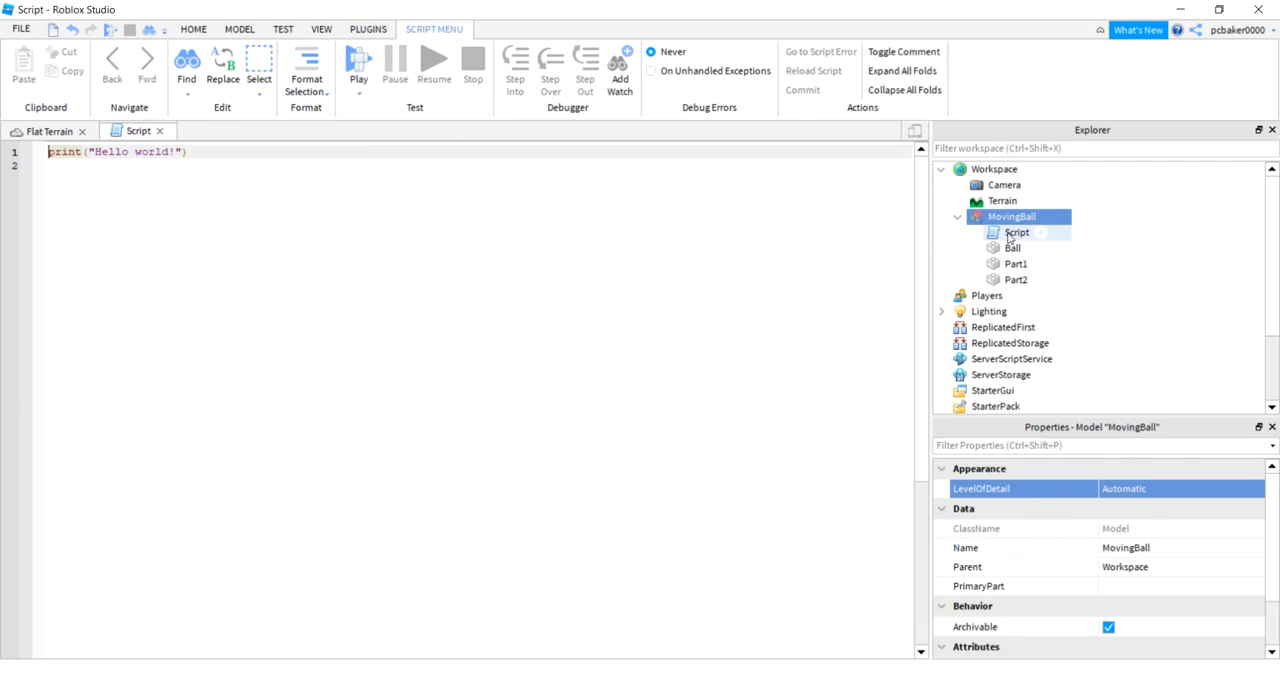
{"action": "left_click", "coordinate": [1016, 232]}
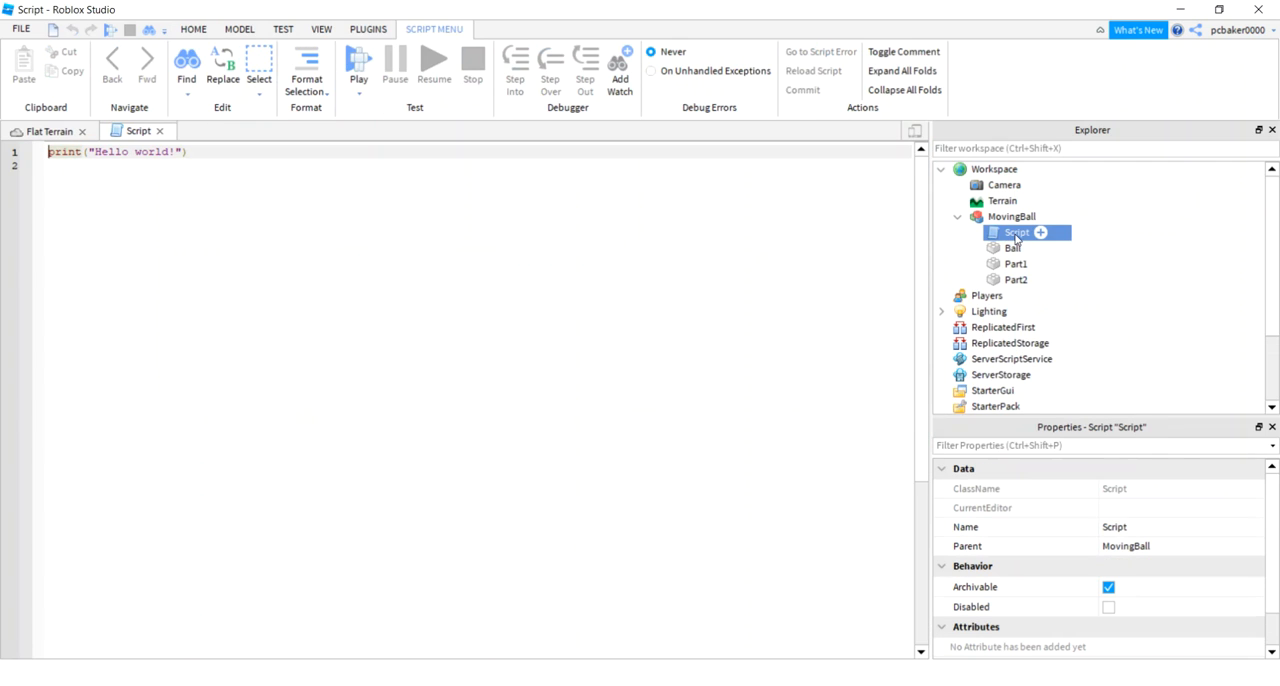
{"action": "double_click", "coordinate": [1016, 232]}
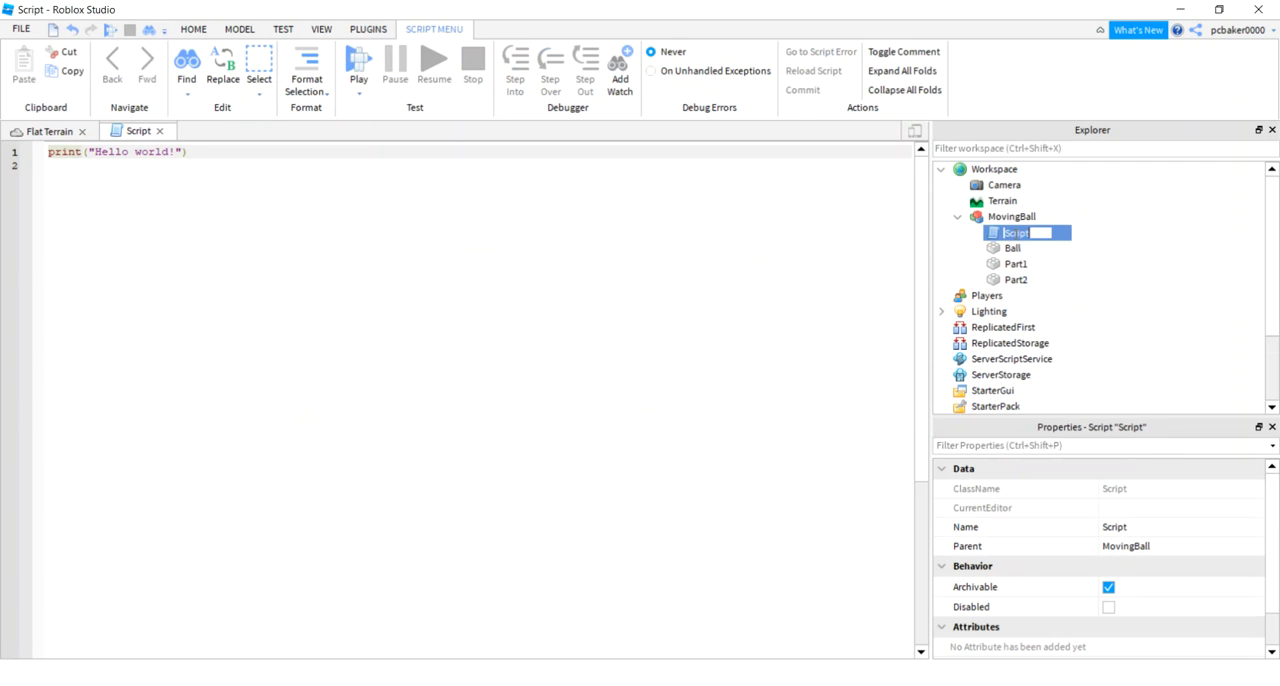
{"action": "type", "text": "MoveIt"}
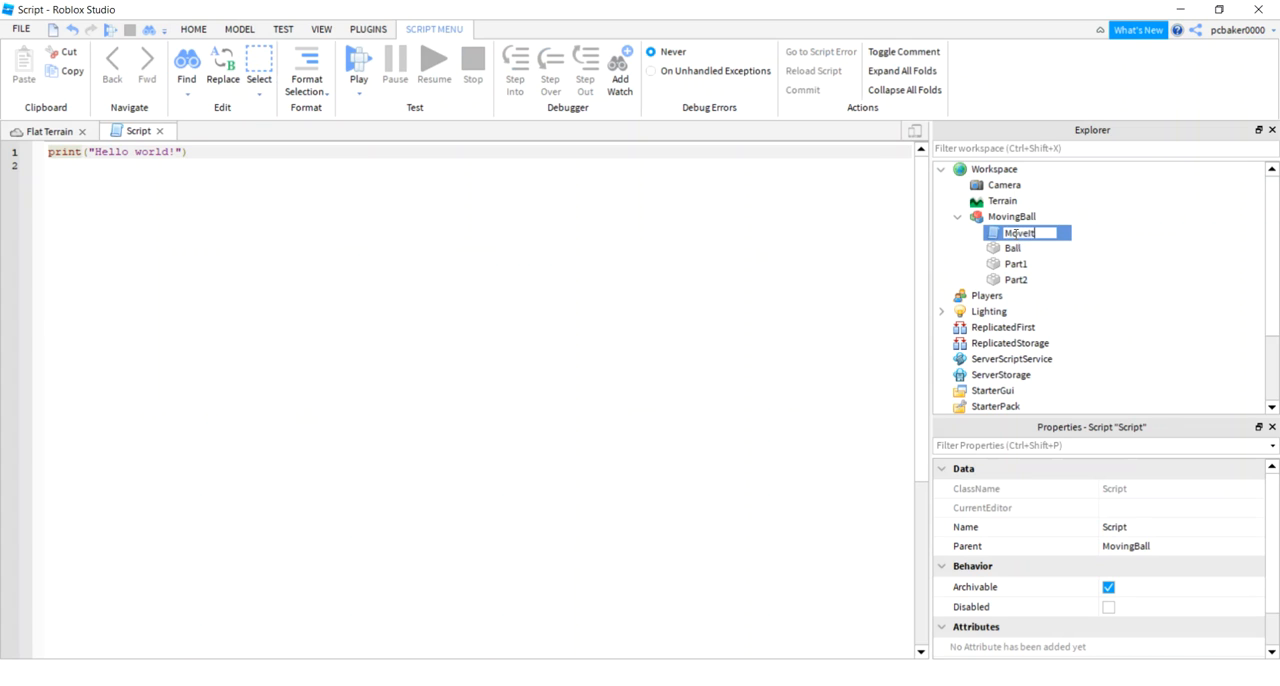
{"action": "key", "text": "Return"}
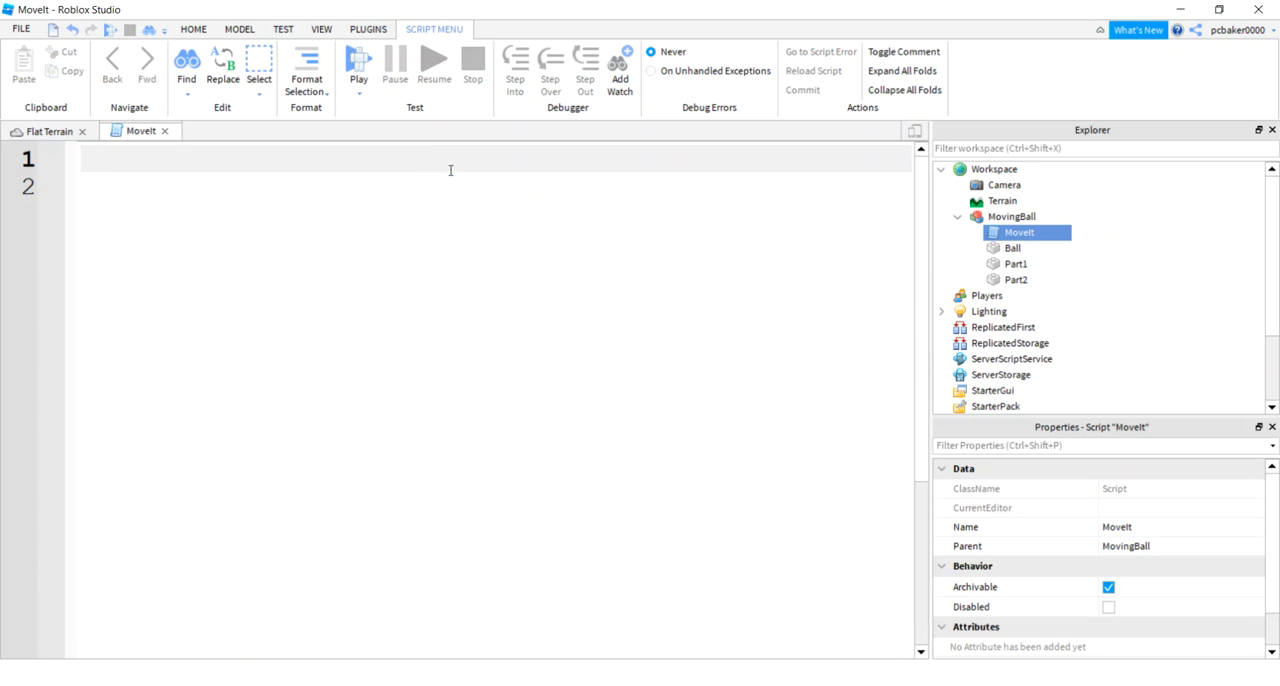
Declare local ts = game:GetService("TweenService").
{"action": "type", "text": "local"}
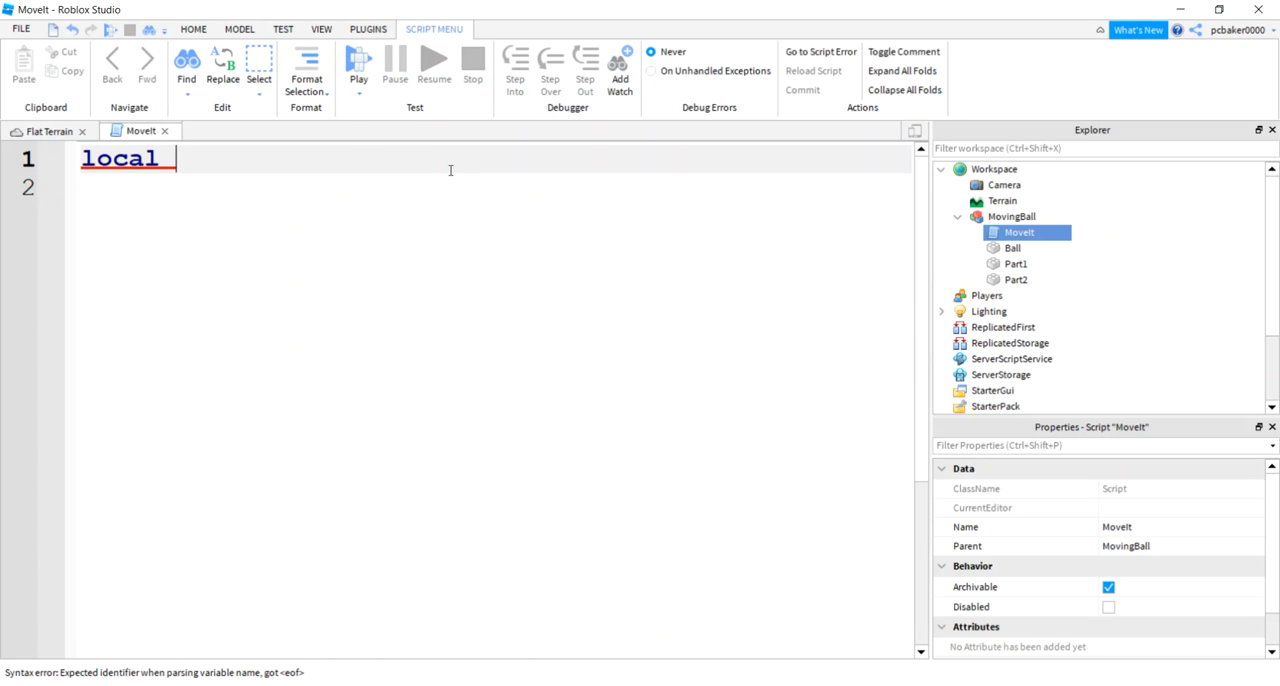
{"action": "type", "text": "ts"}
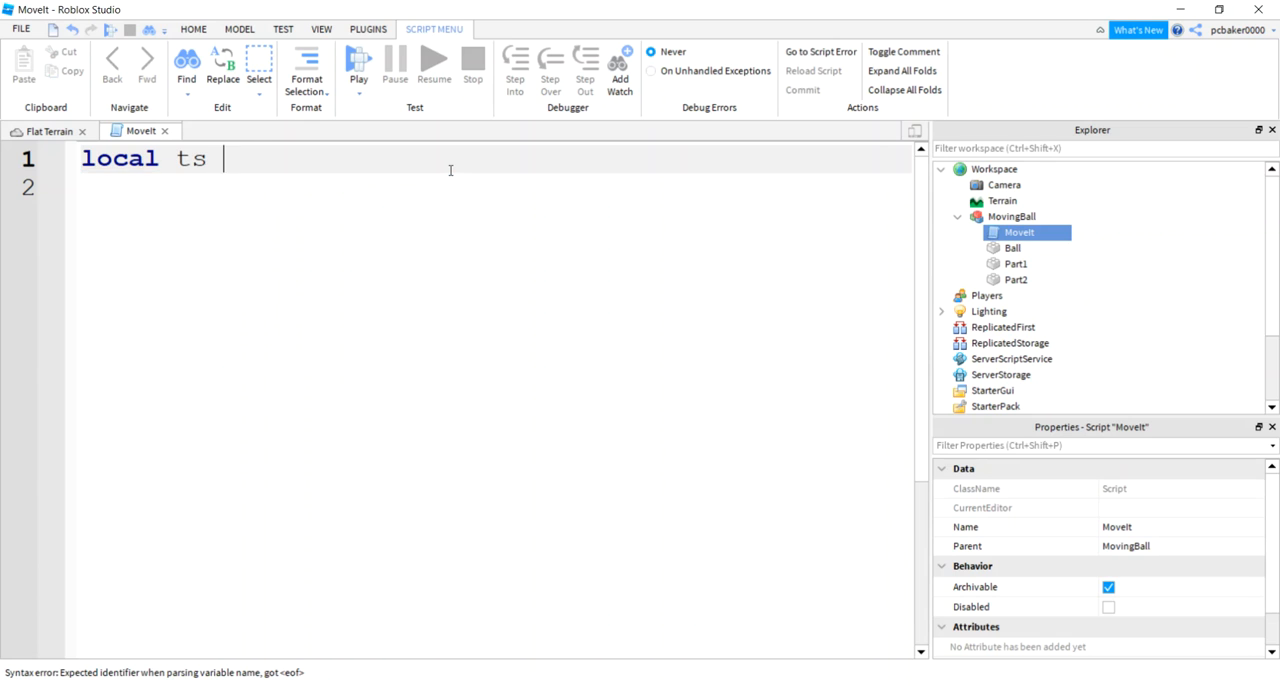
{"action": "type", "text": "= game"}
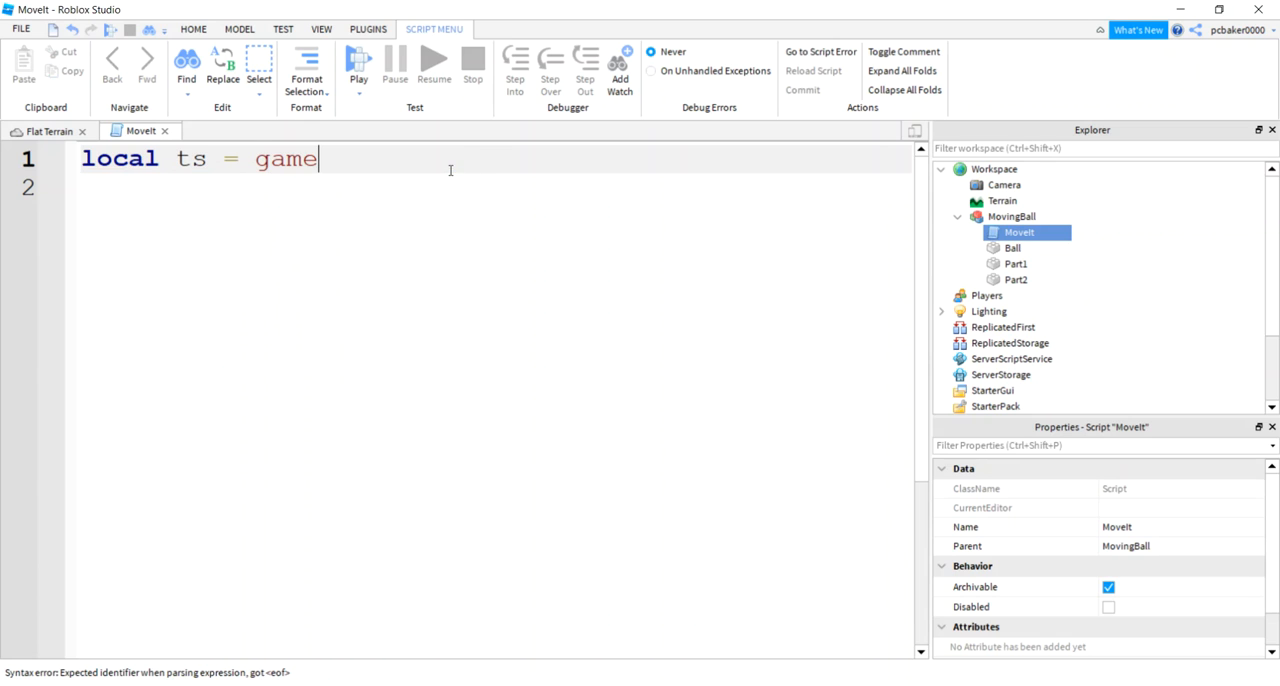
{"action": "type", "text": ":GetService(\"R\")"}
{"action": "left_click", "coordinate": [488, 186]}
{"action": "type", "text": "local par"}
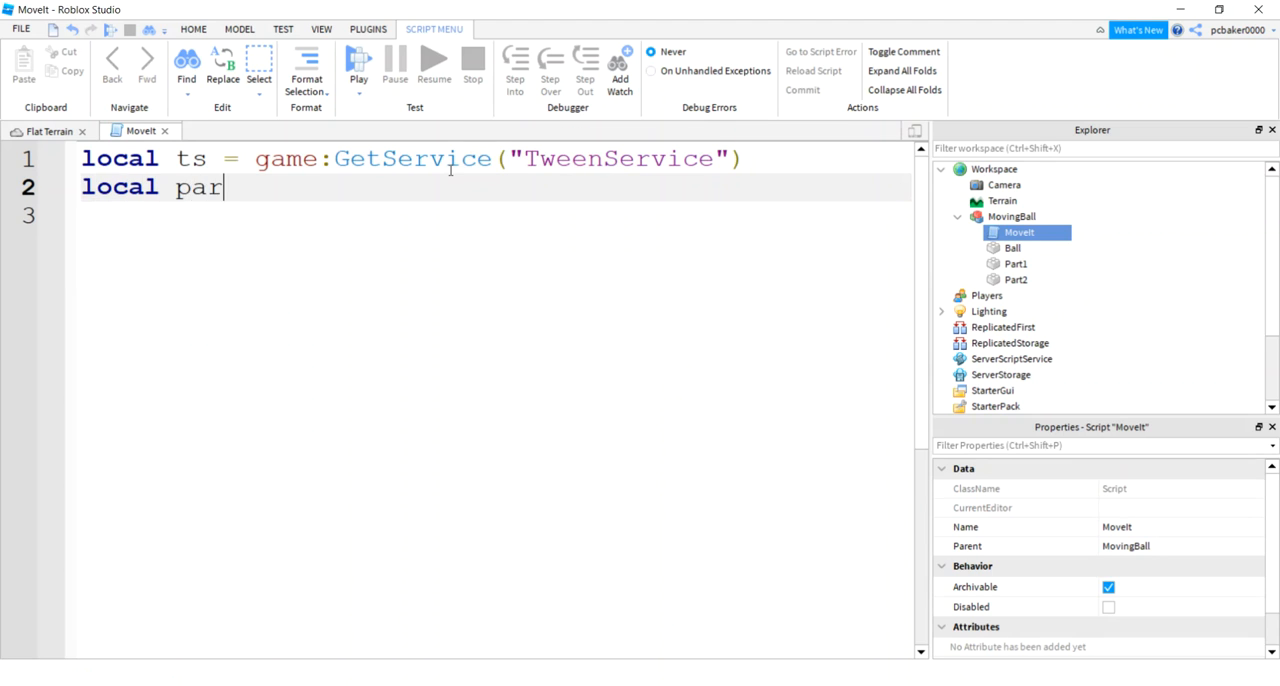
Declare p1, p2 and ball from script.Parent, then begin a local function.
{"action": "type", "text": "p1 ="}
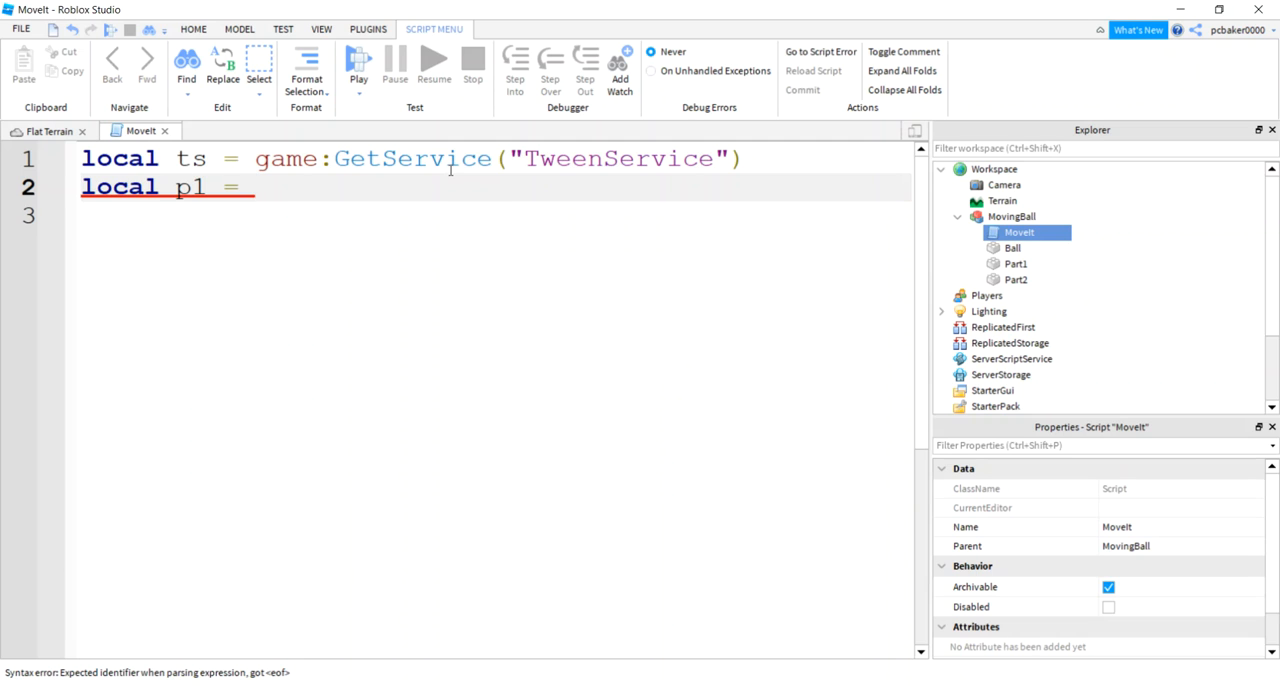
{"action": "type", "text": "script.Parent.Part1"}
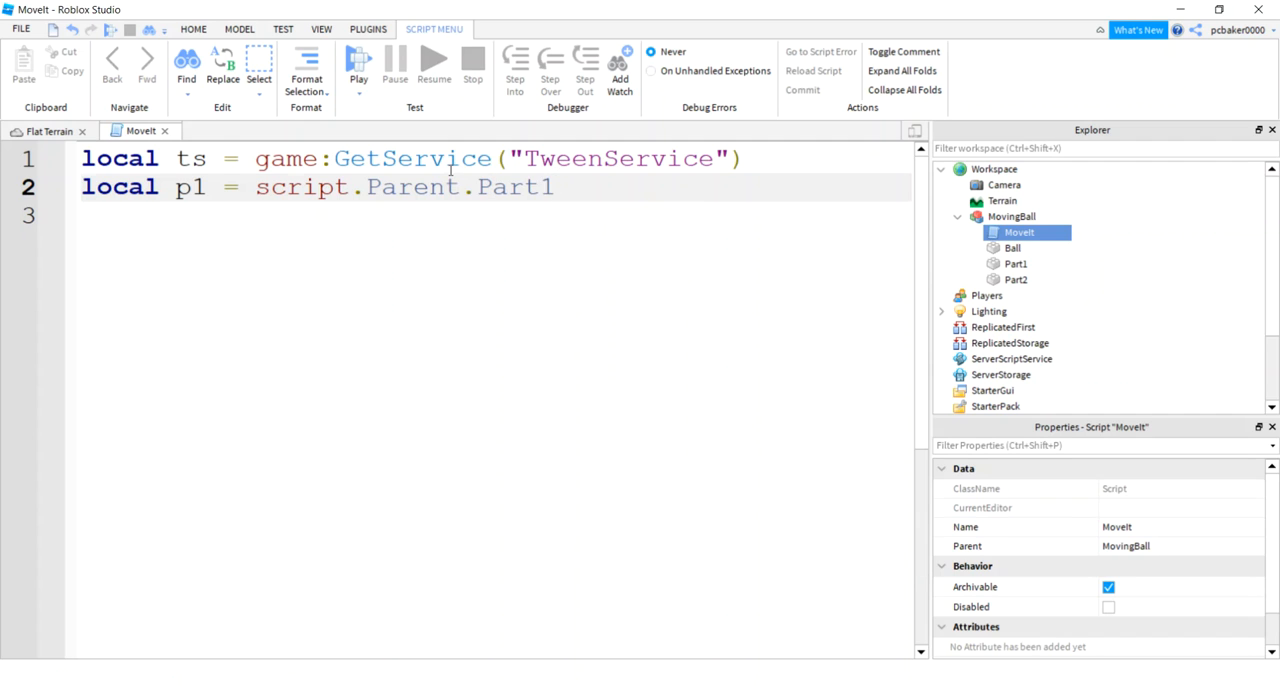
{"action": "type", "text": "local p2 = s"}
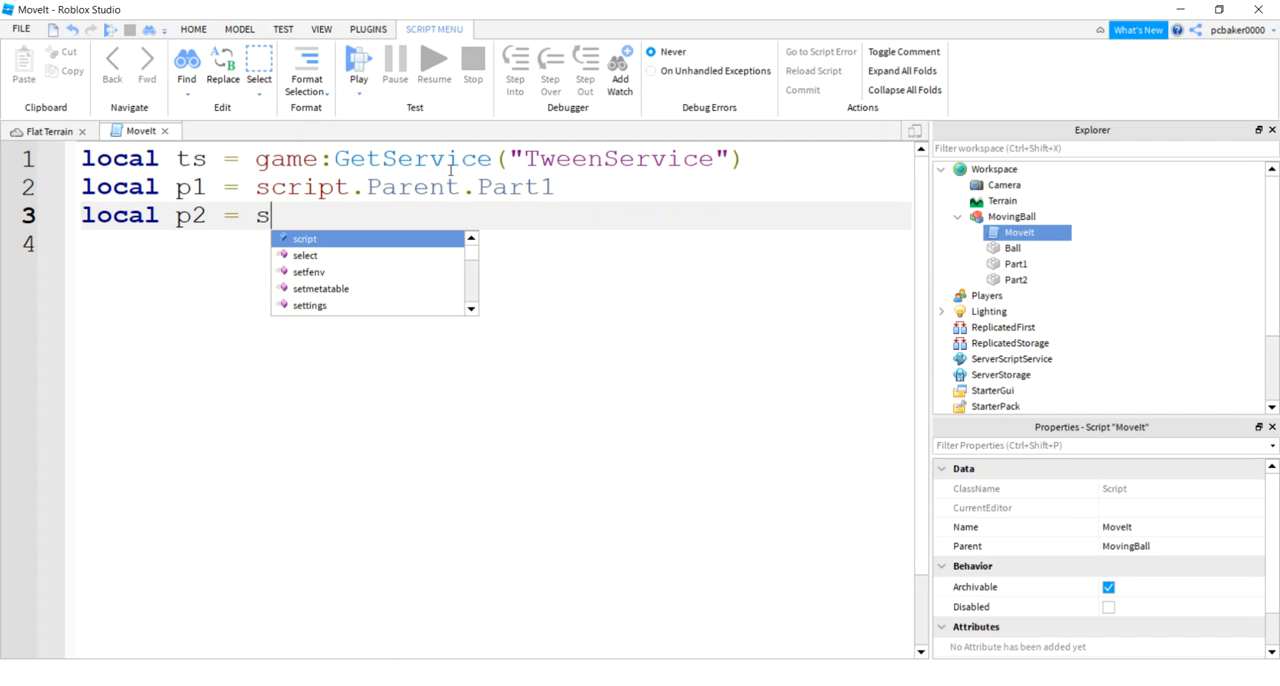
{"action": "type", "text": "cript.Parent.Part2"}
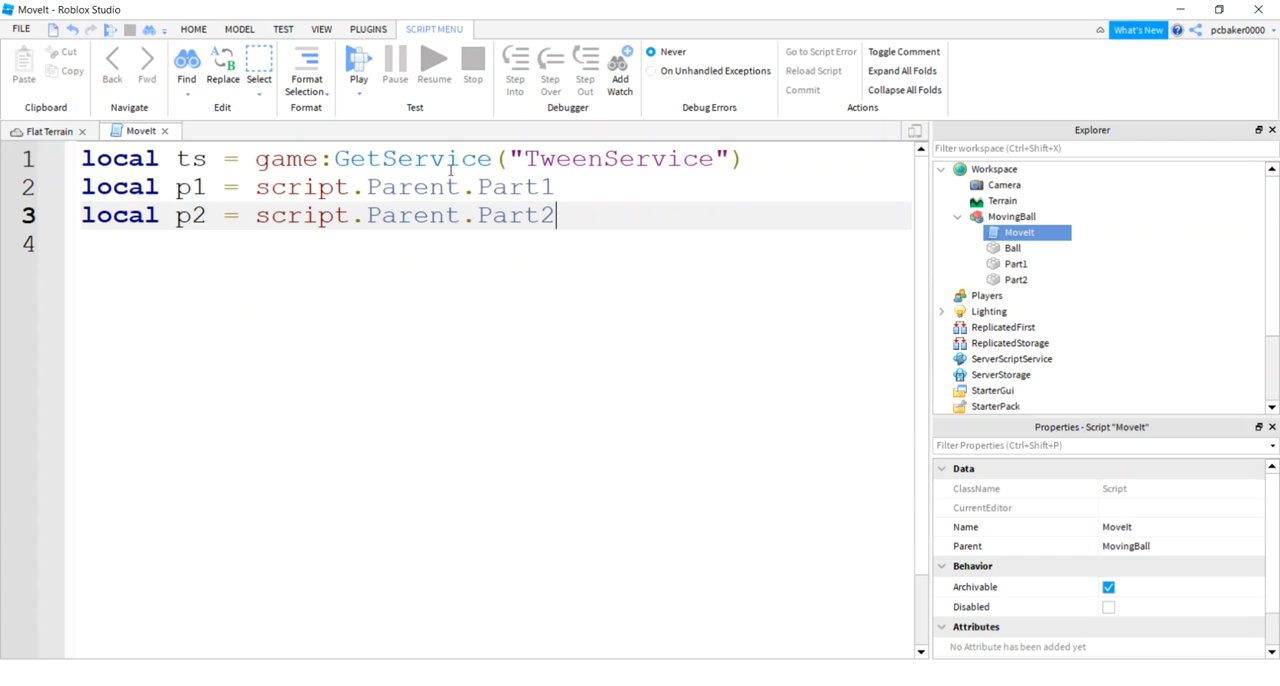
{"action": "type", "text": "local ba"}
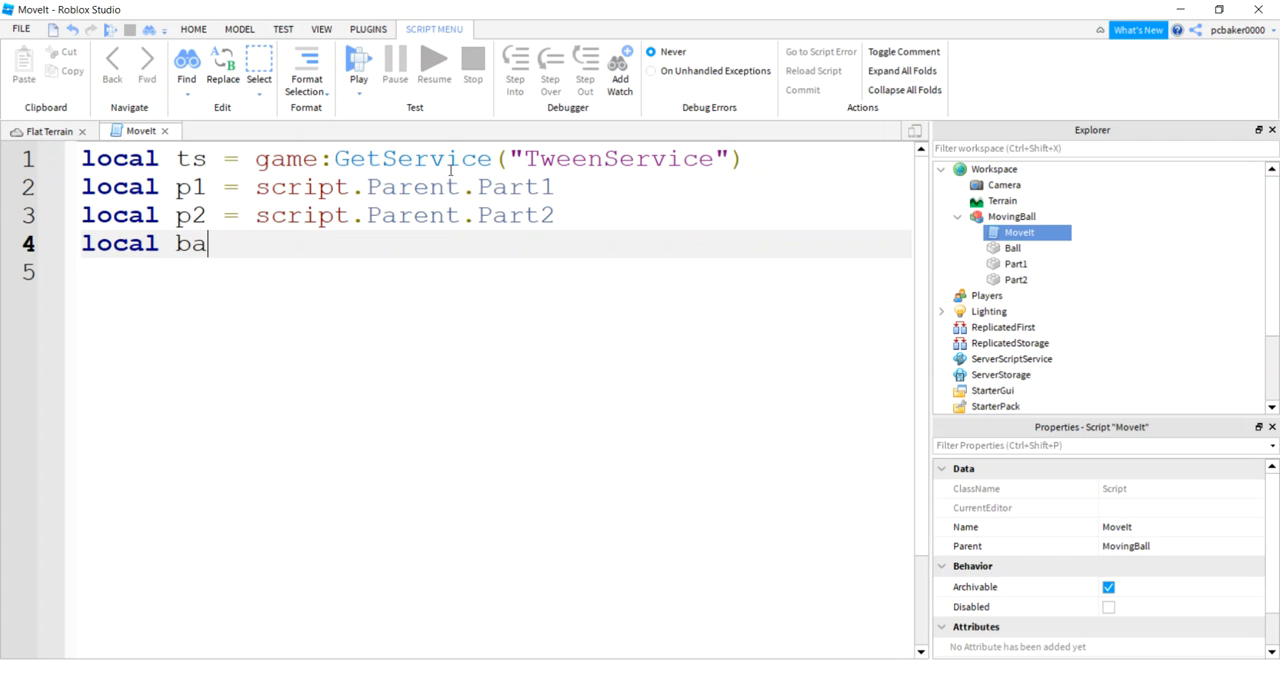
{"action": "type", "text": "ll = script.Parent"}
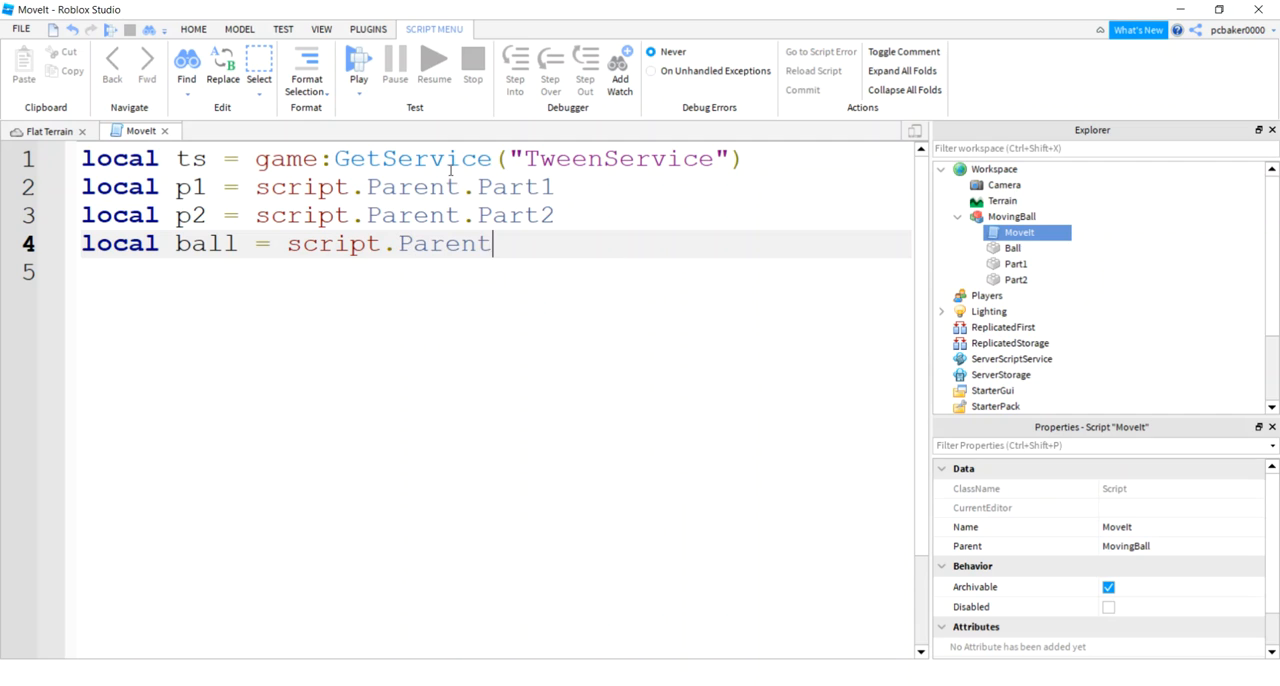
{"action": "type", "text": ".Ball"}
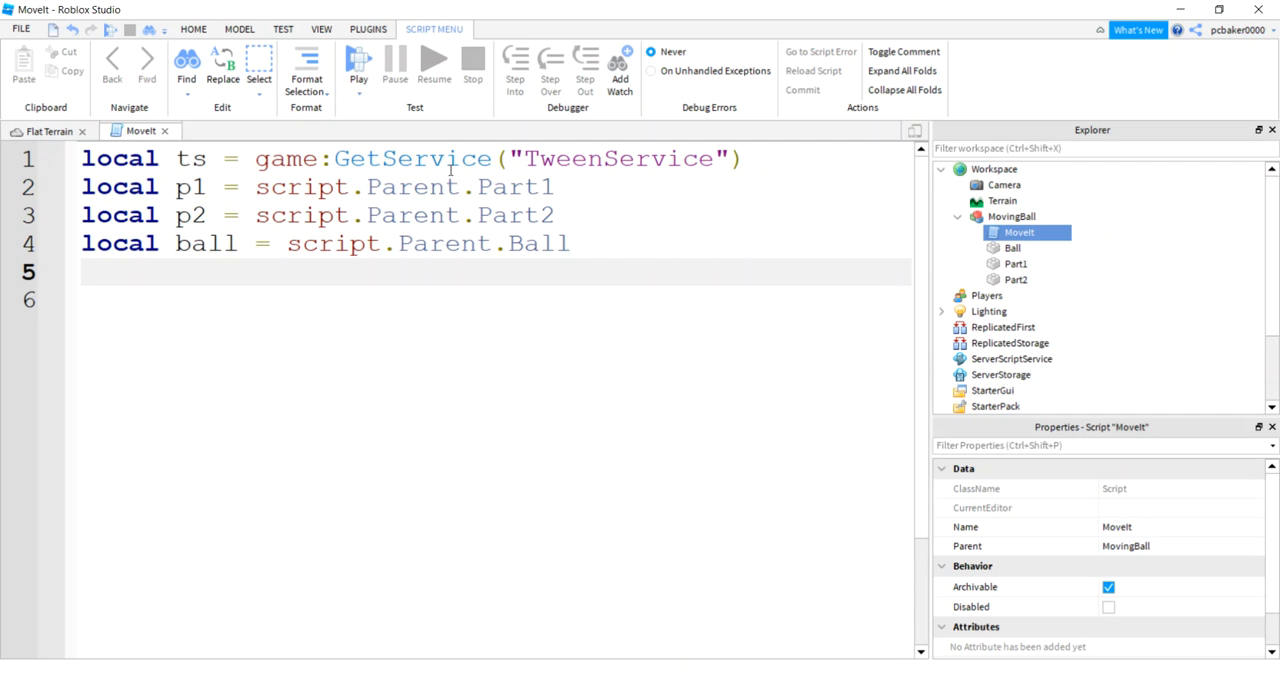
{"action": "type", "text": "local functio"}
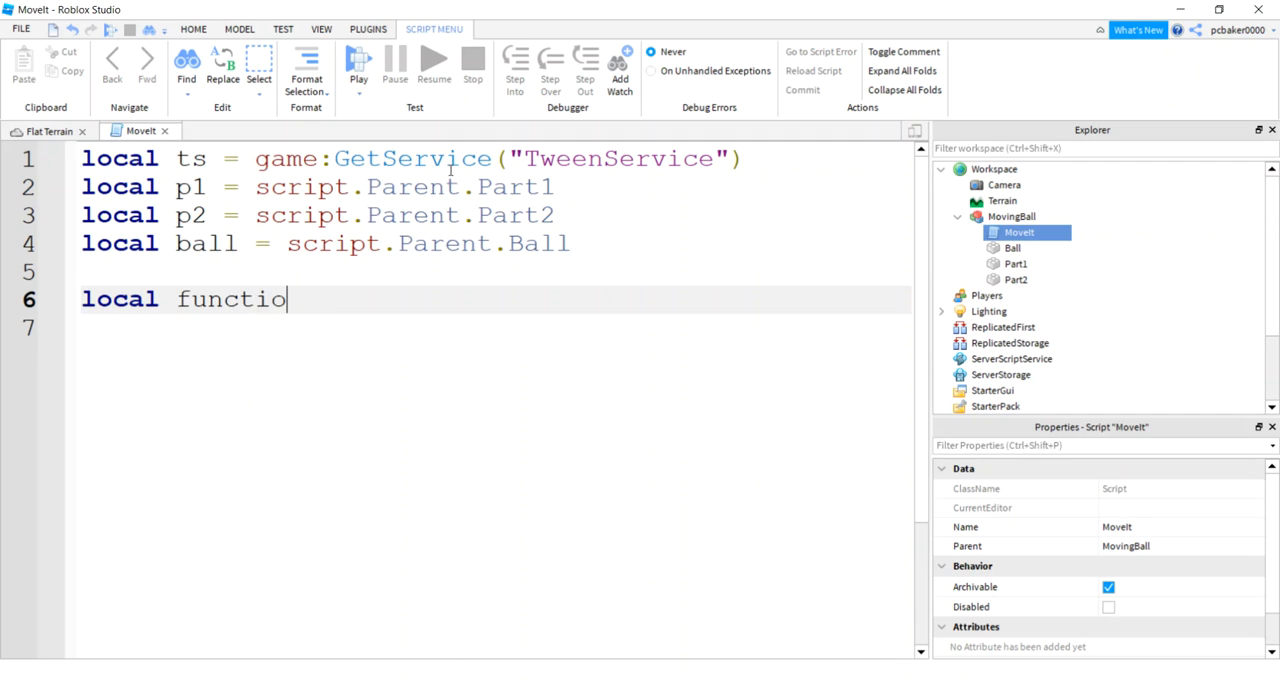
Write local function moveItem(item, wp) and start a local ti declaration inside it.
{"action": "type", "text": "n mon"}
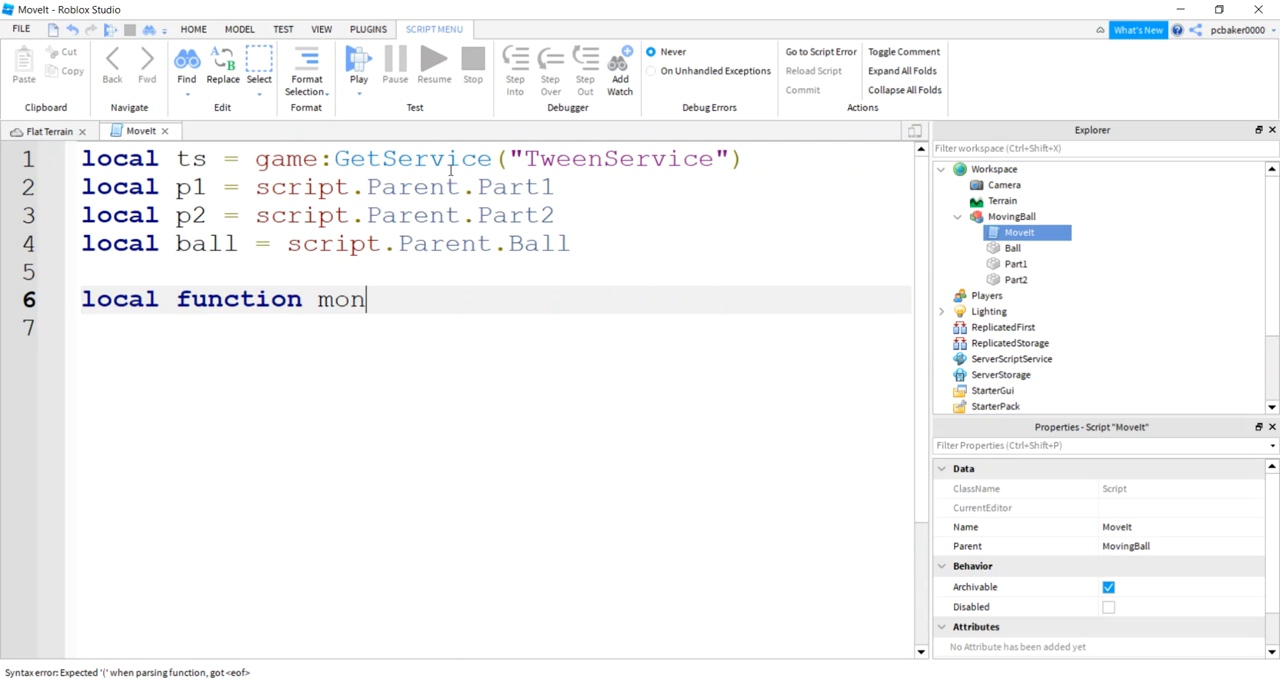
{"action": "type", "text": "veItem"}
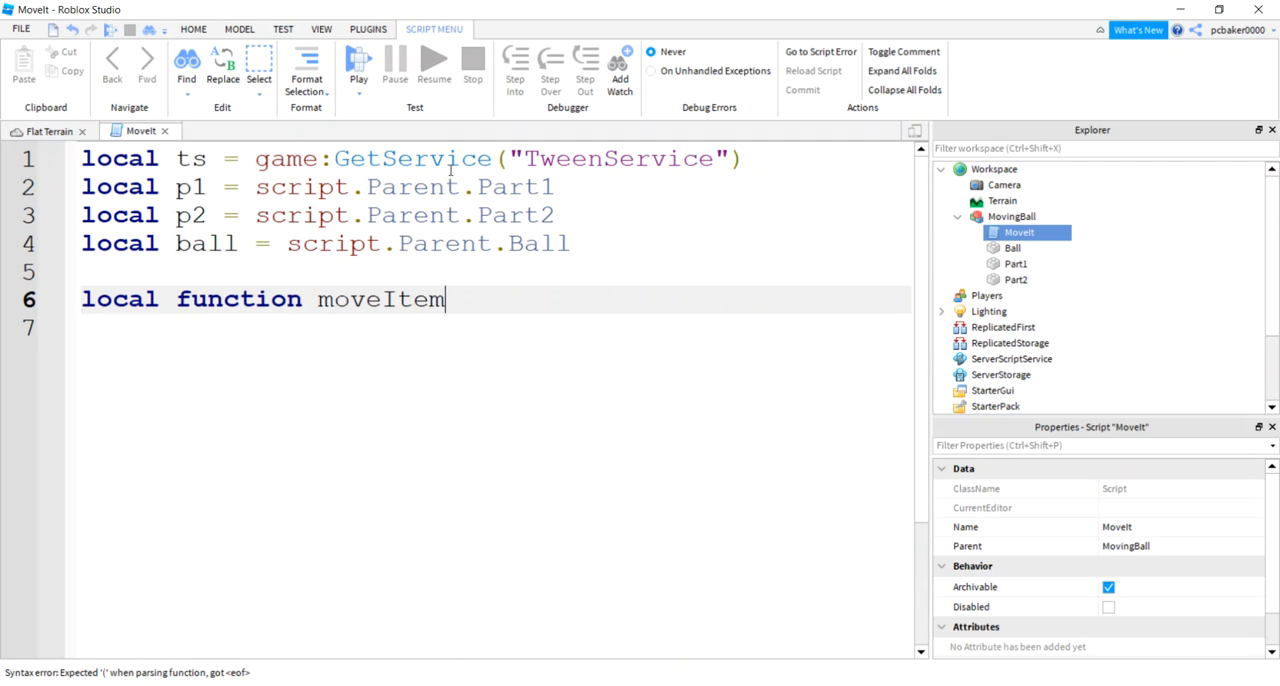
{"action": "type", "text": "()"}
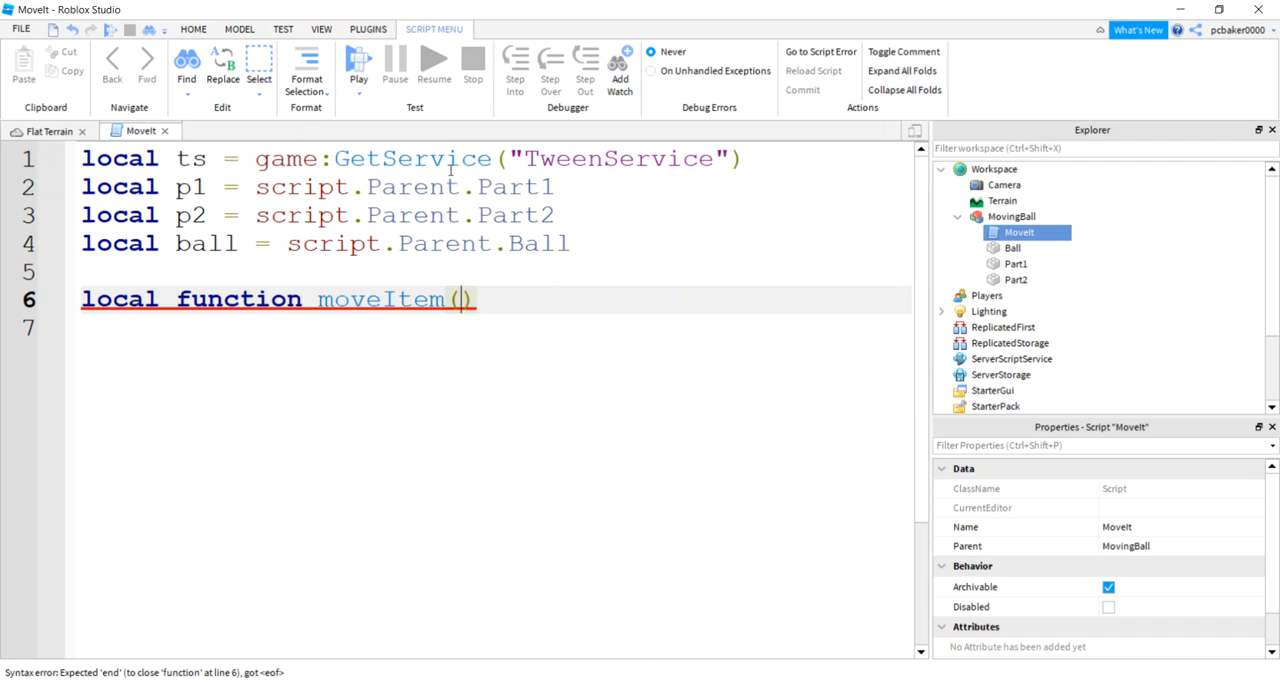
{"action": "type", "text": "item,"}
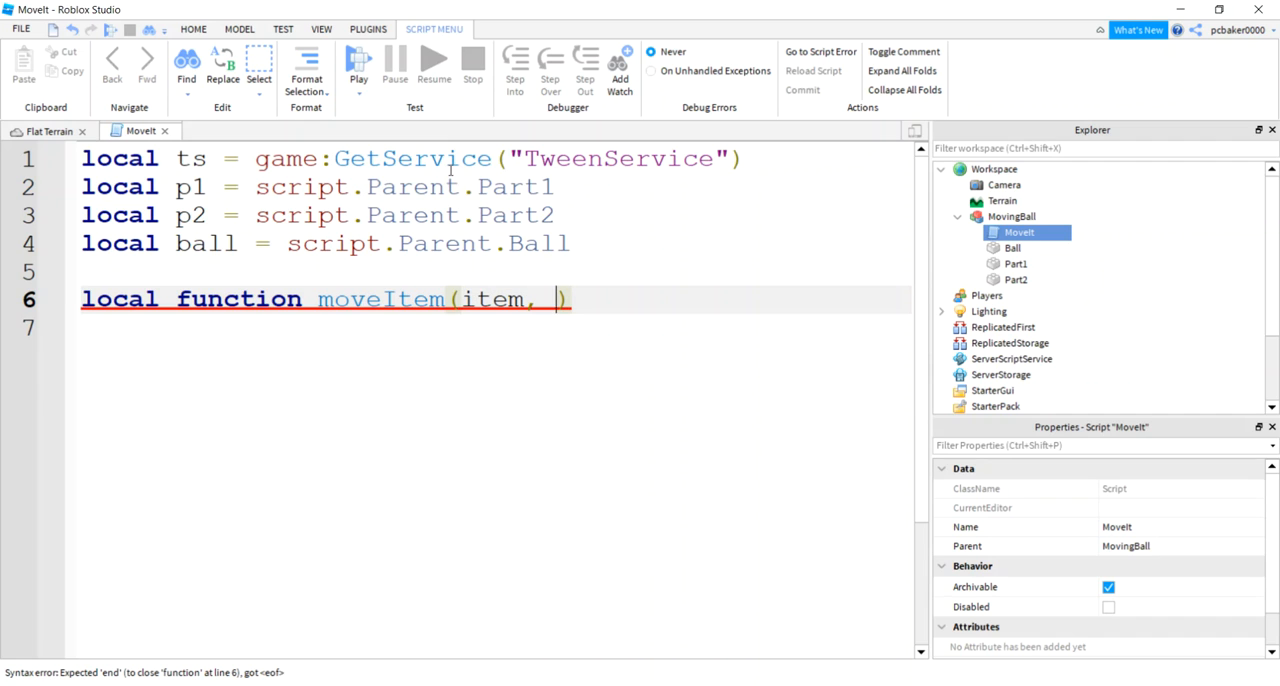
{"action": "type", "text": "wp"}
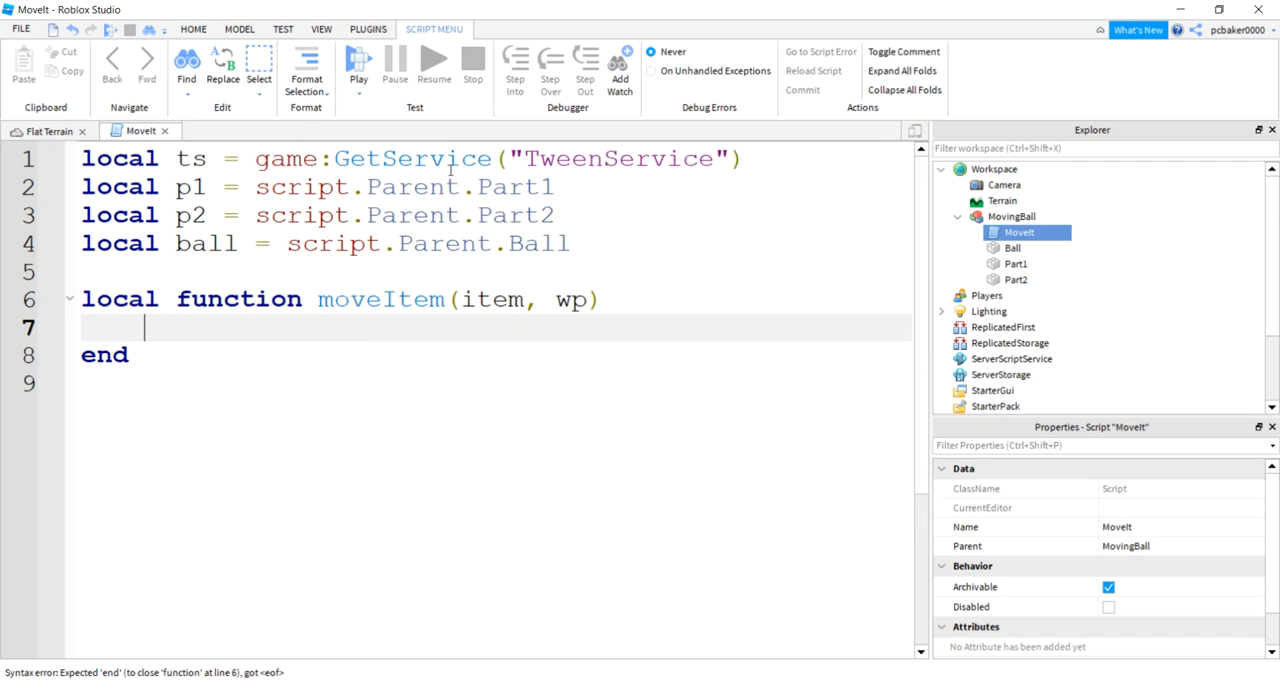
{"action": "type", "text": "local ti ="}
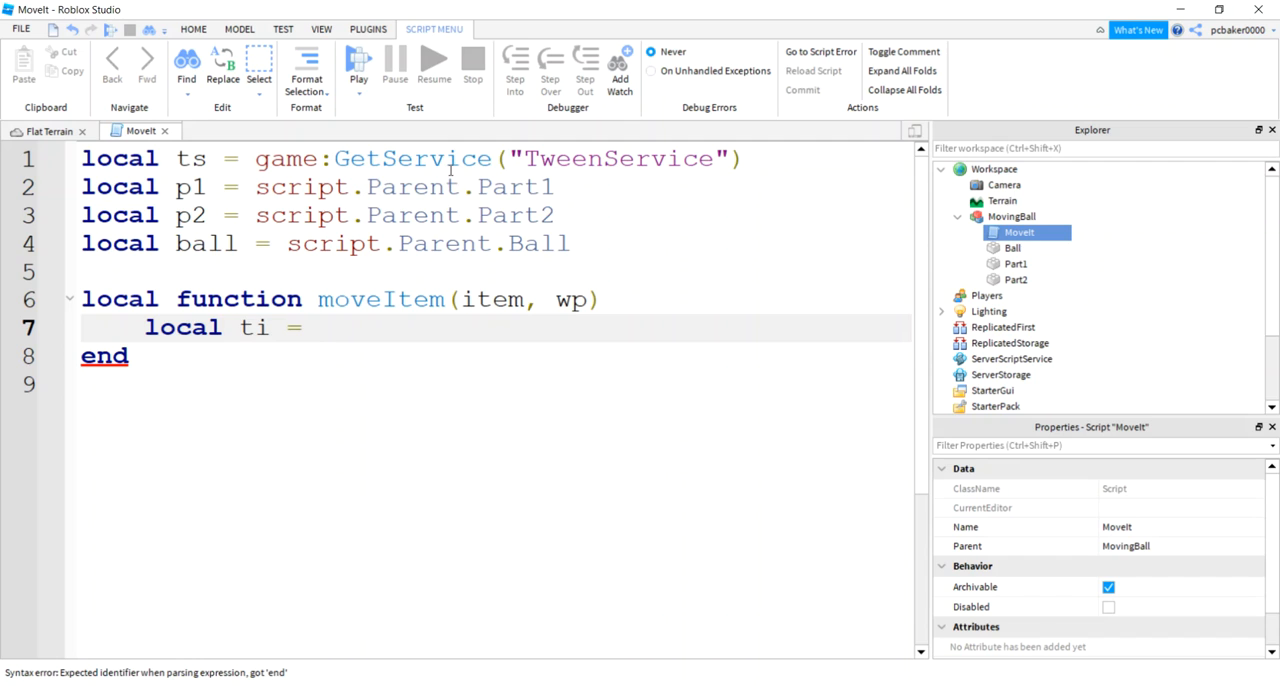
Assign ti = TweenInfo.new(2, Enum.EasingStyle.Linear, with arguments still open.
{"action": "type", "text": "T"}
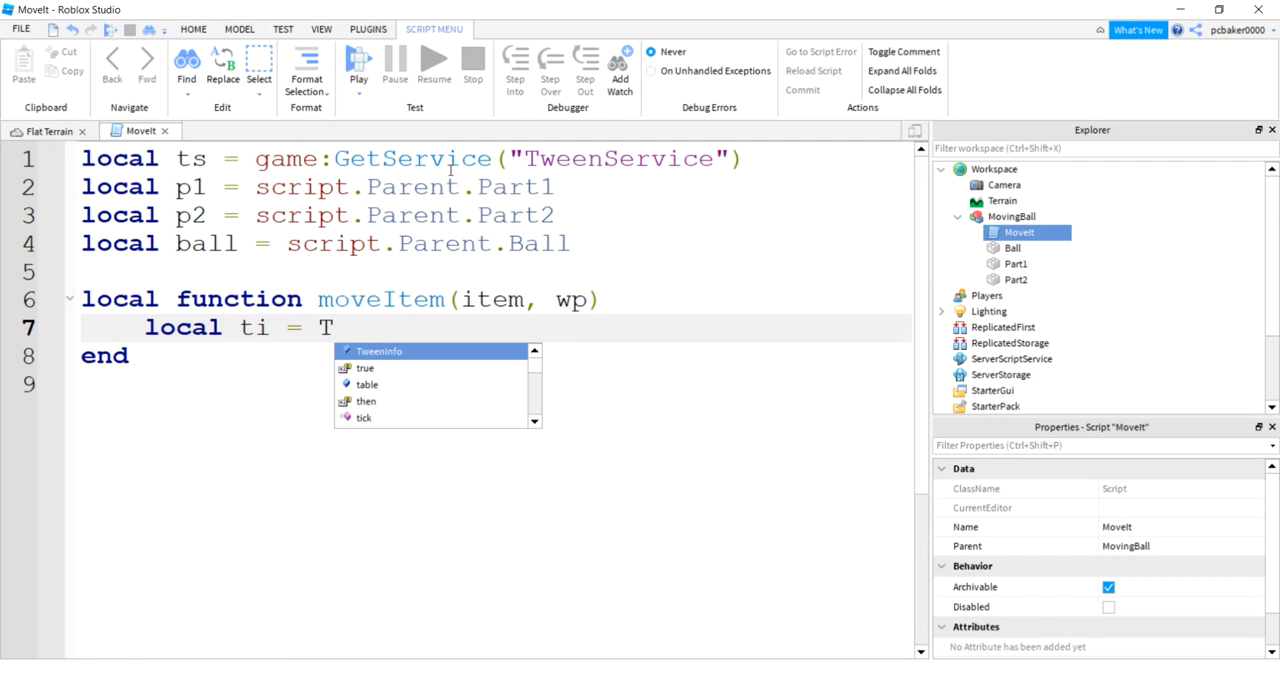
{"action": "type", "text": "weenInfo.new("}
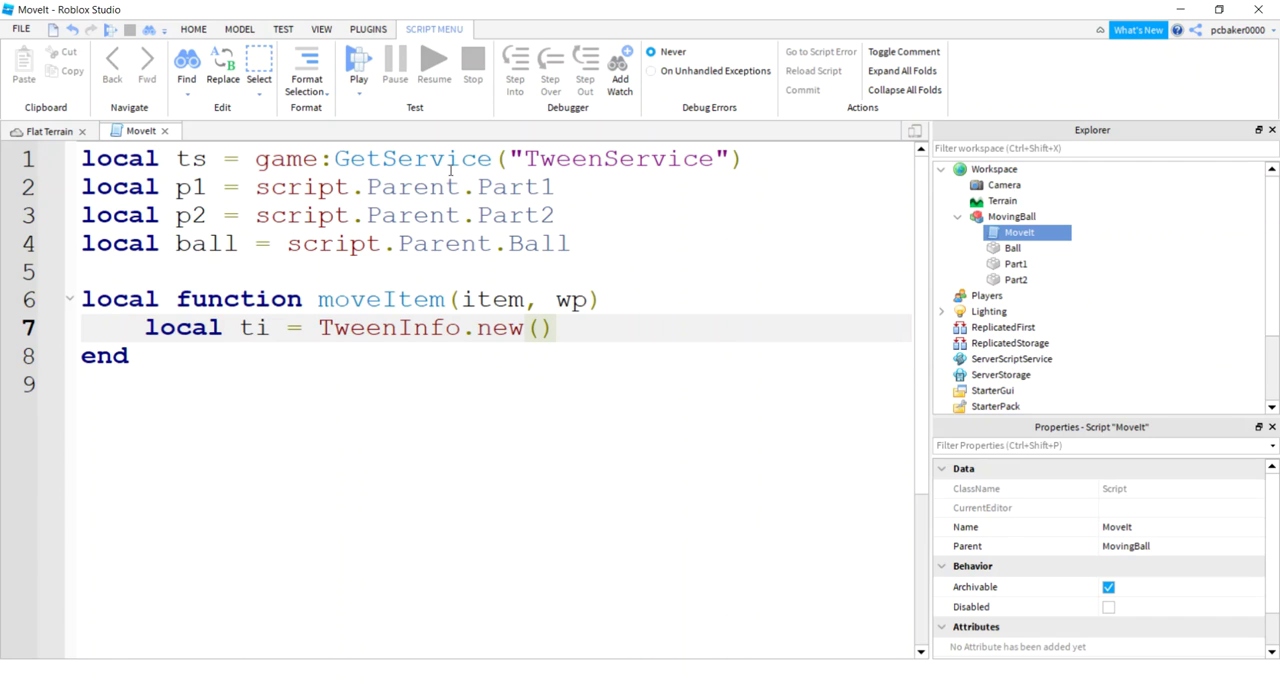
{"action": "type", "text": "2,"}
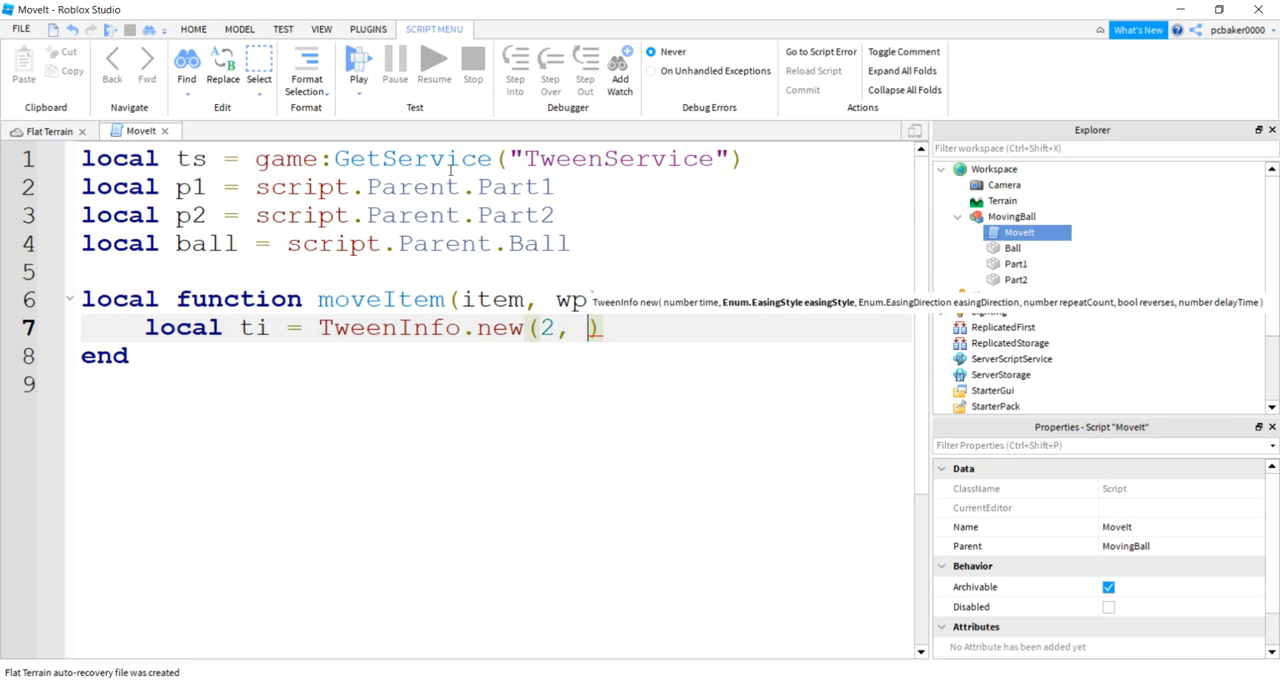
{"action": "type", "text": "Enum"}
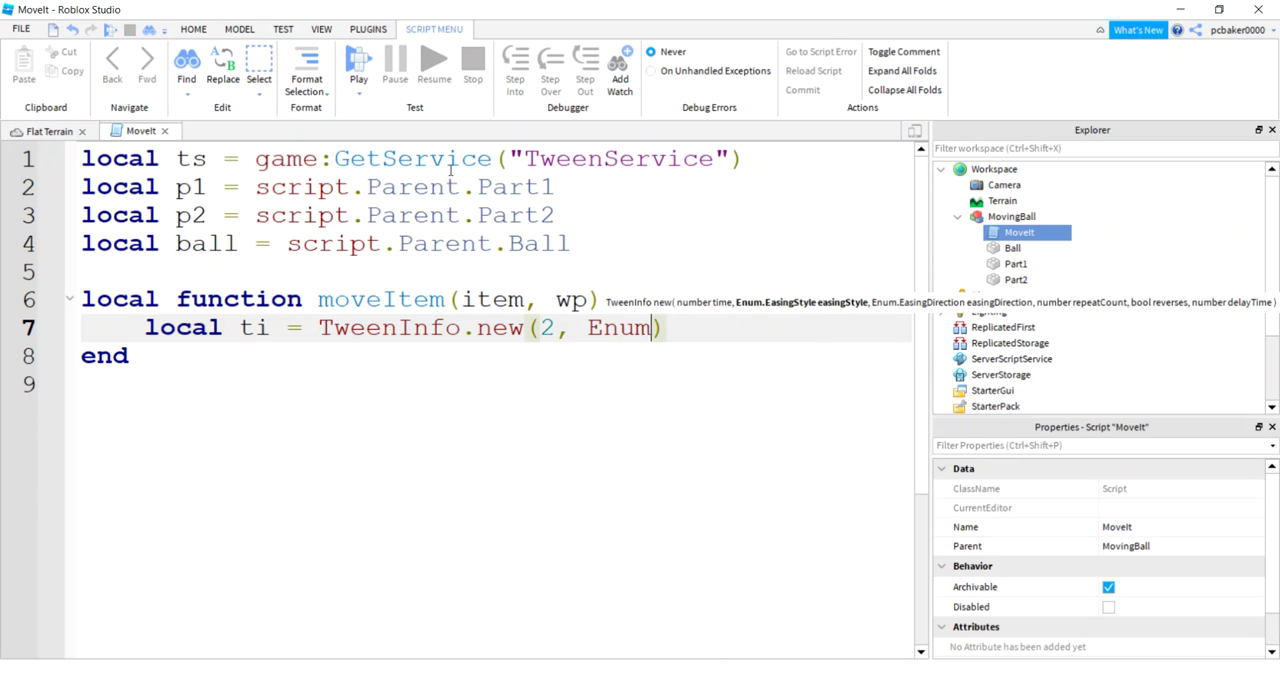
{"action": "type", "text": ".EasingStyle.Linear,"}
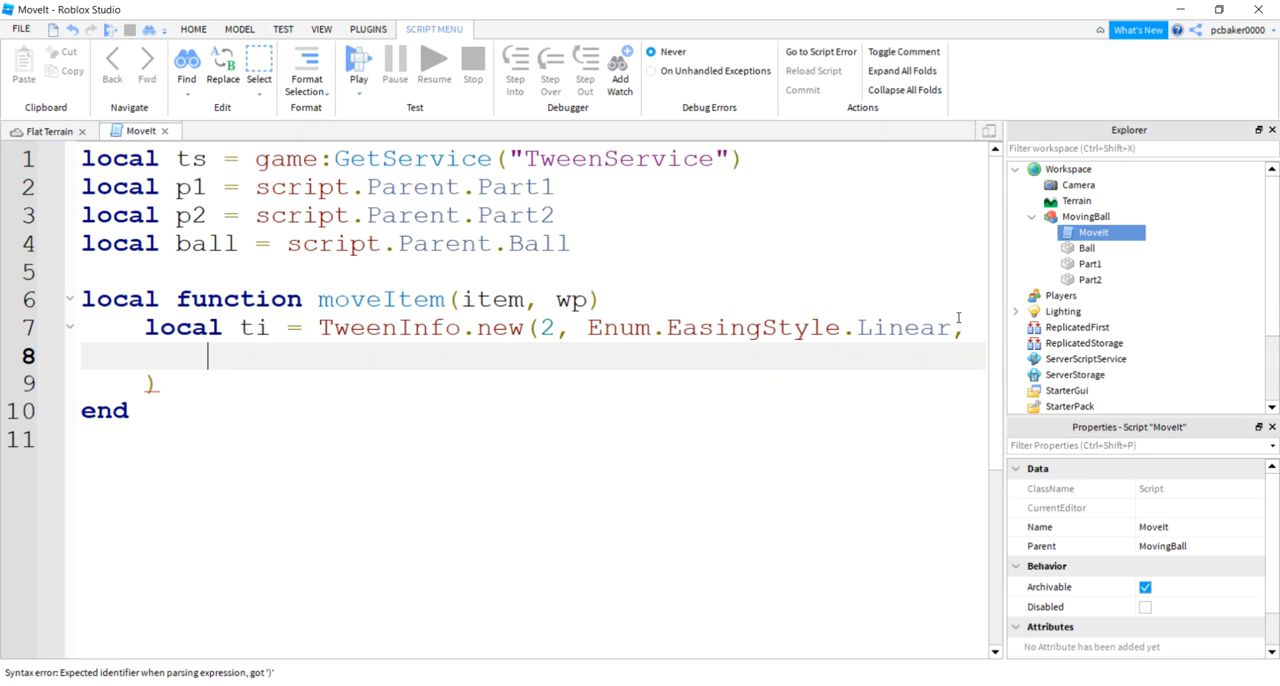
Complete the TweenInfo with Enum.EasingDirection.Out, 0 repeats, false reverses and 0 delay.
{"action": "type", "text": "Enum"}
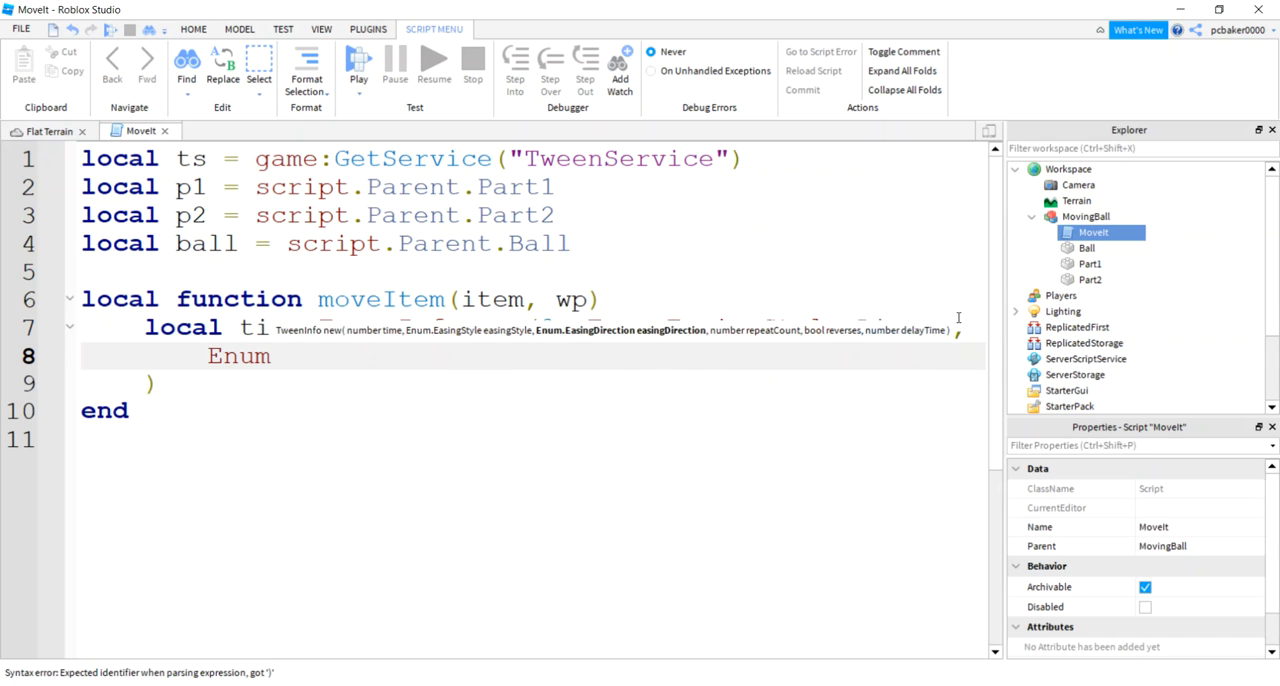
{"action": "type", "text": ".EasingDirection"}
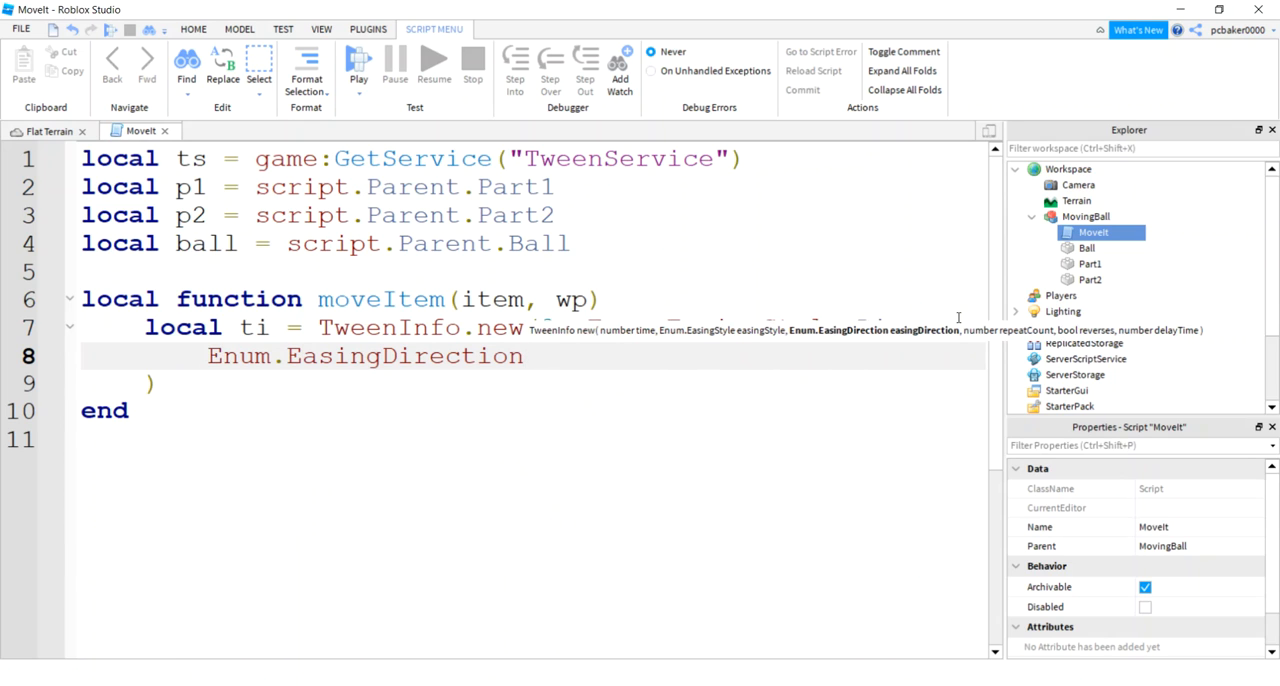
{"action": "type", "text": "."}
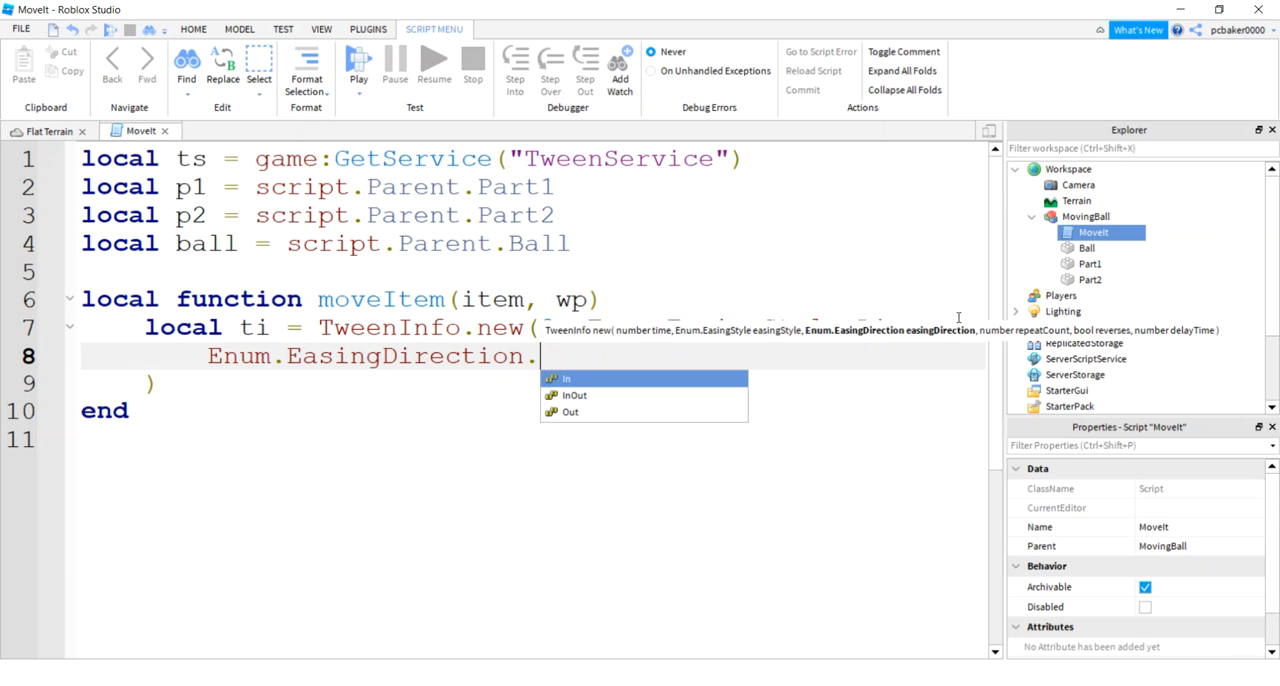
{"action": "type", "text": "Out"}
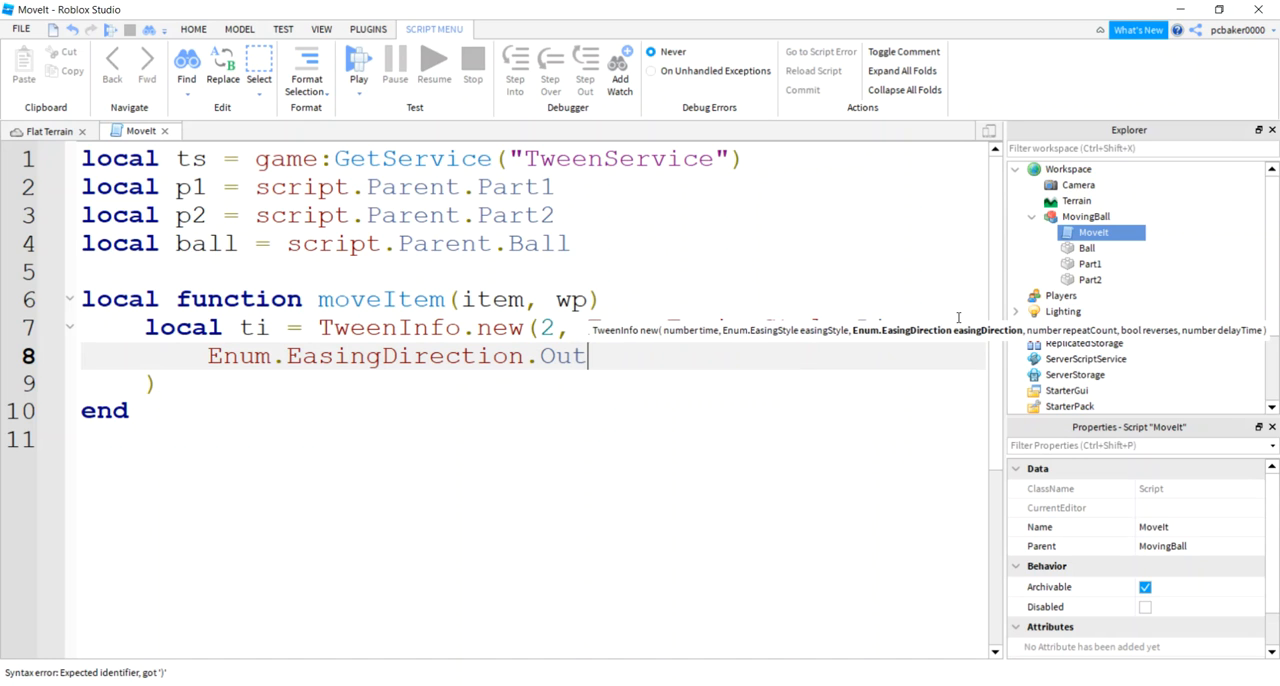
{"action": "type", "text": ","}
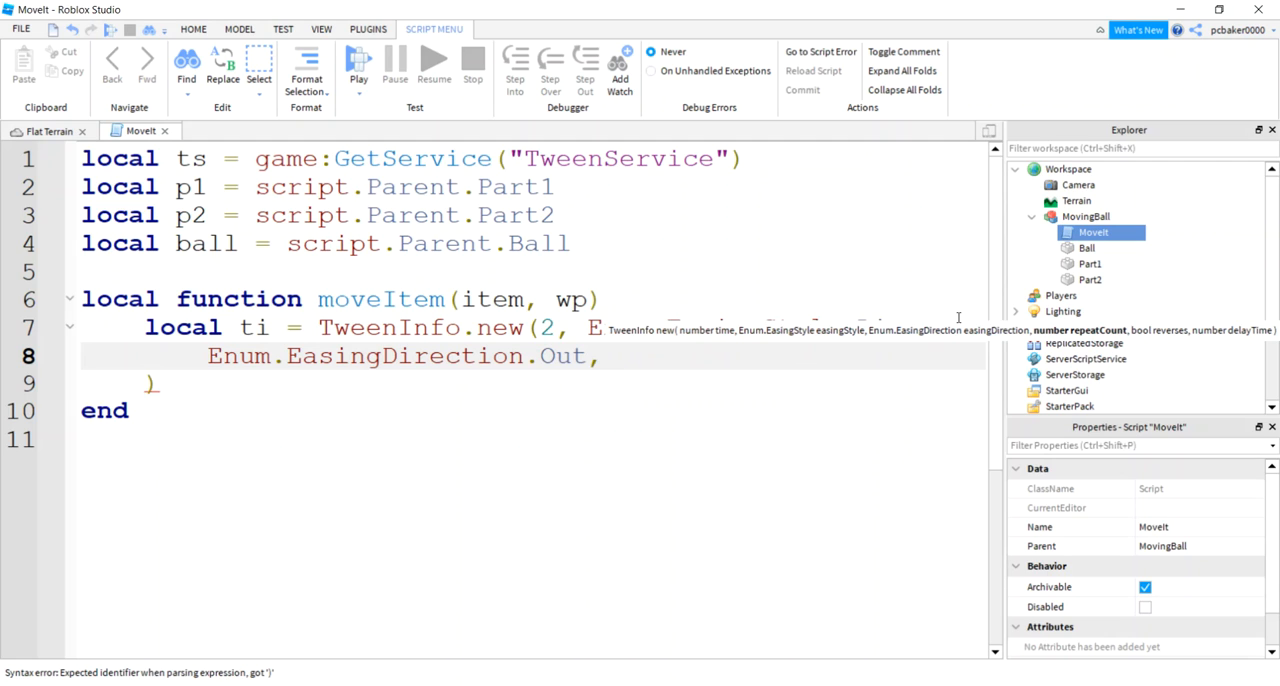
{"action": "mouse_move", "coordinate": [976, 336]}
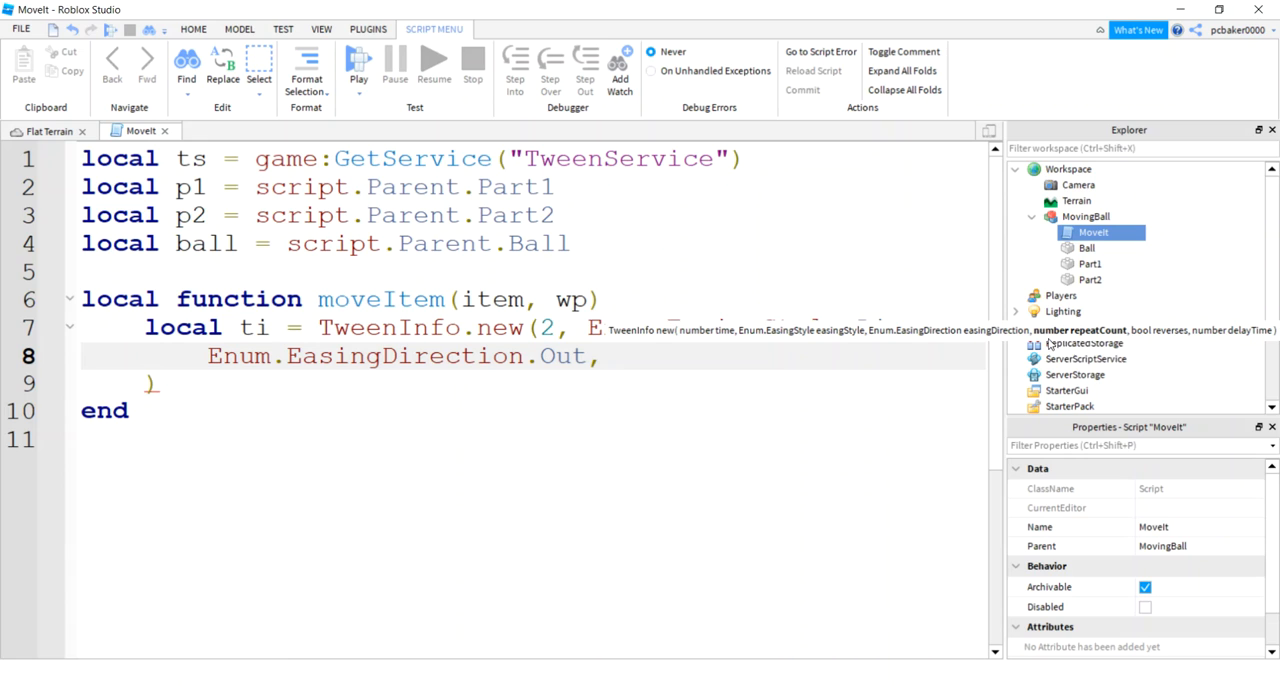
{"action": "mouse_move", "coordinate": [784, 384]}
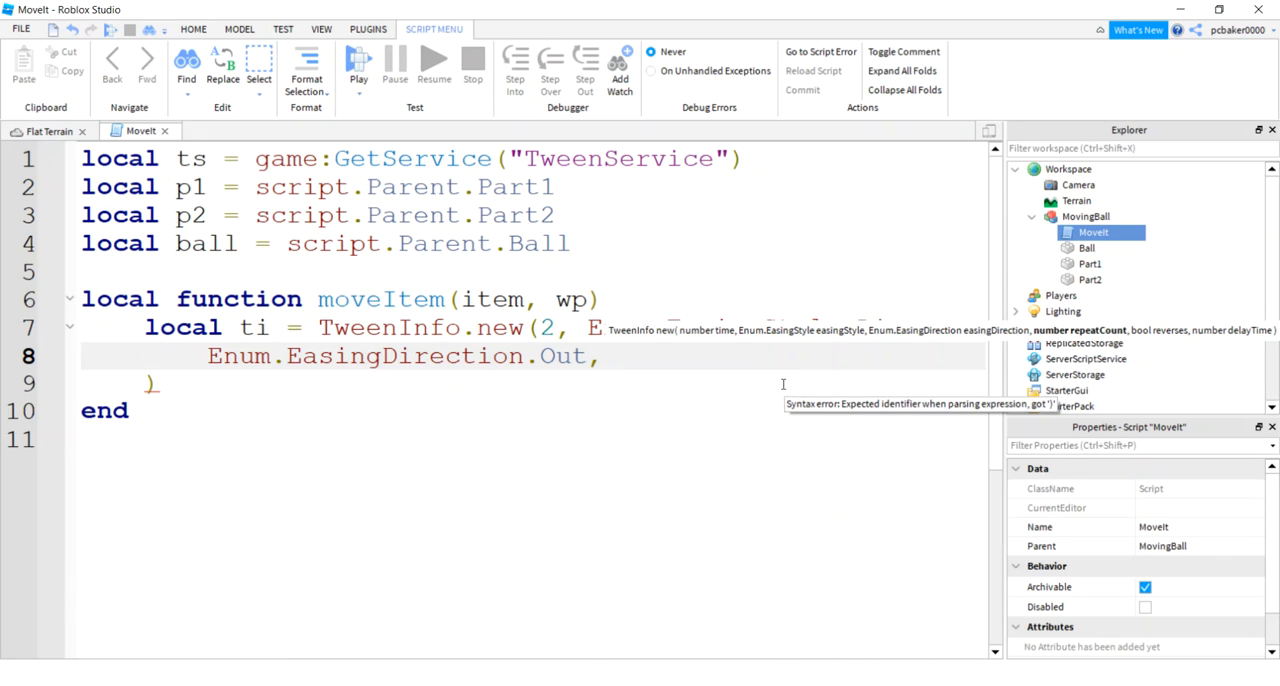
{"action": "type", "text": "0"}
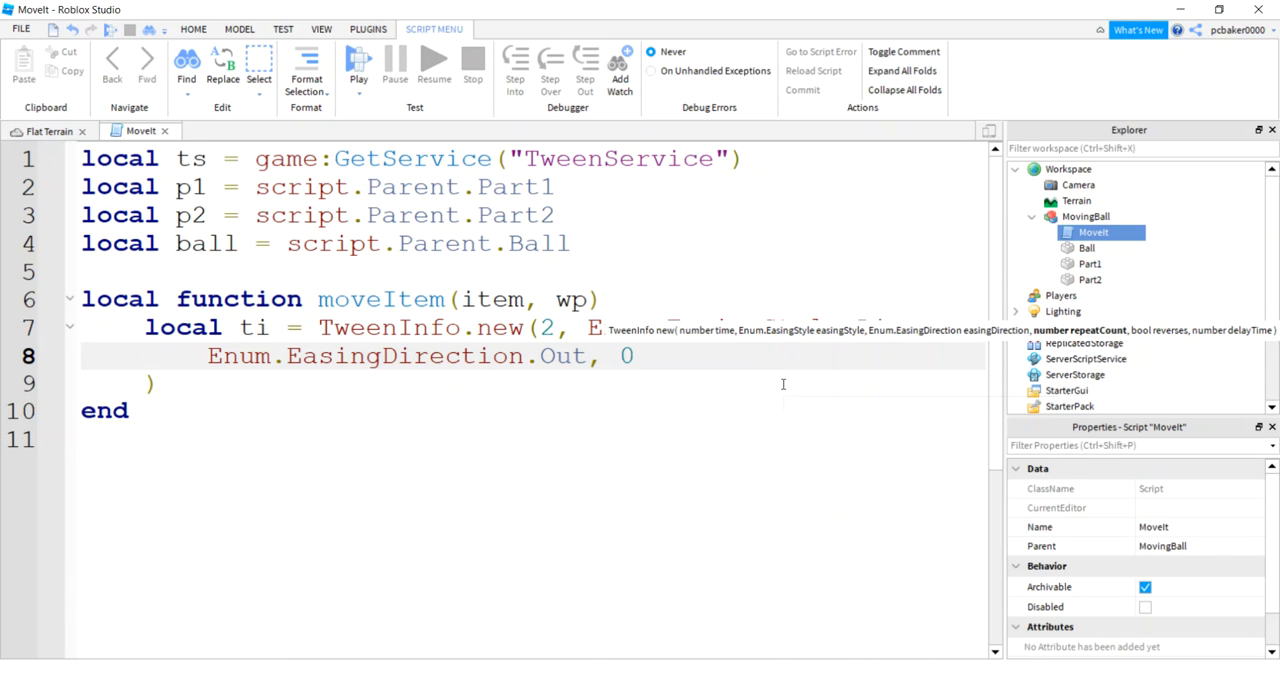
{"action": "type", "text": ", false"}
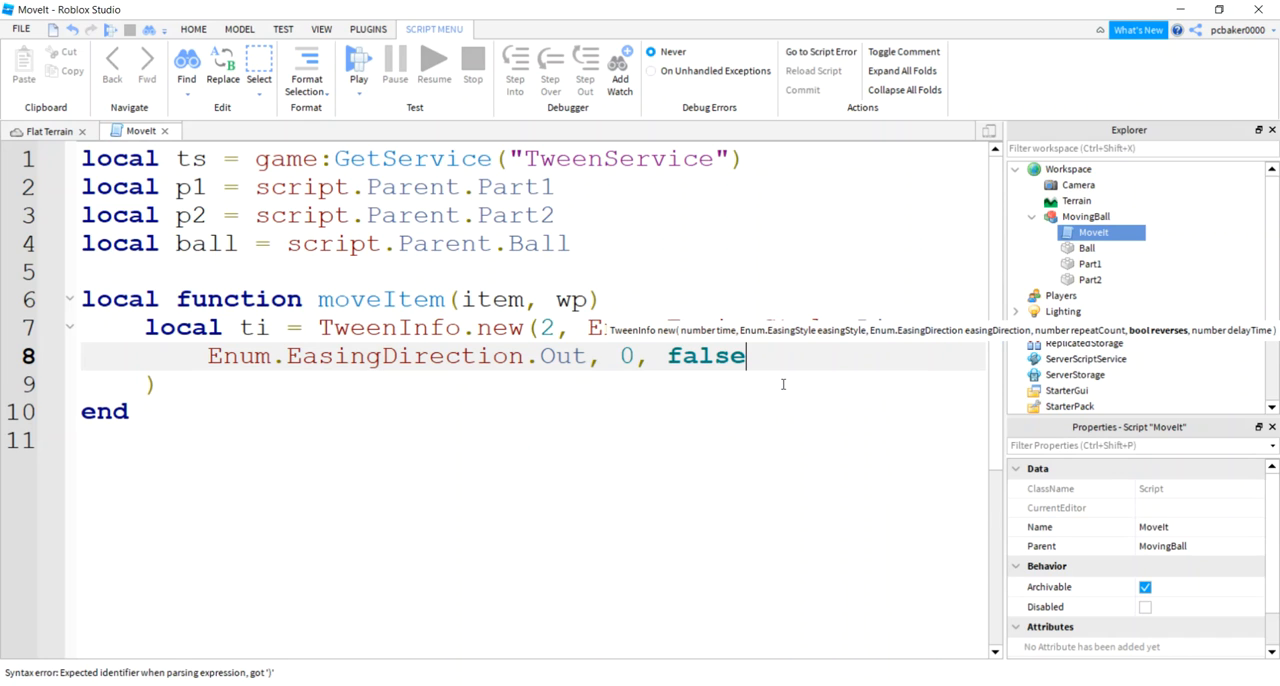
{"action": "type", "text": ", 0)"}
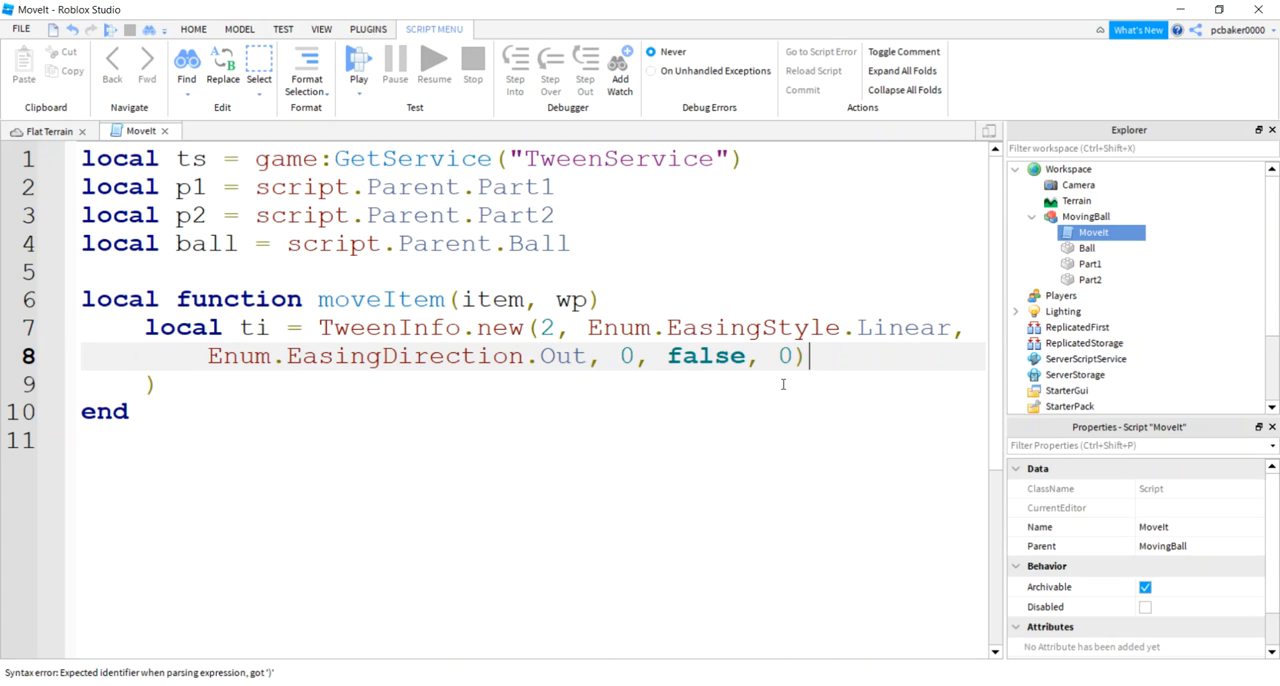
{"action": "key", "text": "Return"}
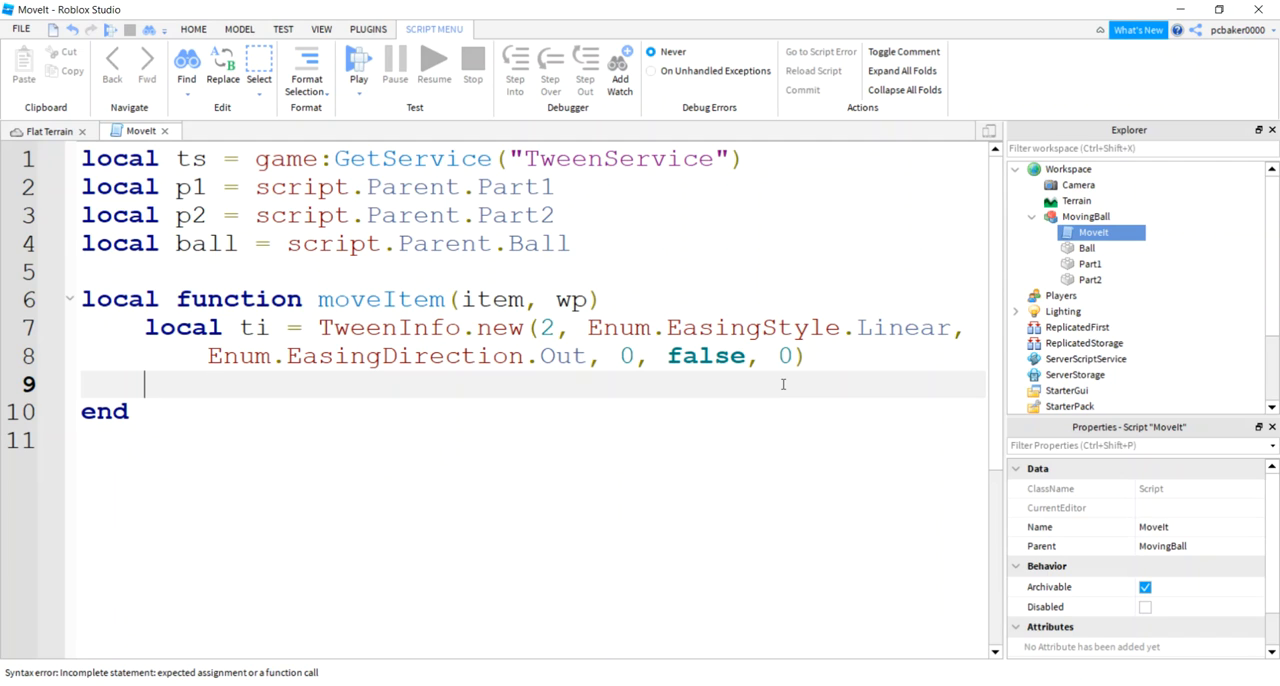
Declare local tween = ts:Create(item, ti, {}) inside moveItem.
{"action": "type", "text": "local twe"}
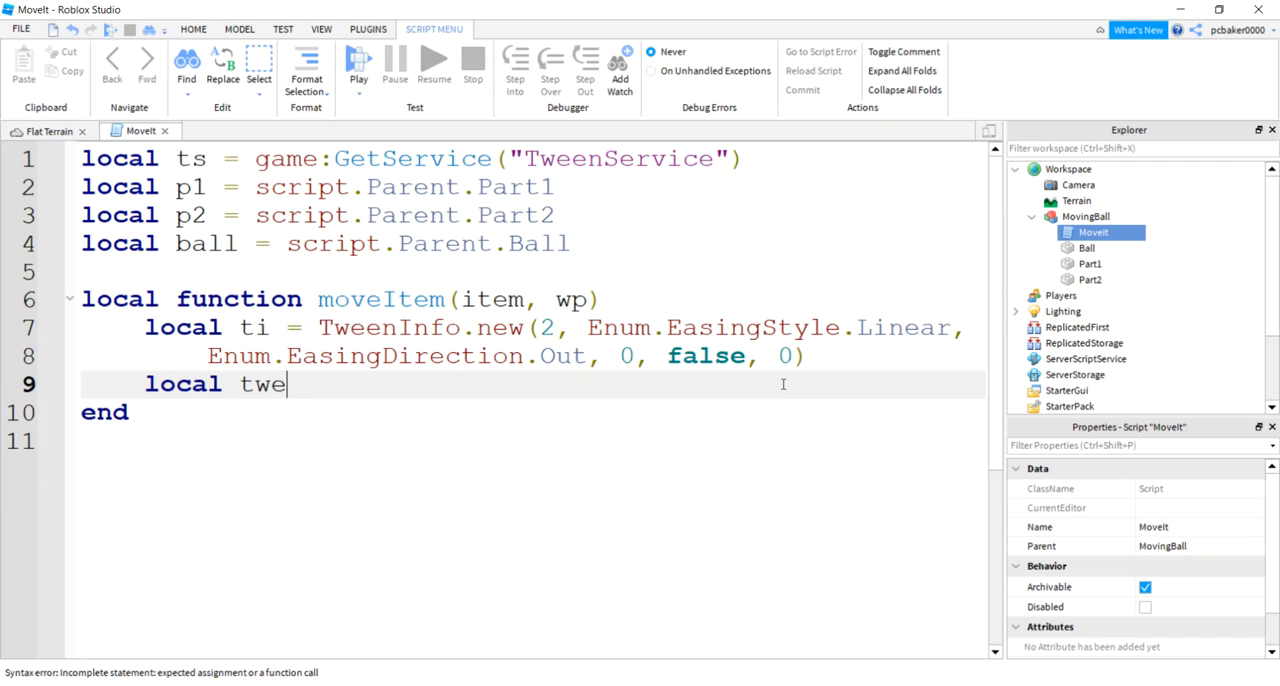
{"action": "type", "text": "en ="}
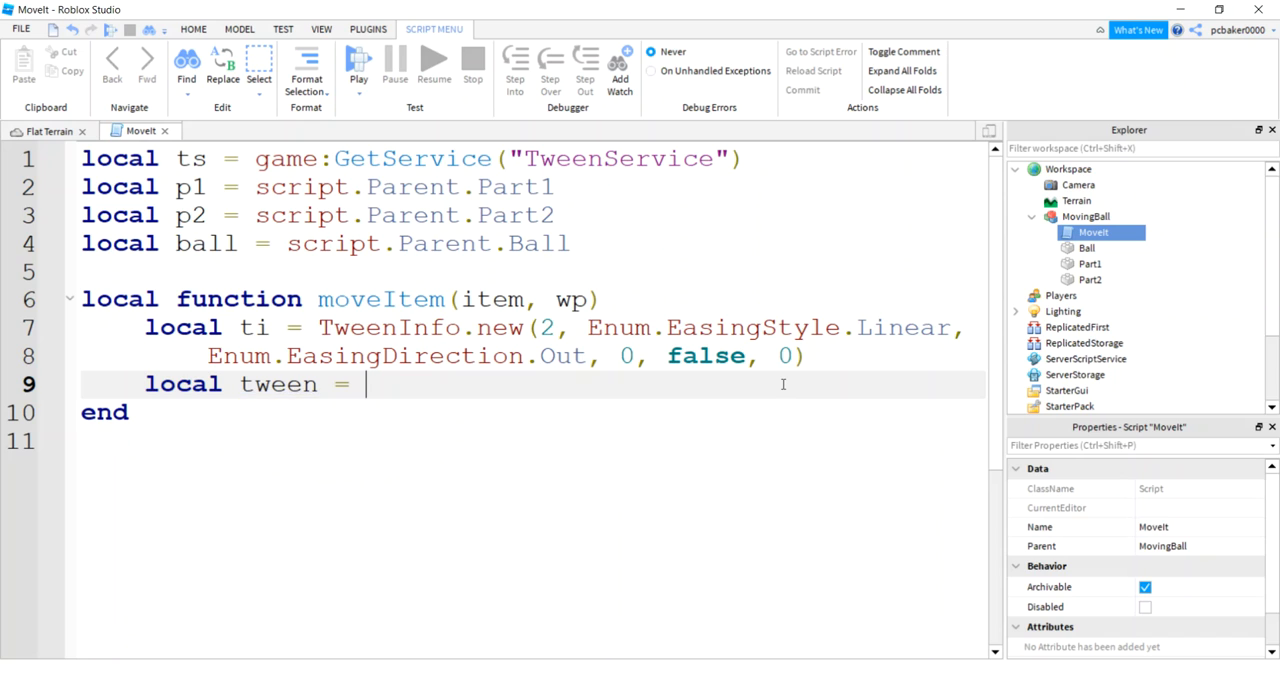
{"action": "type", "text": "tw"}
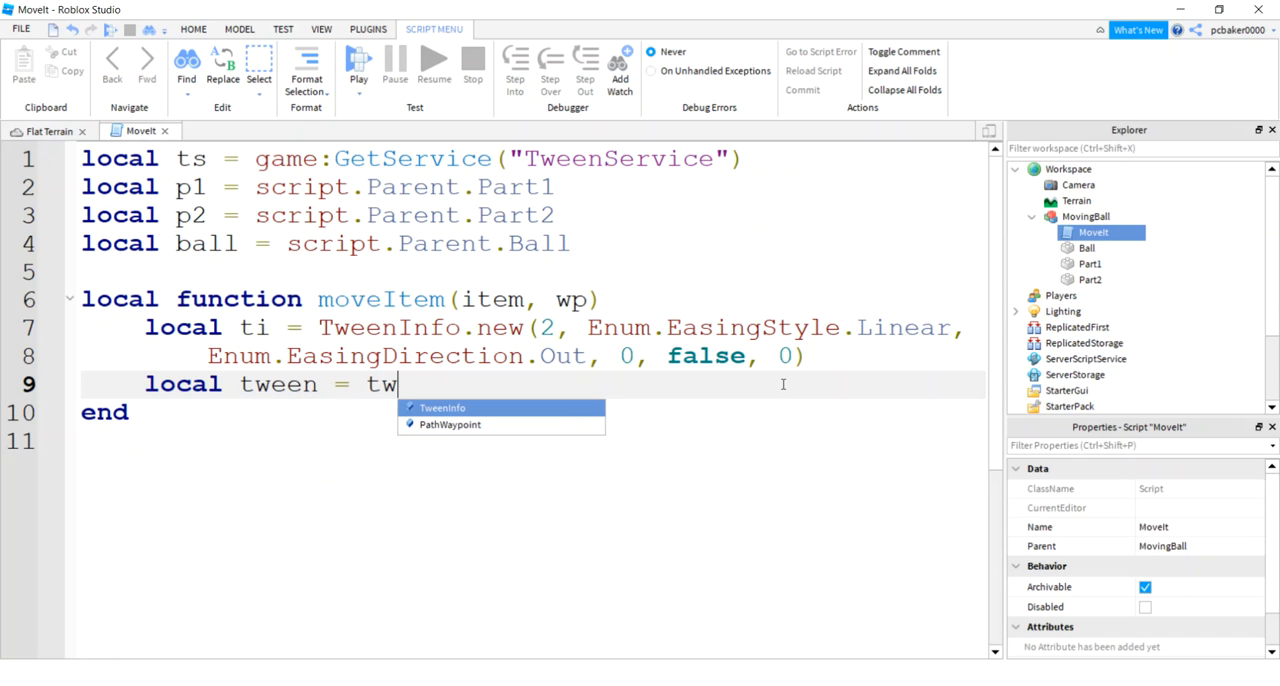
{"action": "key", "text": "Backspace"}
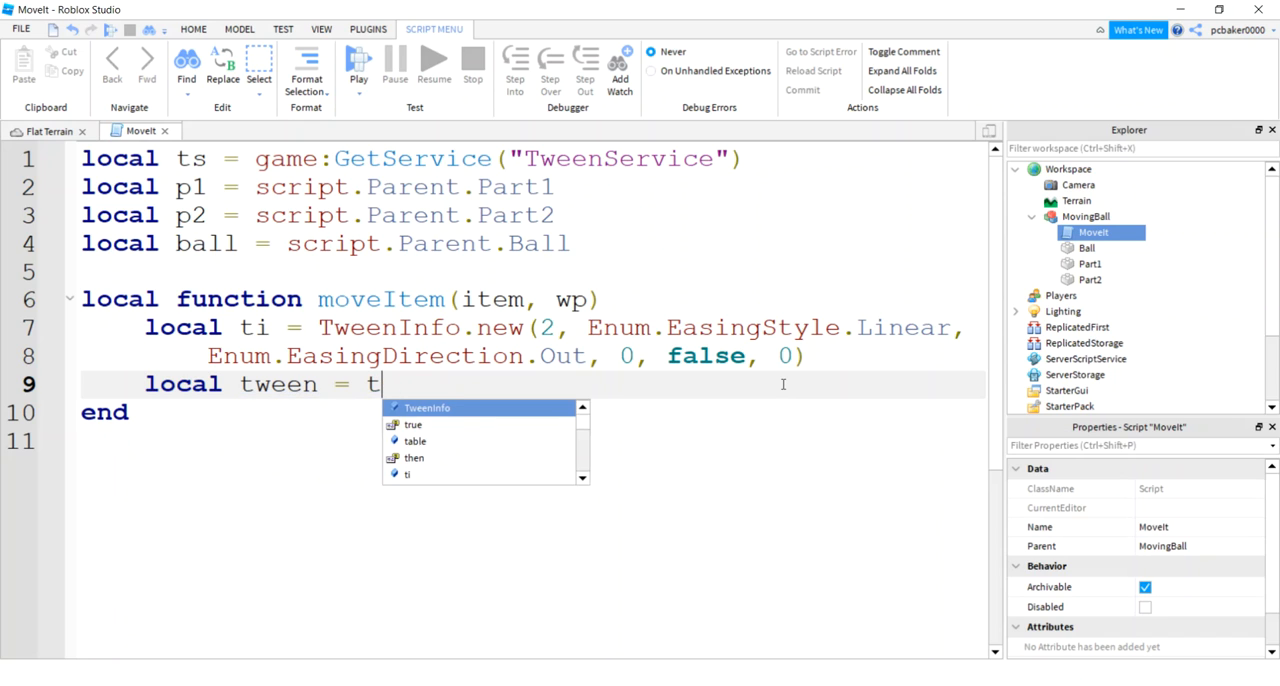
{"action": "type", "text": "s:Create()"}
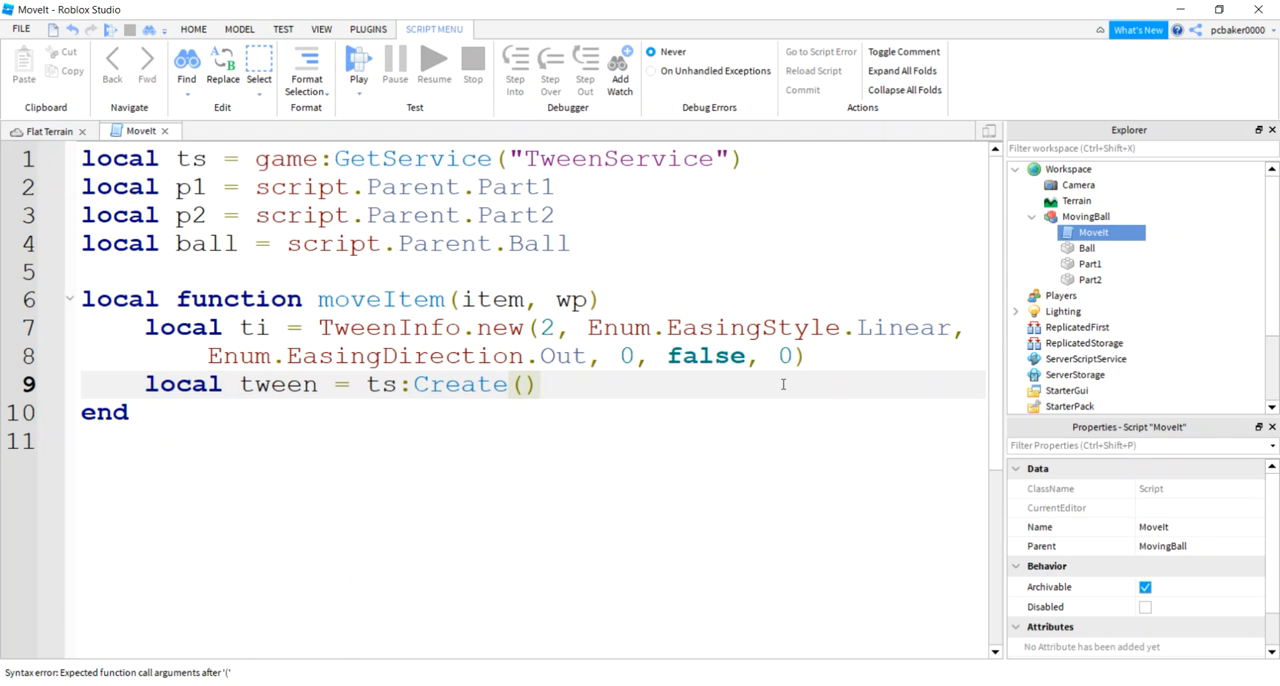
{"action": "type", "text": "item,"}
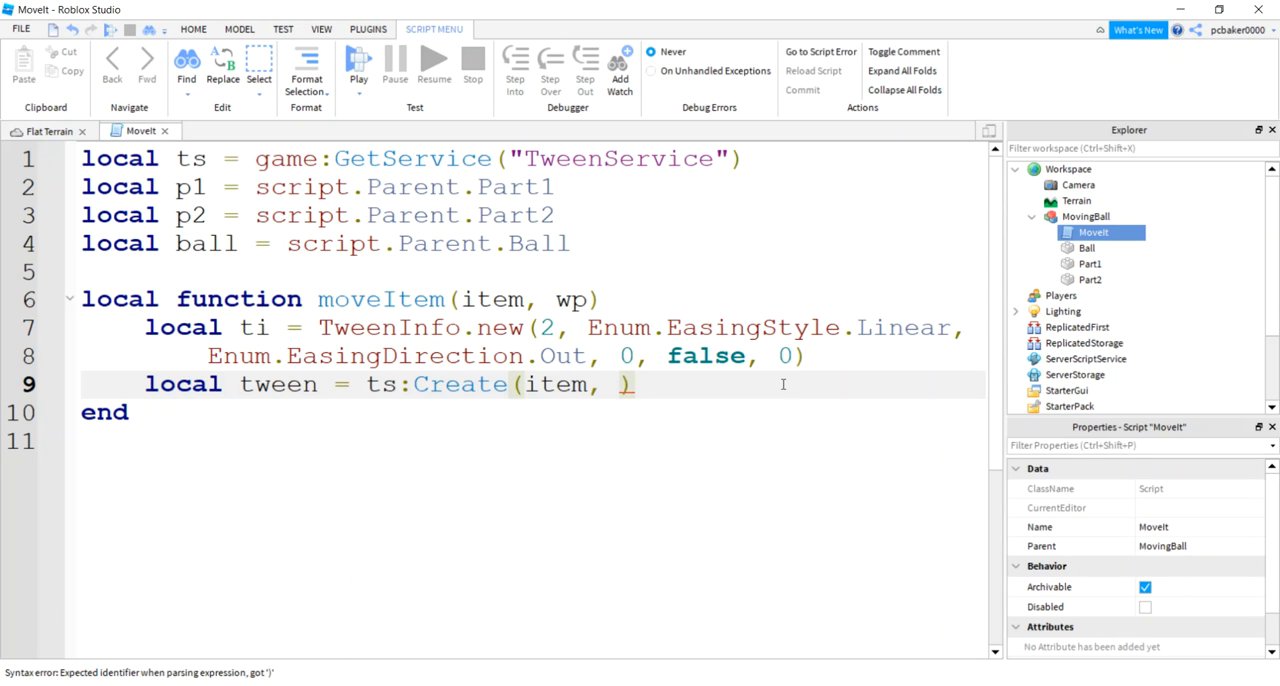
{"action": "type", "text": "ti,"}
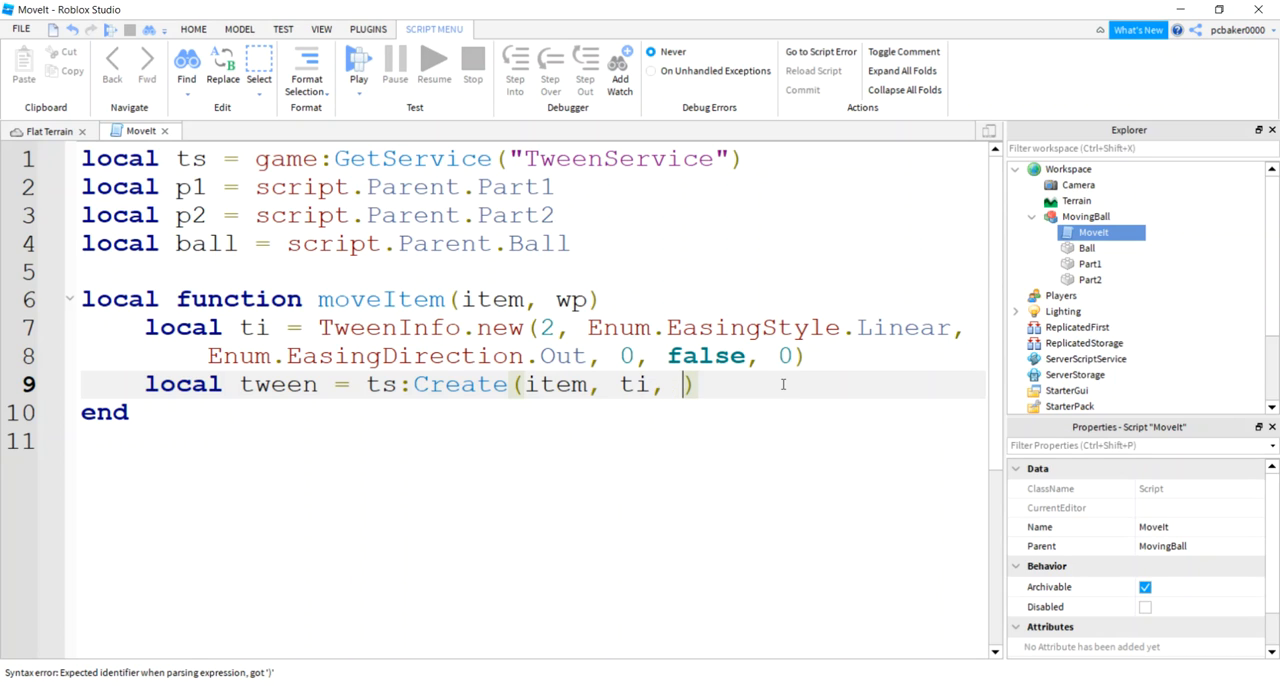
{"action": "type", "text": "{}"}
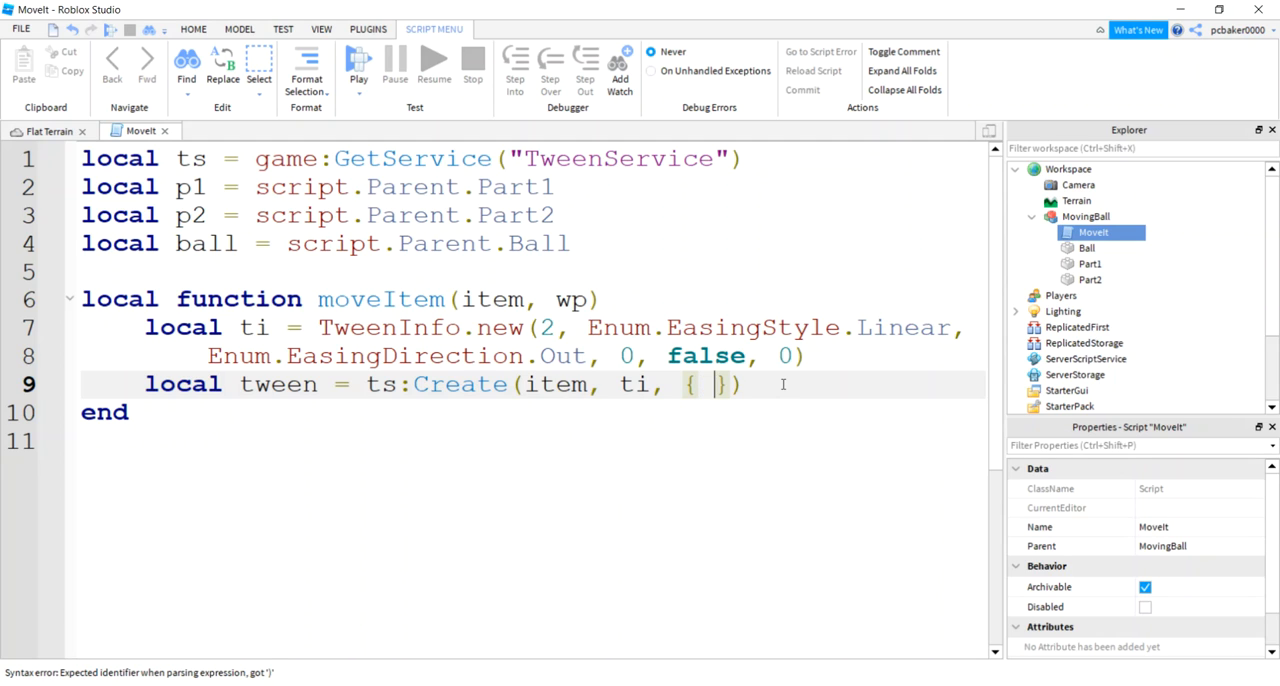
Fill the goal table with Position = wp.Position.
{"action": "type", "text": "Position"}
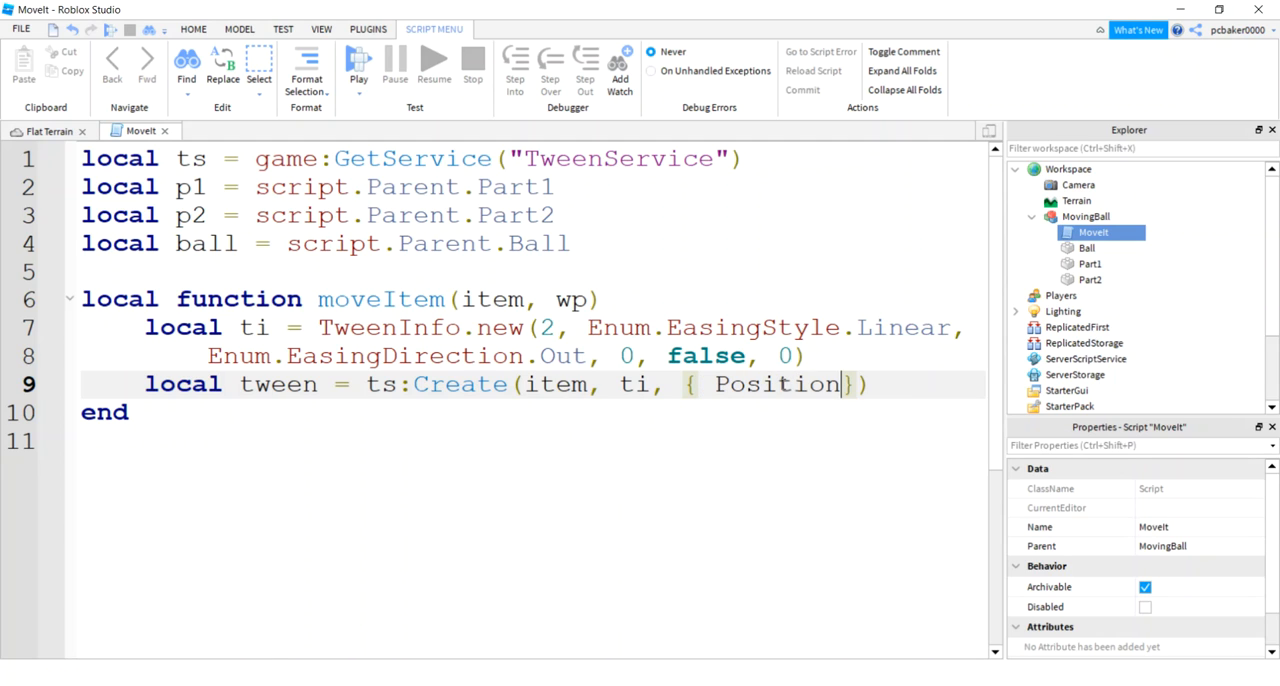
{"action": "type", "text": "= pos"}
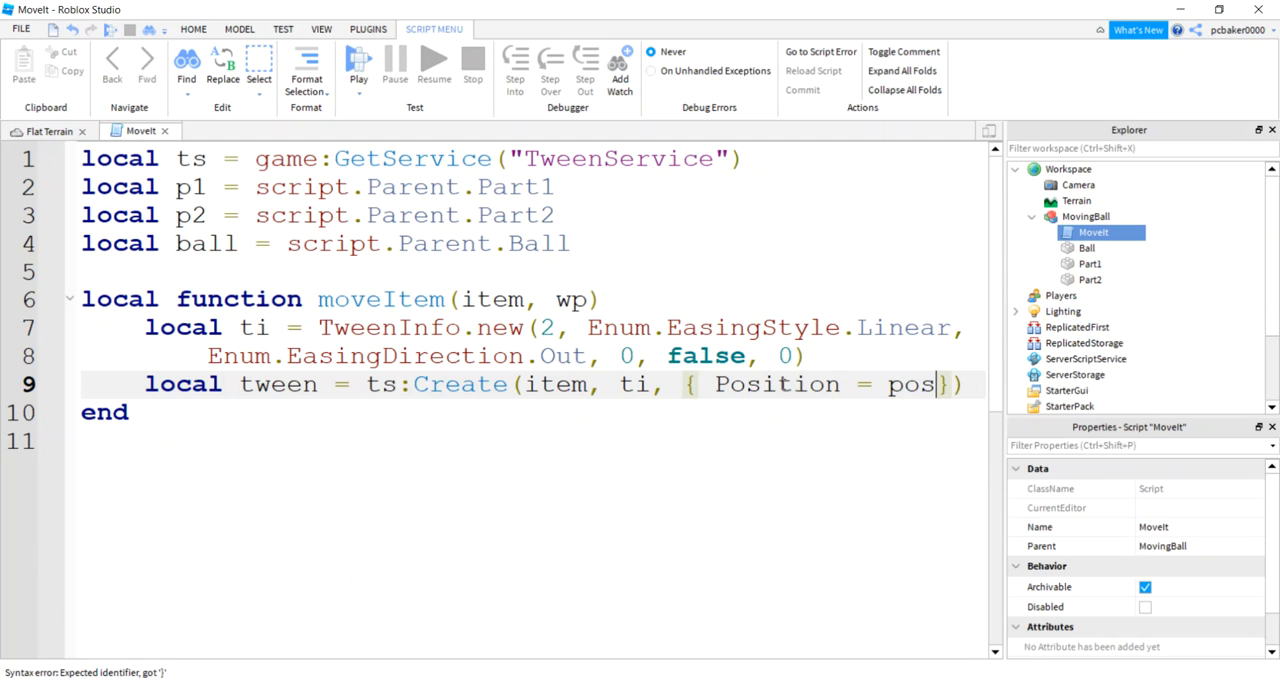
{"action": "type", "text": "wp."}
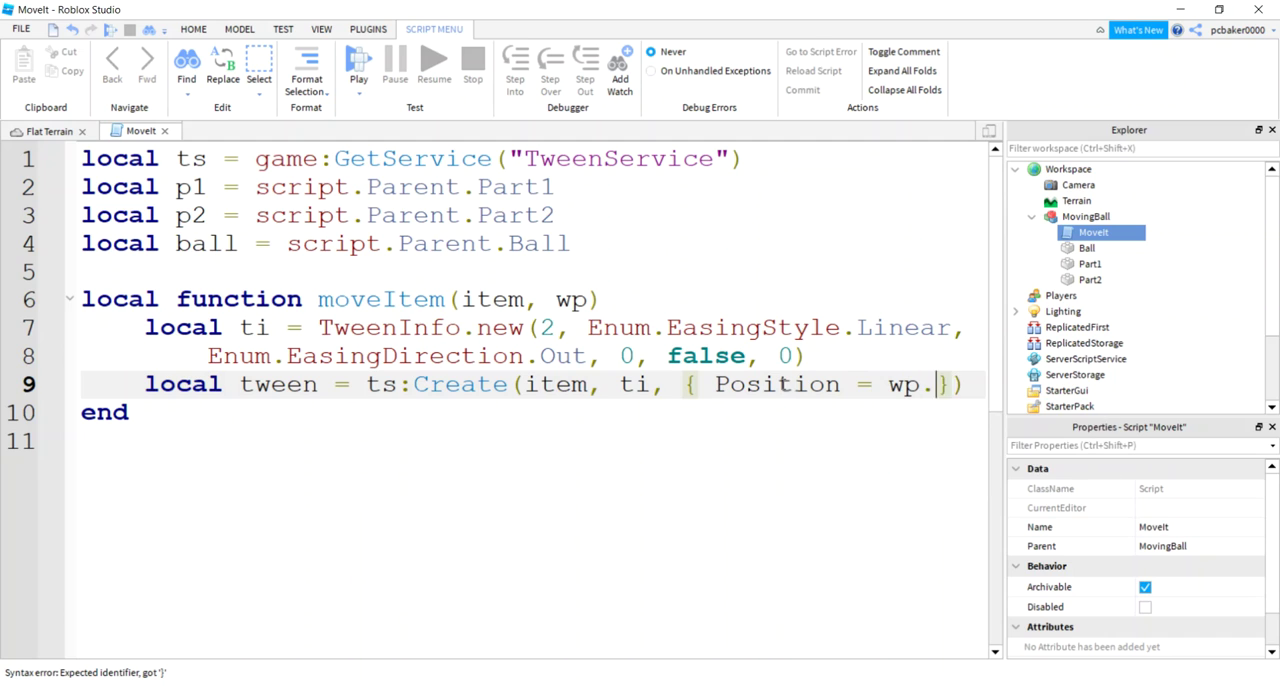
{"action": "type", "text": "Position = wp.Position})"}
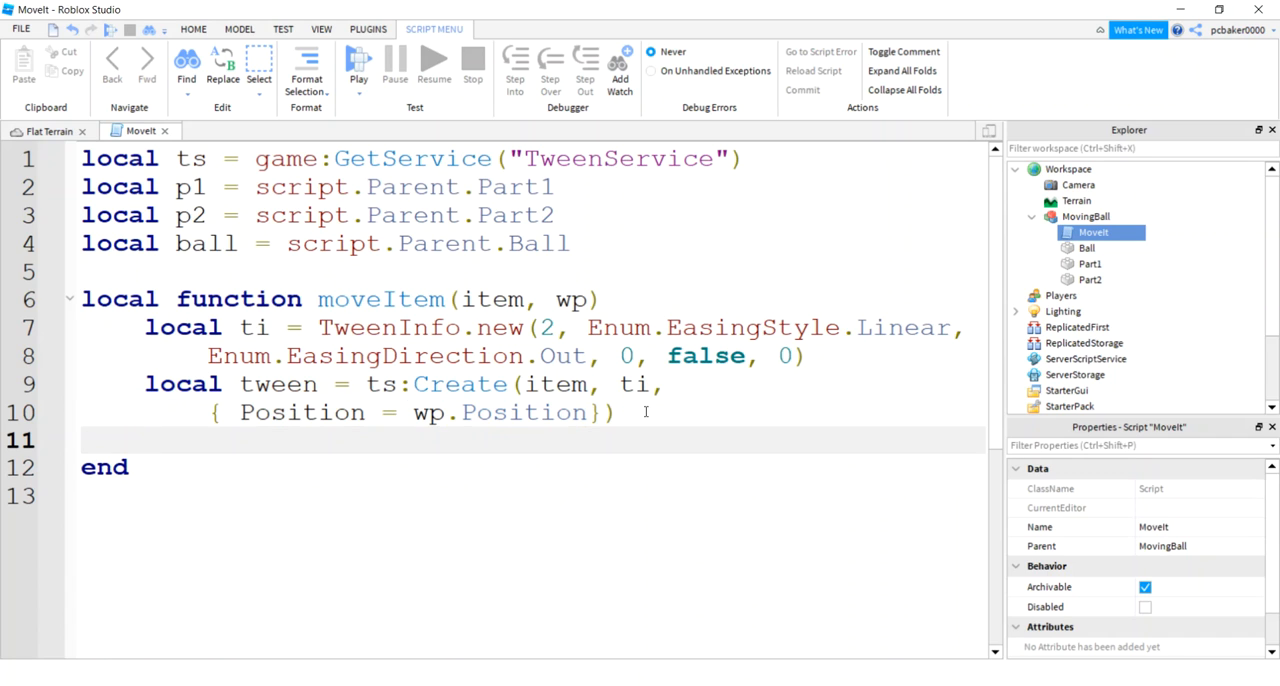
Add tween:Play() and wait(2) inside moveItem, matching the 2-second TweenInfo duration.
{"action": "type", "text": "tween:Play("}
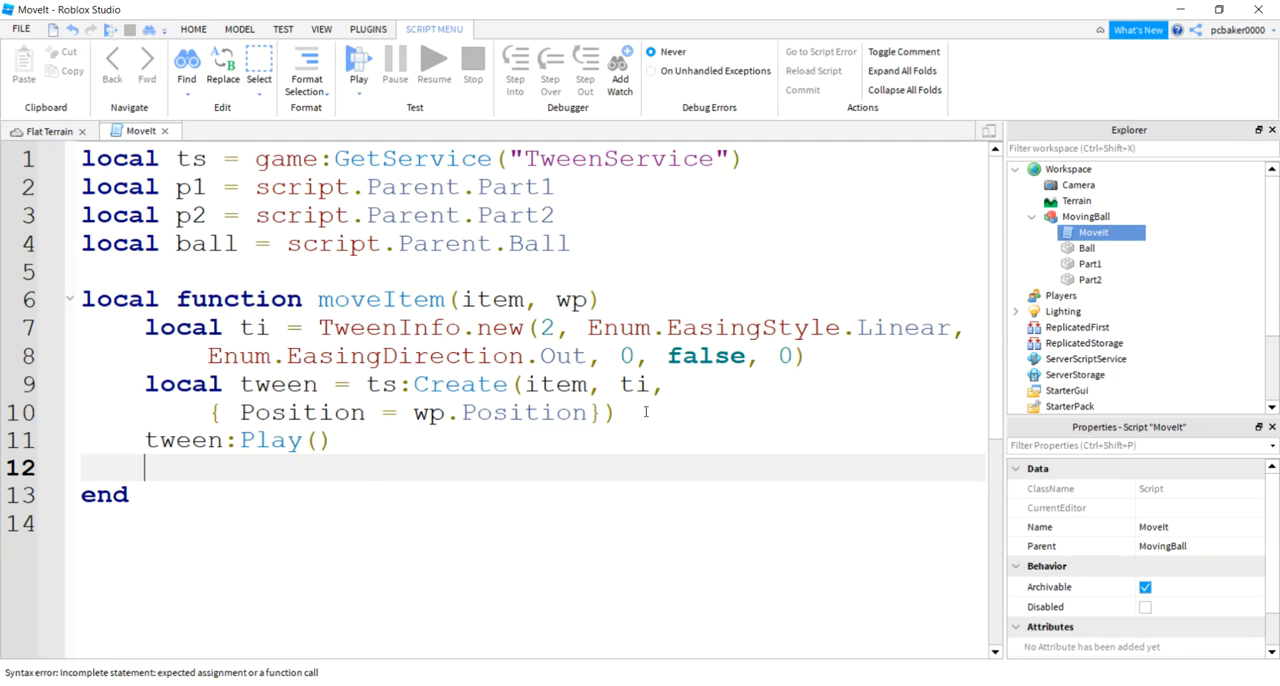
{"action": "type", "text": "wait("}
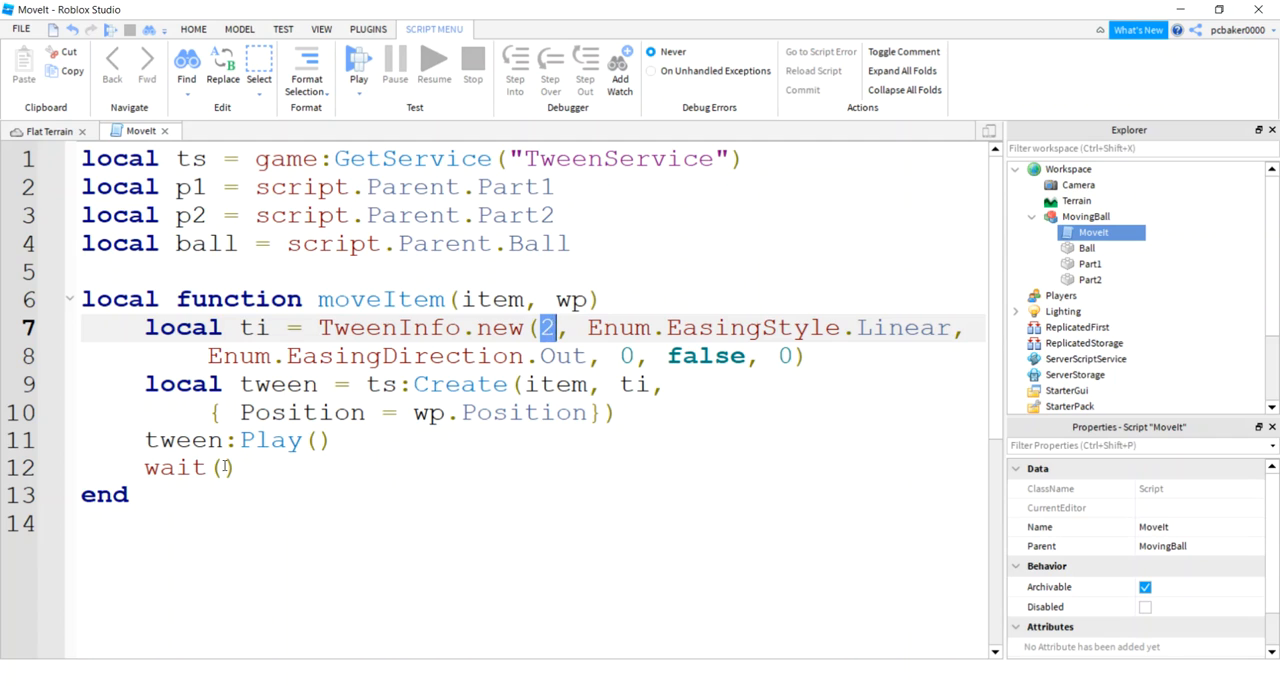
{"action": "left_click", "coordinate": [224, 468]}
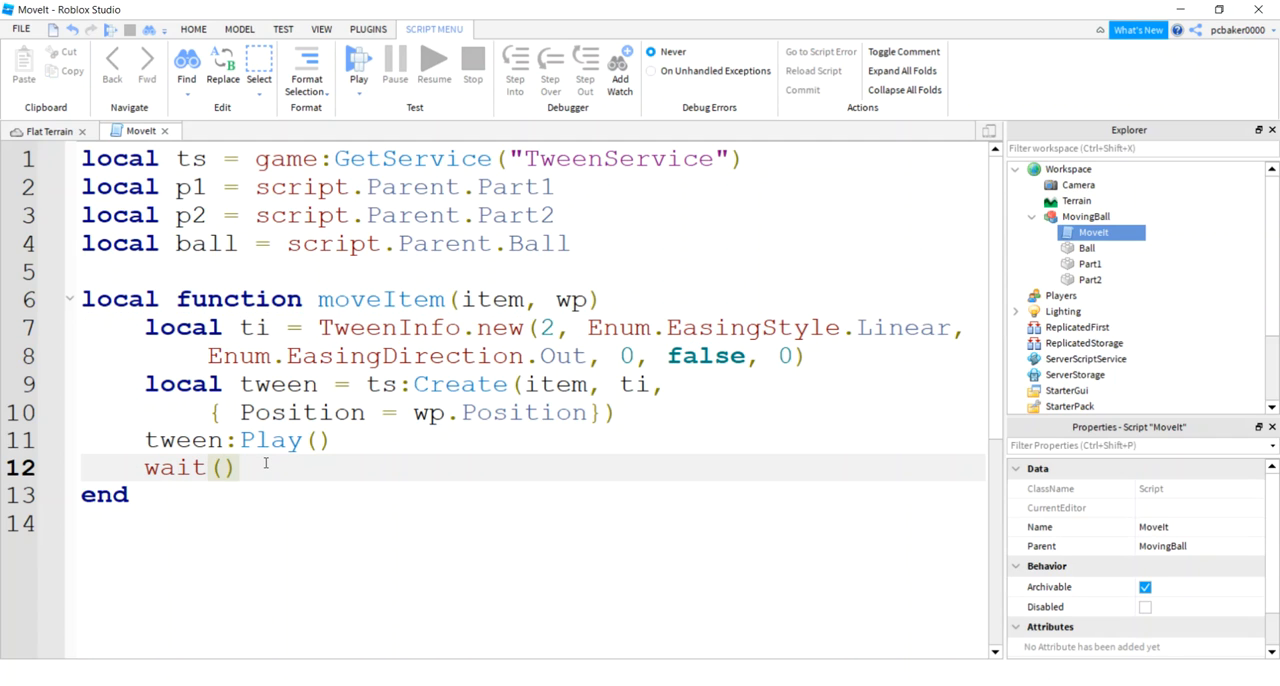
{"action": "type", "text": "2"}
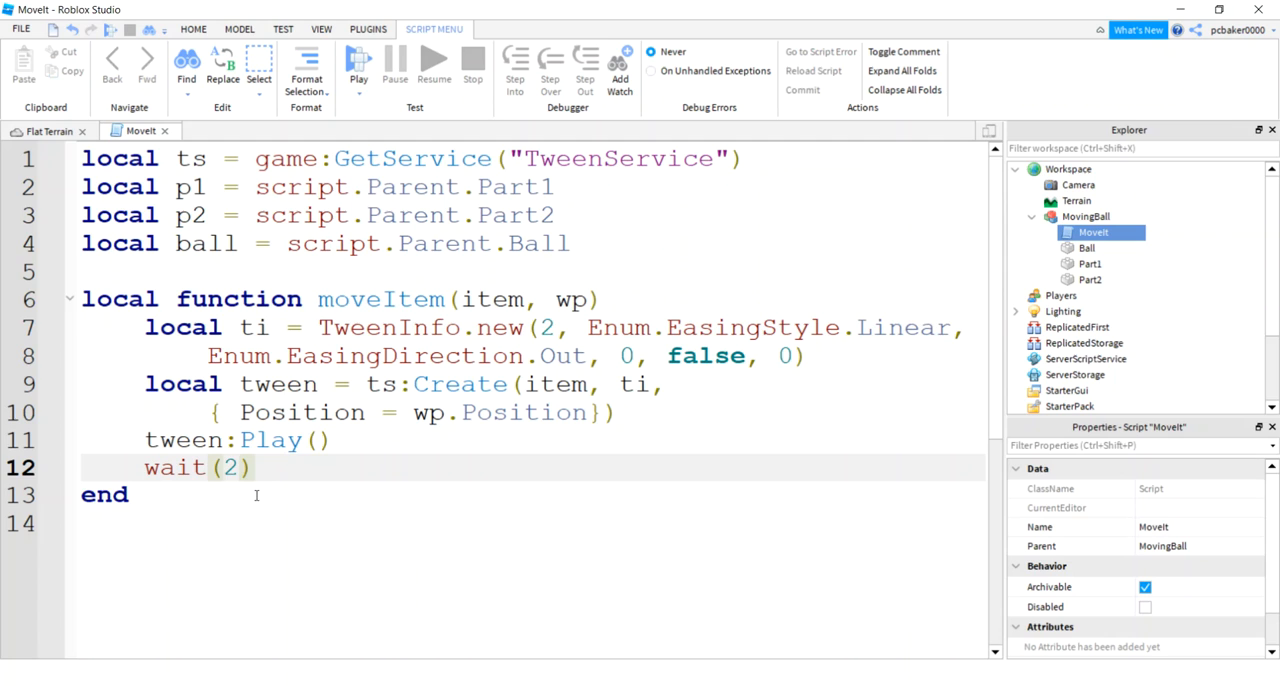
{"action": "double_click", "coordinate": [172, 468]}
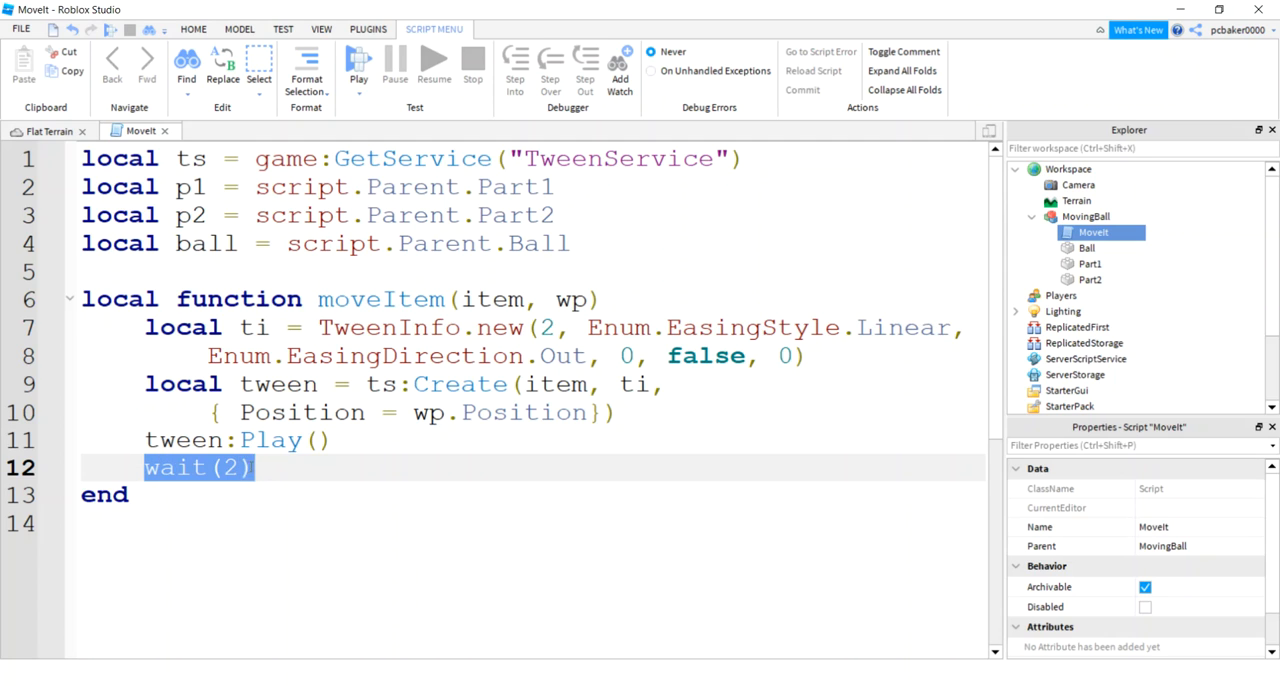
{"action": "left_click", "coordinate": [188, 494]}
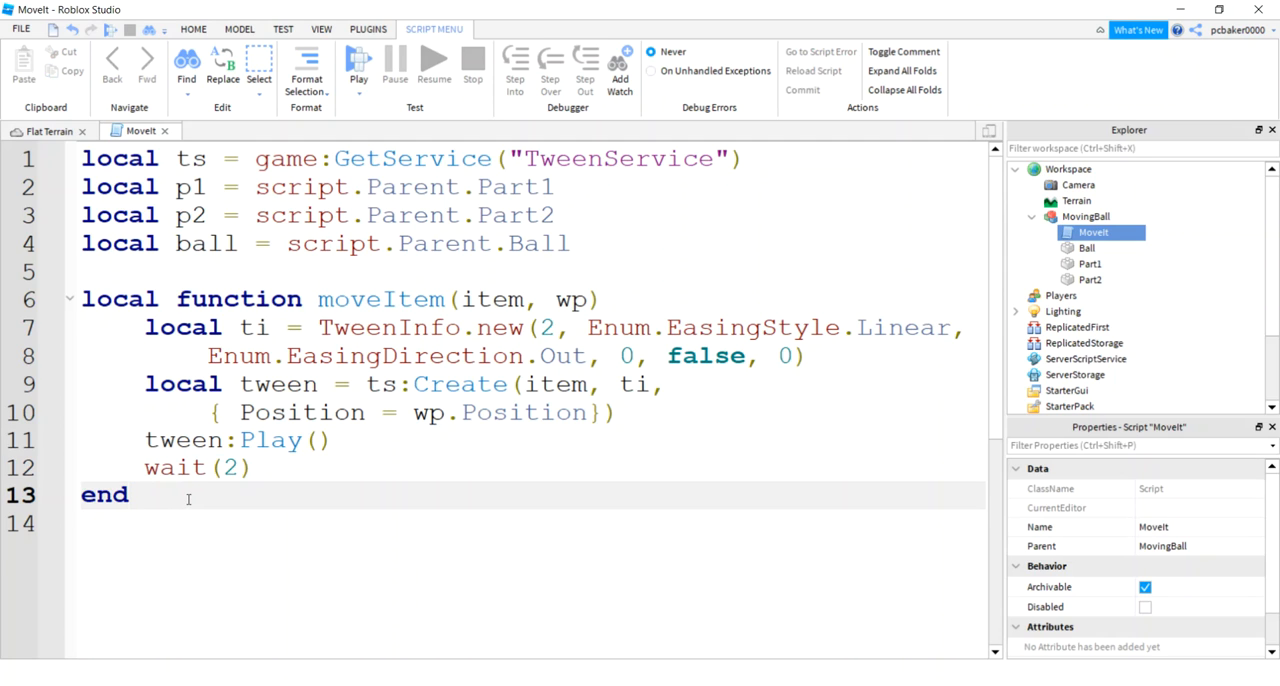
Add wait(5) below the function before any movement calls.
{"action": "type", "text": "wait()"}
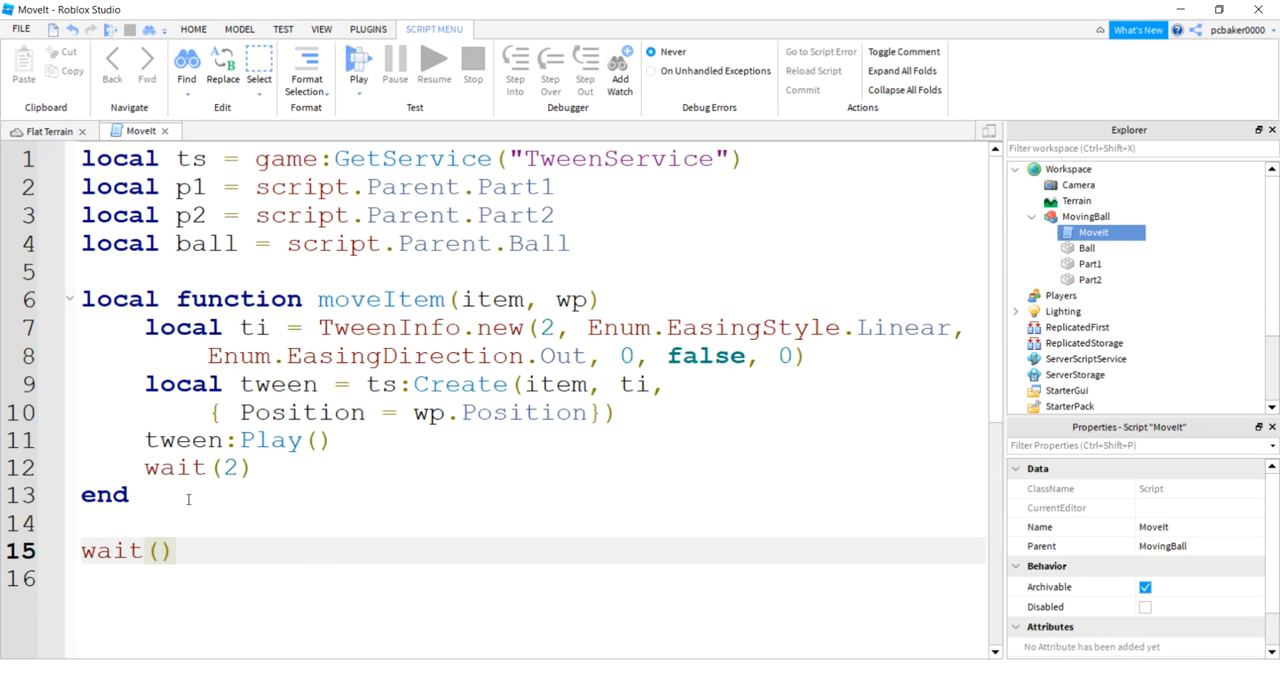
{"action": "type", "text": "5"}
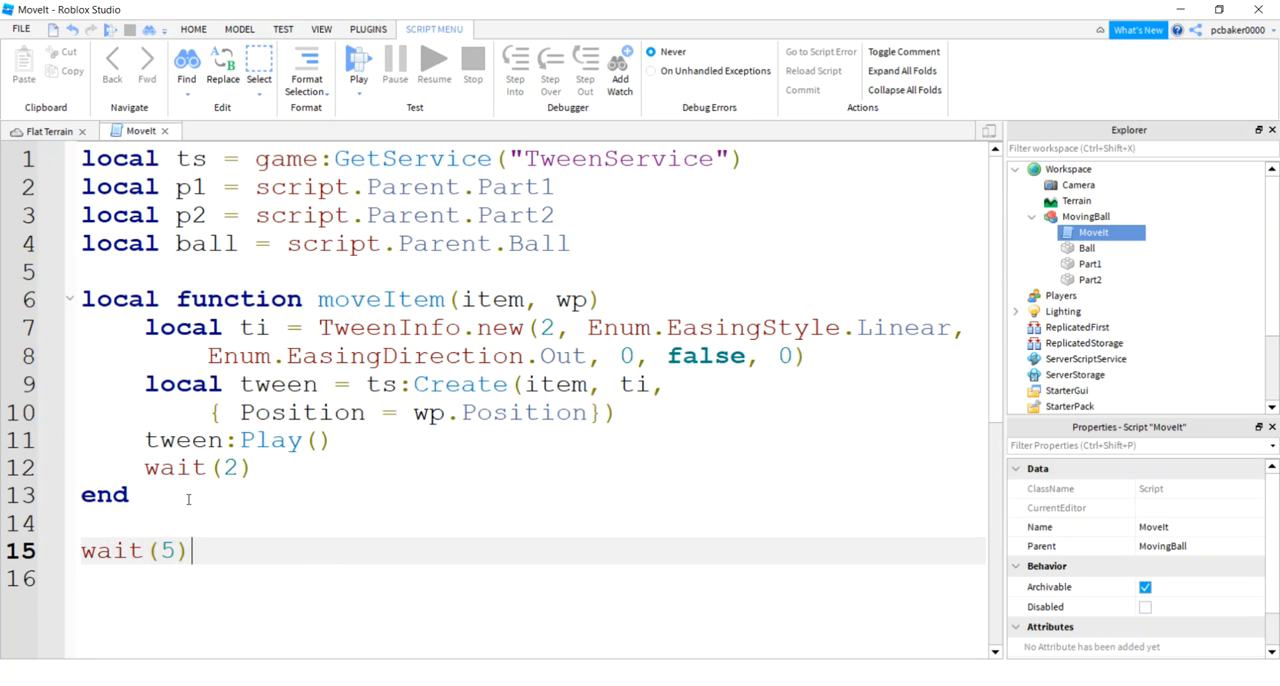
{"action": "key", "text": "Return"}
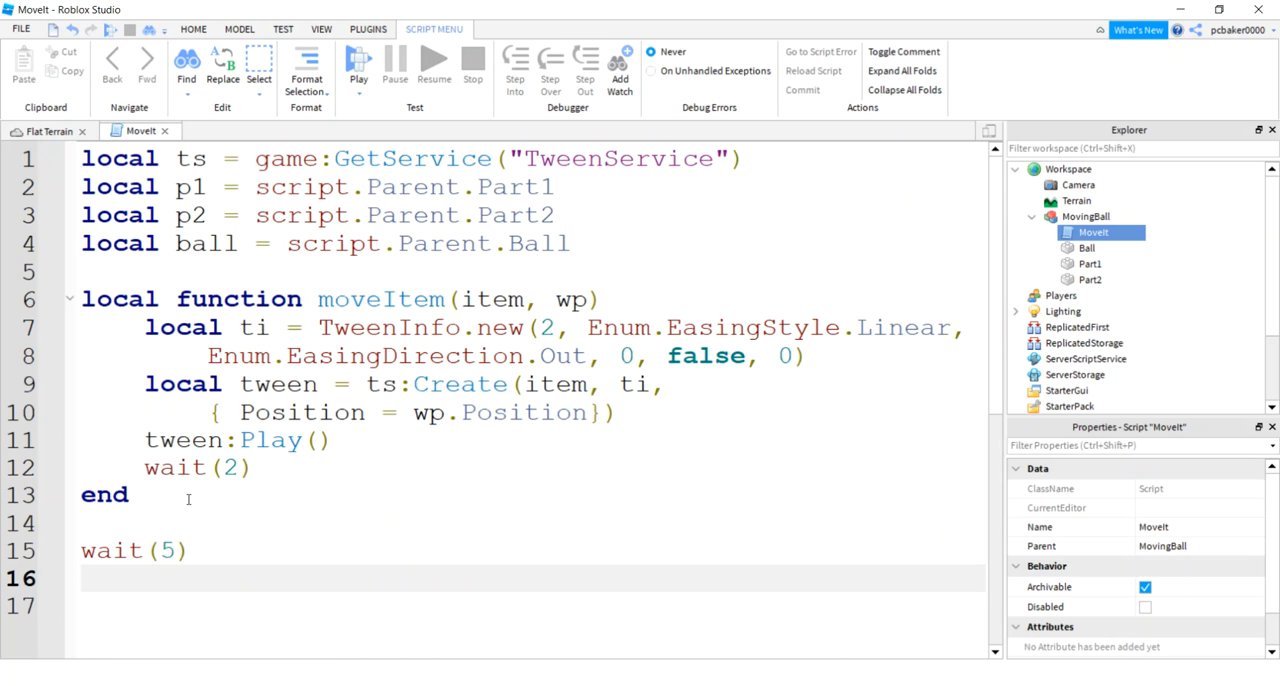
Call moveItem(ball, p1), moveItem(ball, p2), then moveItem(ball, p1) again.
{"action": "type", "text": "moveItem("}
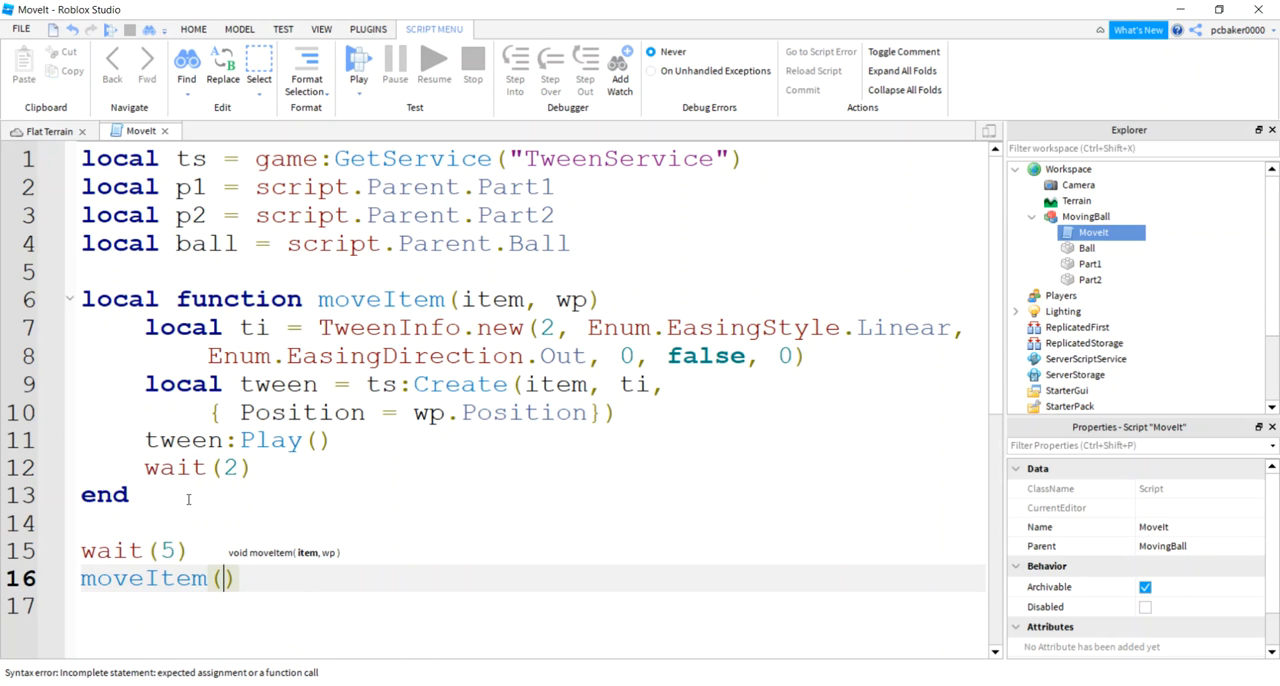
{"action": "type", "text": "ball,"}
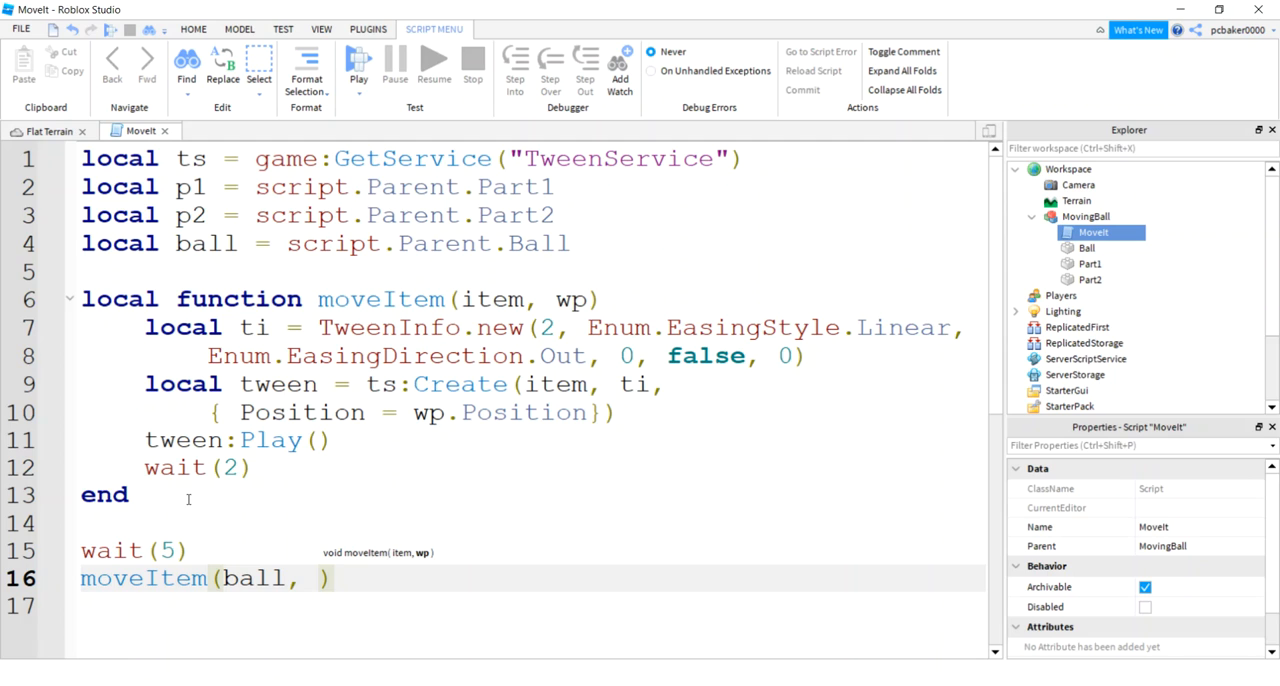
{"action": "type", "text": "p1"}
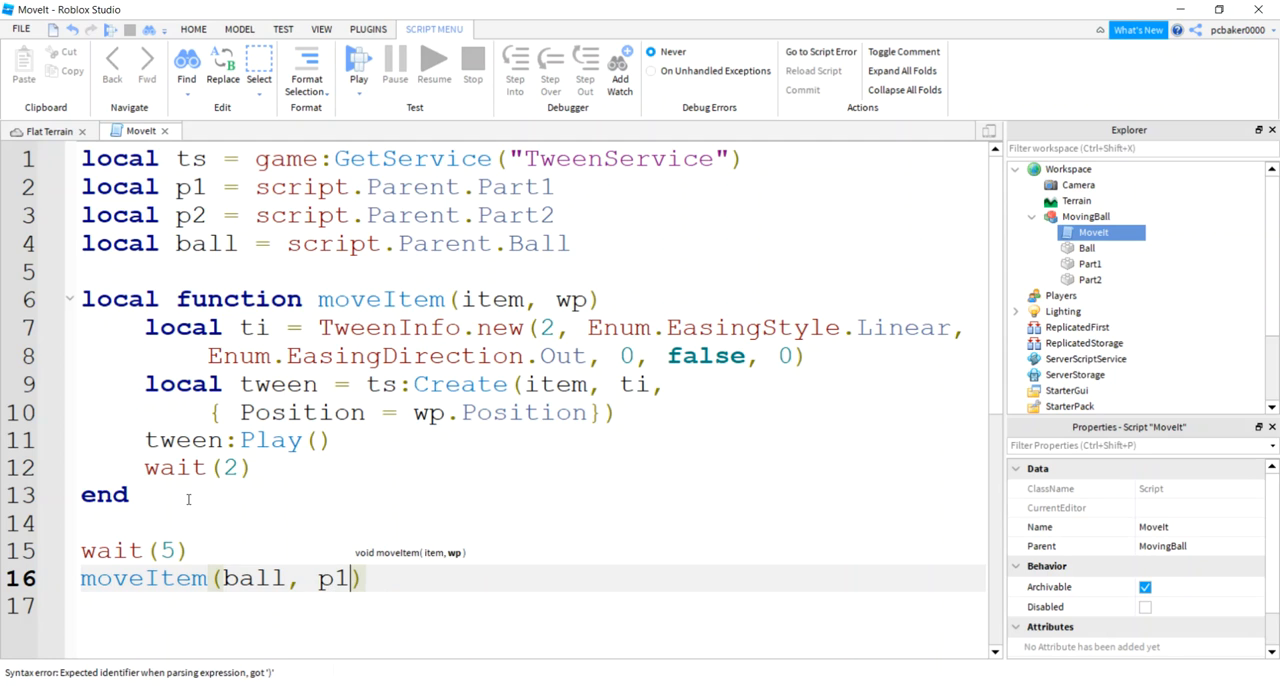
{"action": "type", "text": "moveItem(ball"}
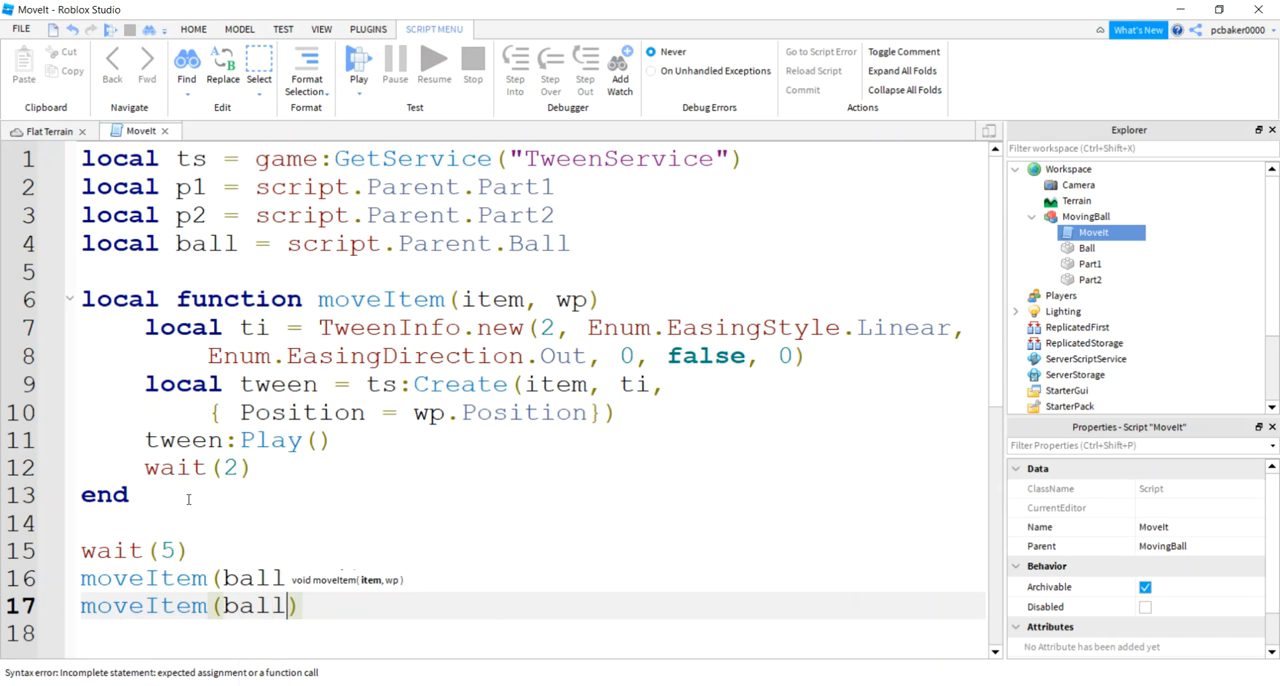
{"action": "type", "text": ", p2)"}
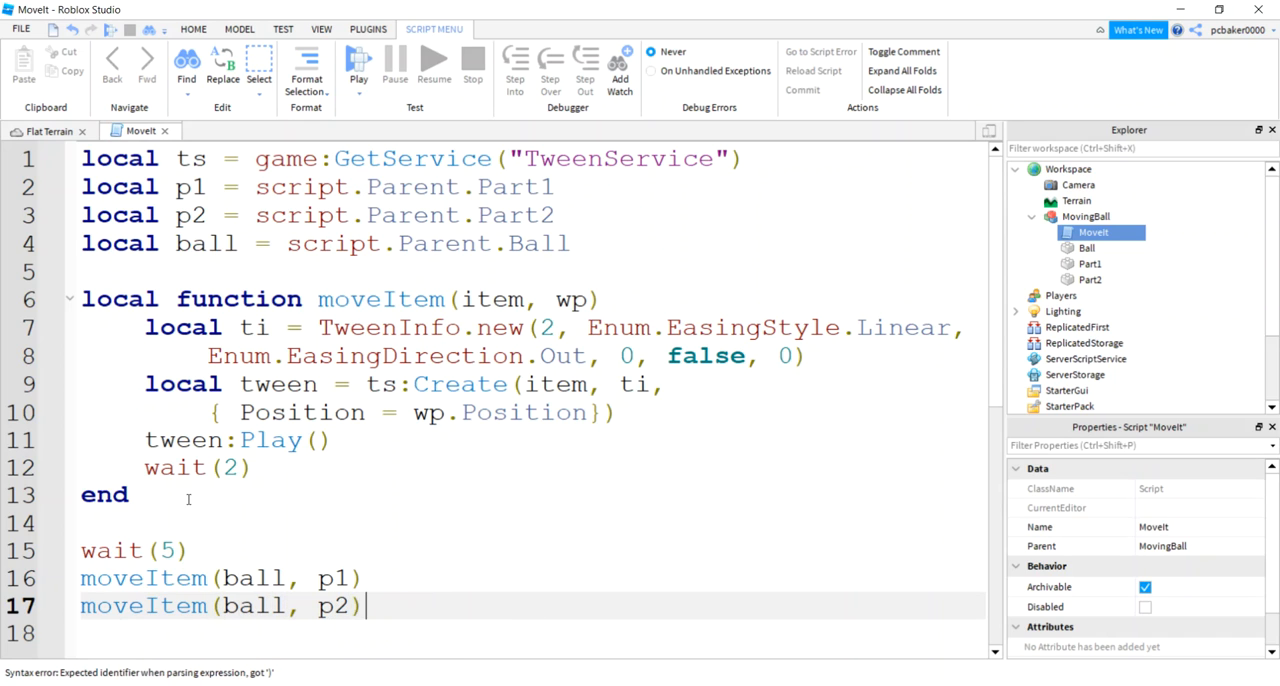
{"action": "type", "text": "moveItem(ball, p1)"}
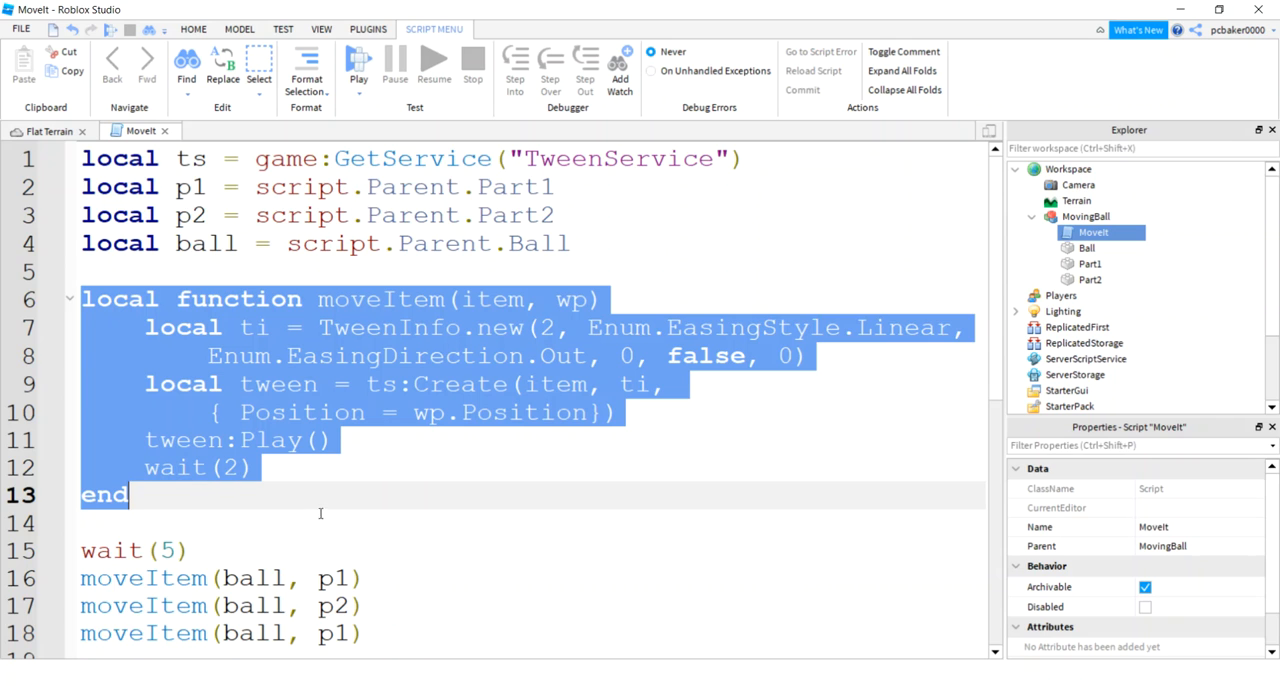
{"action": "scroll", "scroll_direction": "down", "scroll_amount": 3}
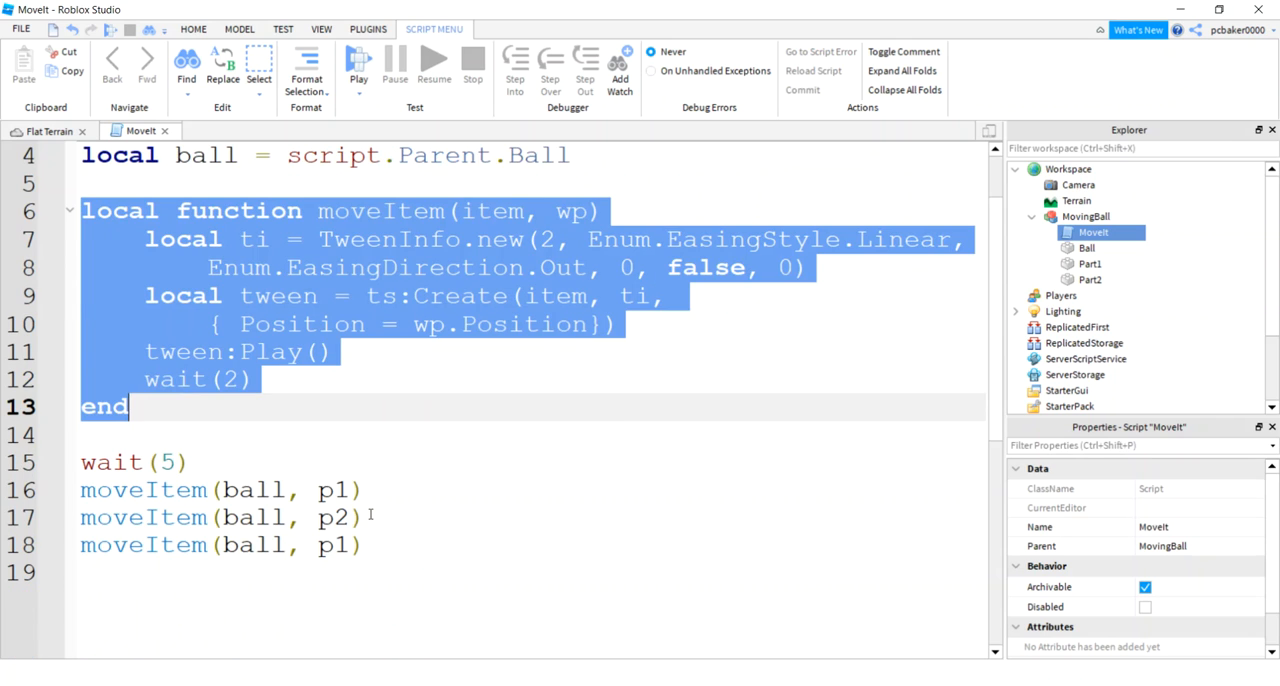
{"action": "scroll", "scroll_direction": "up", "scroll_amount": 3}
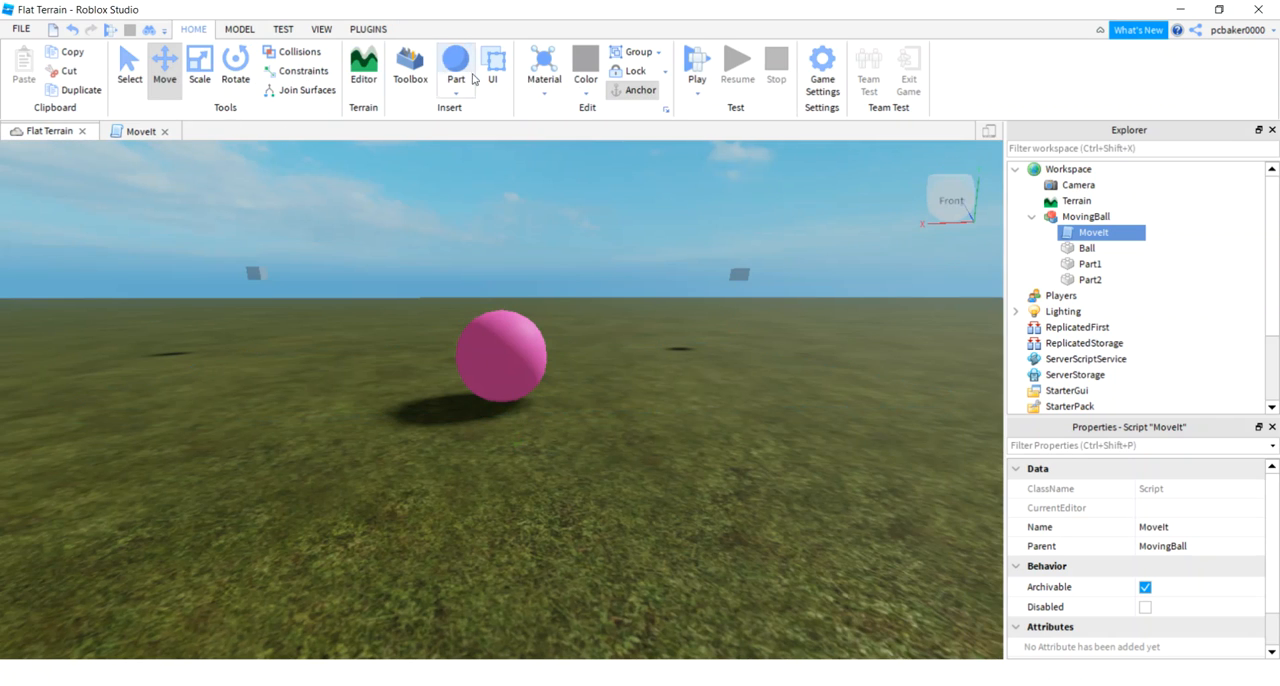
Start a Play test and watch the pink ball tween between the waypoints.
{"action": "left_click", "coordinate": [696, 62]}
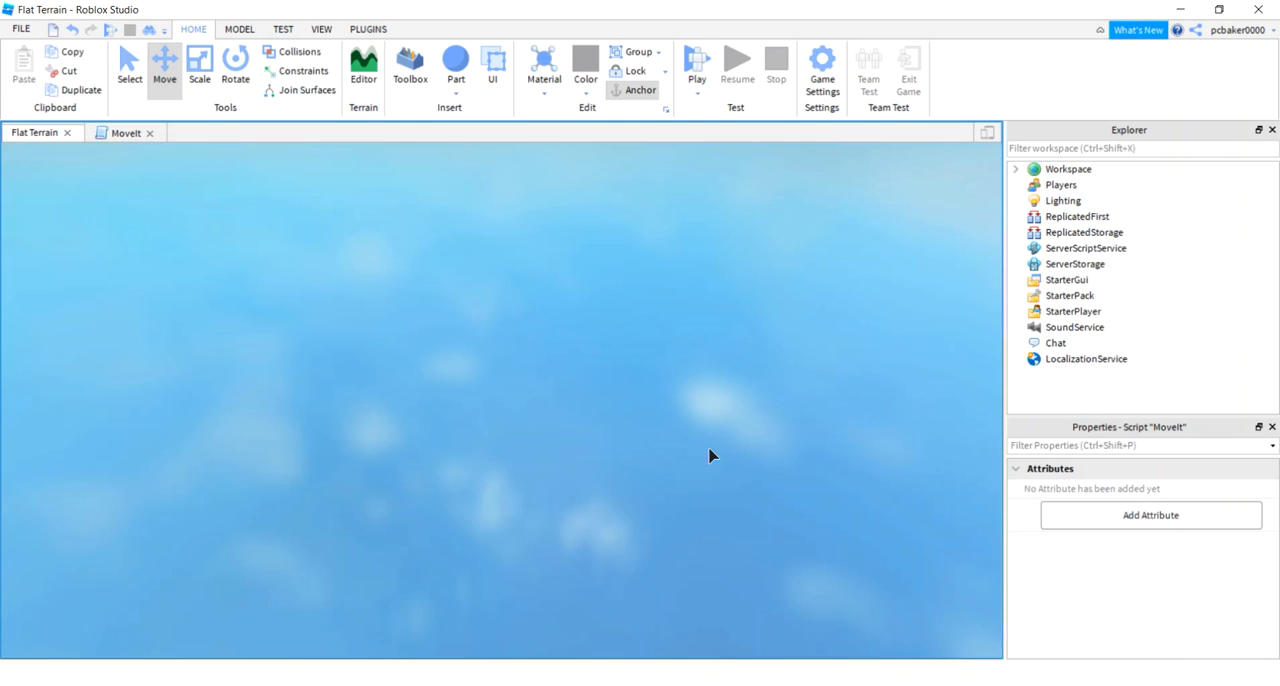
{"action": "left_click", "coordinate": [696, 64]}
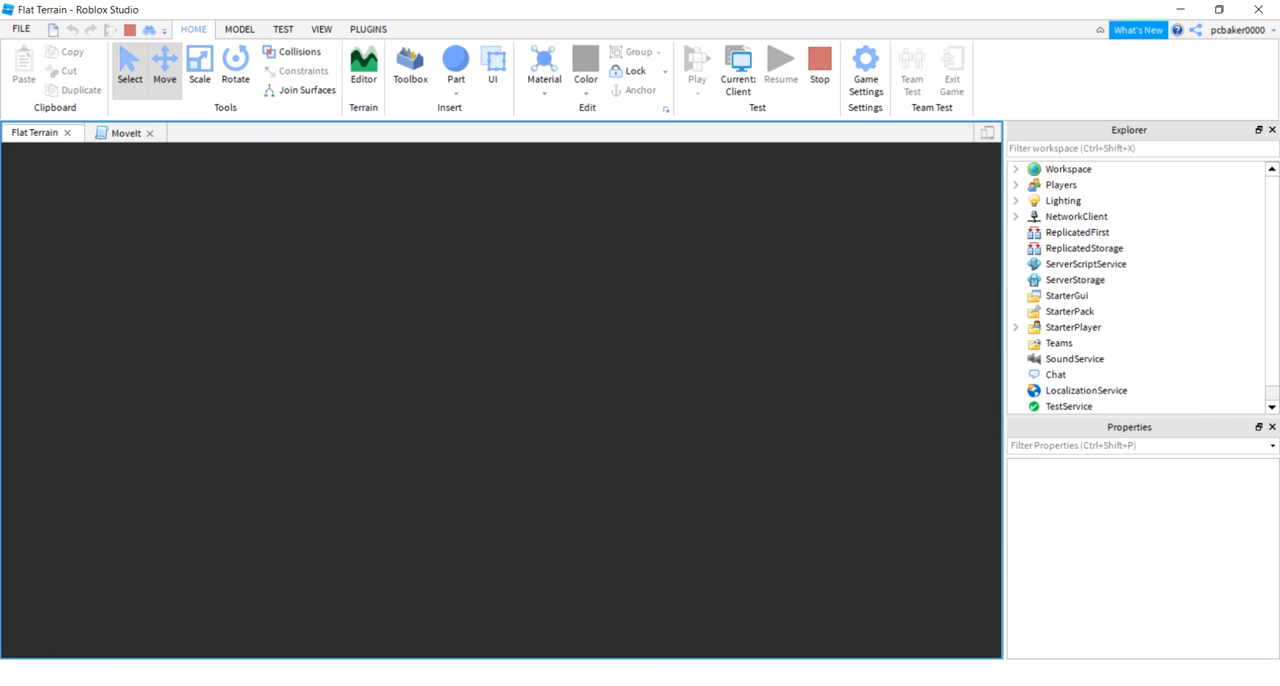
{"action": "left_click", "coordinate": [696, 62]}
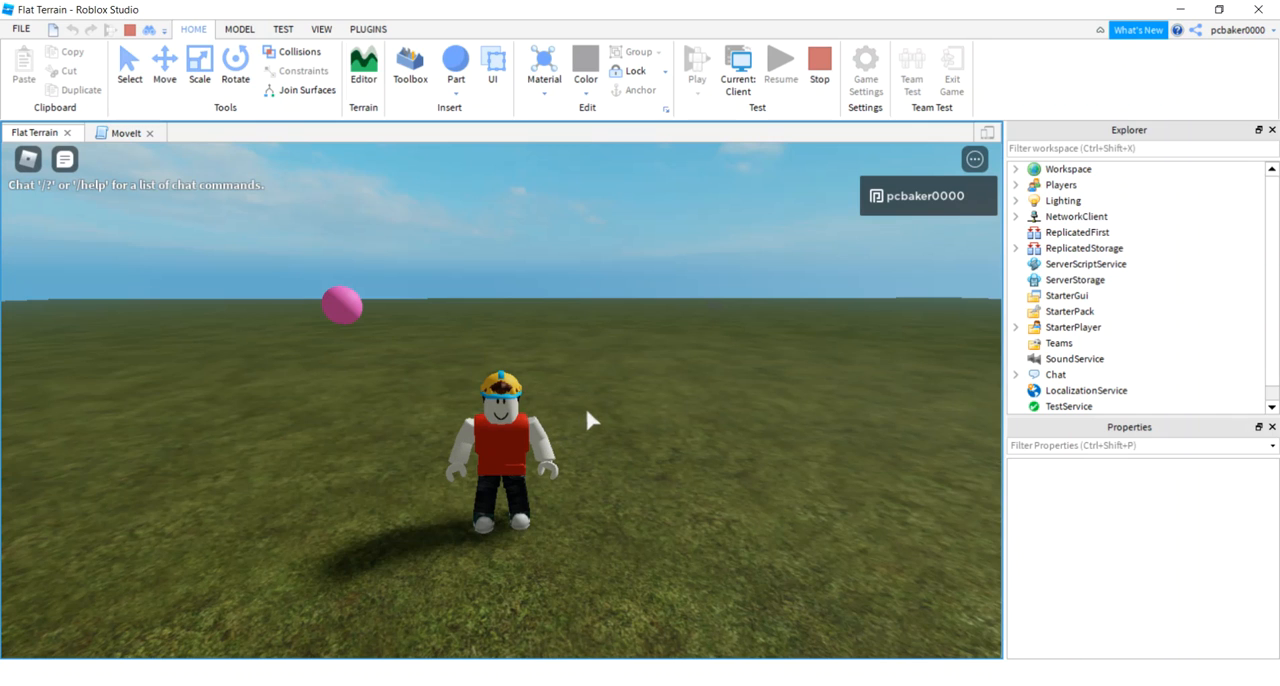
{"action": "mouse_move", "coordinate": [716, 336]}
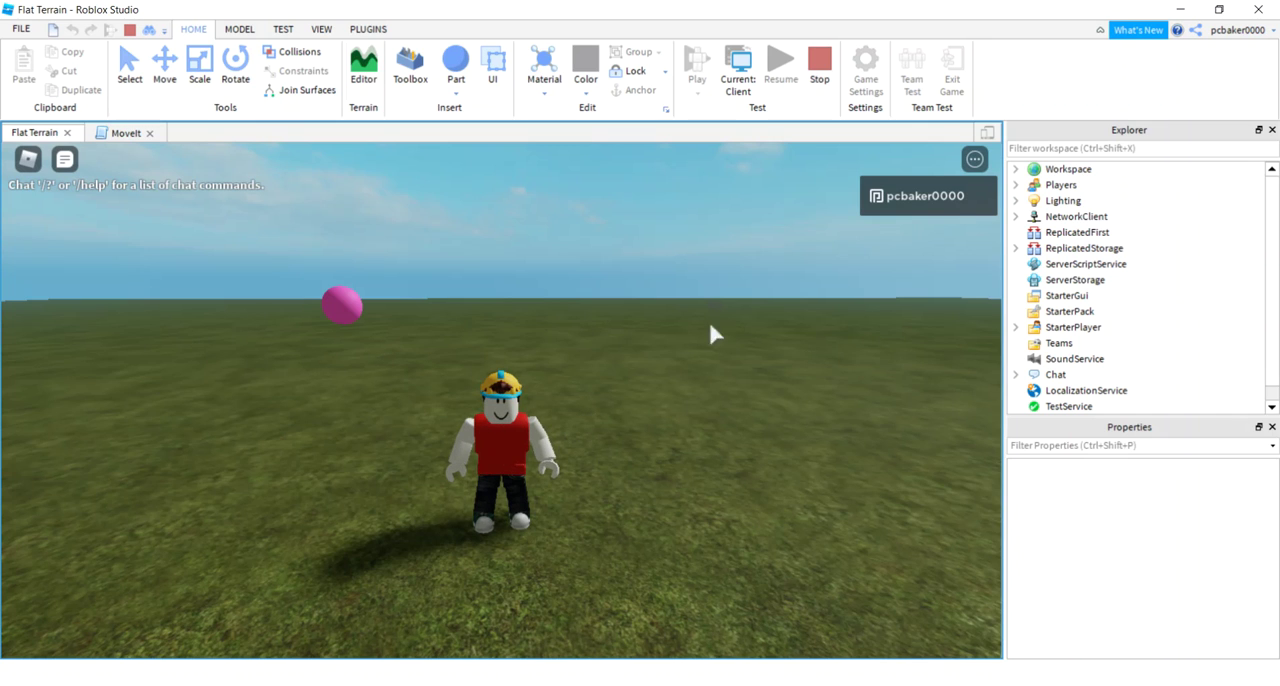